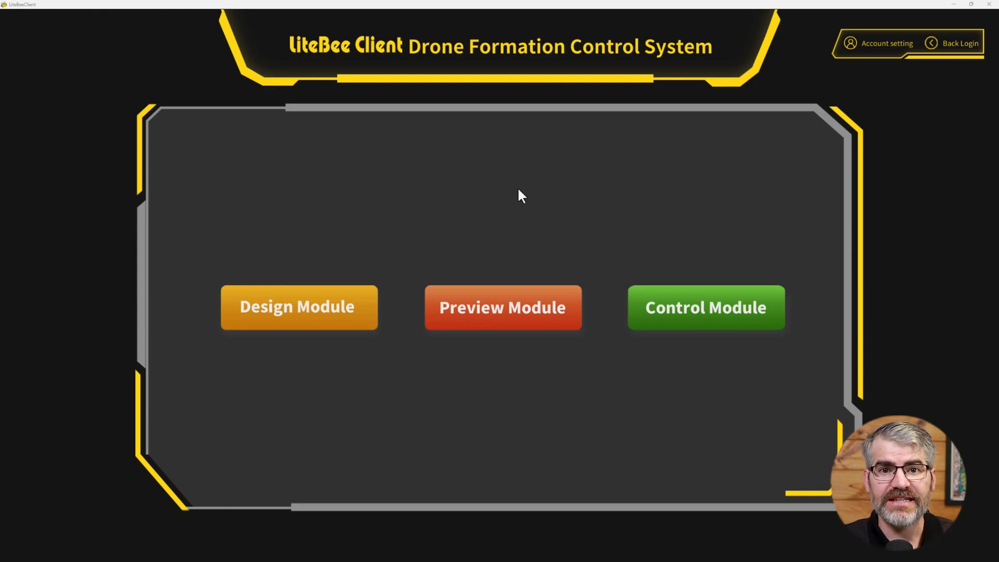
pyautogui.moveTo(300, 295)
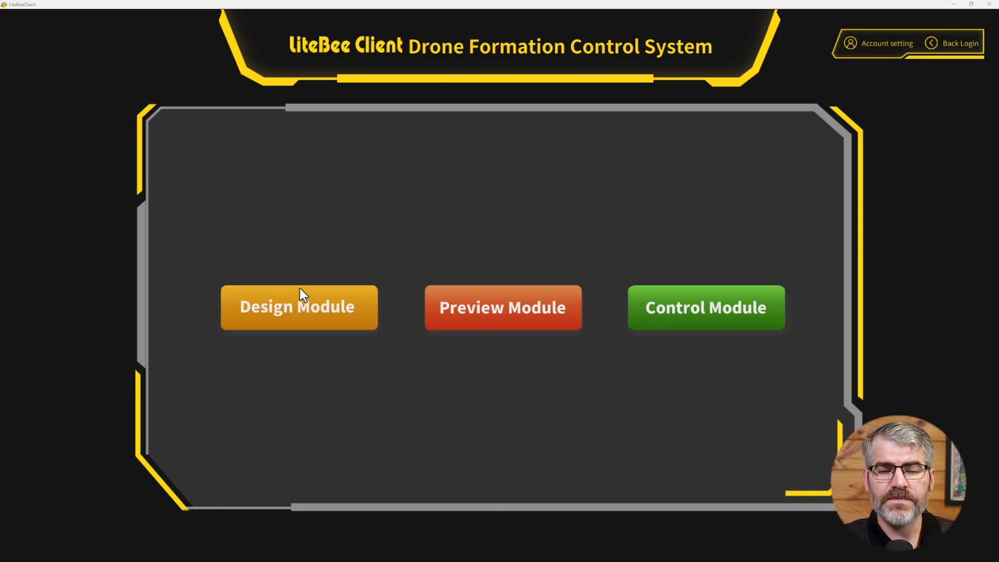
# Create a new design case named 'Learn To Fly' with 10 drones on an 8m × 8m grid
pyautogui.click(298, 307)
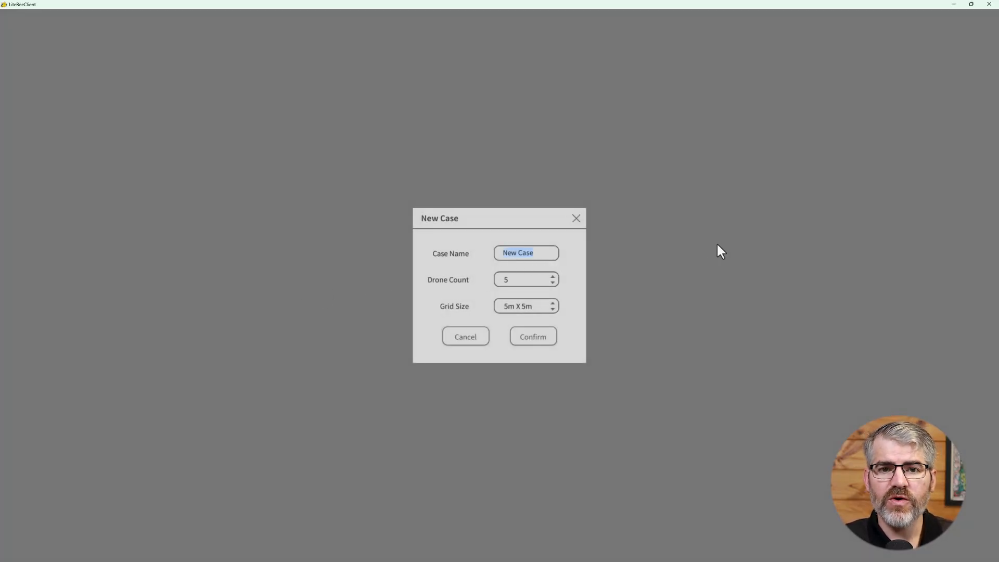
pyautogui.write('Learn To Fly')
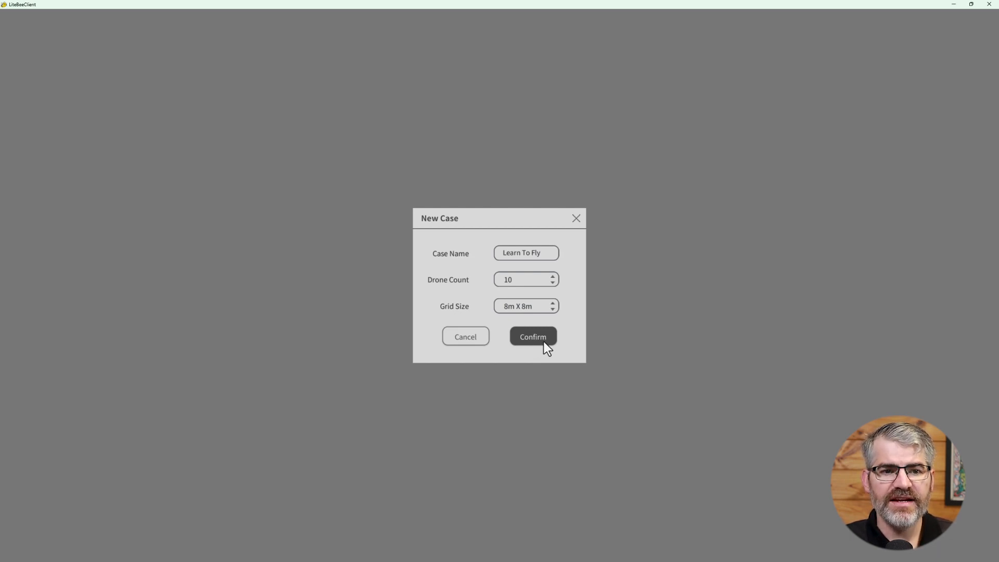
pyautogui.click(533, 336)
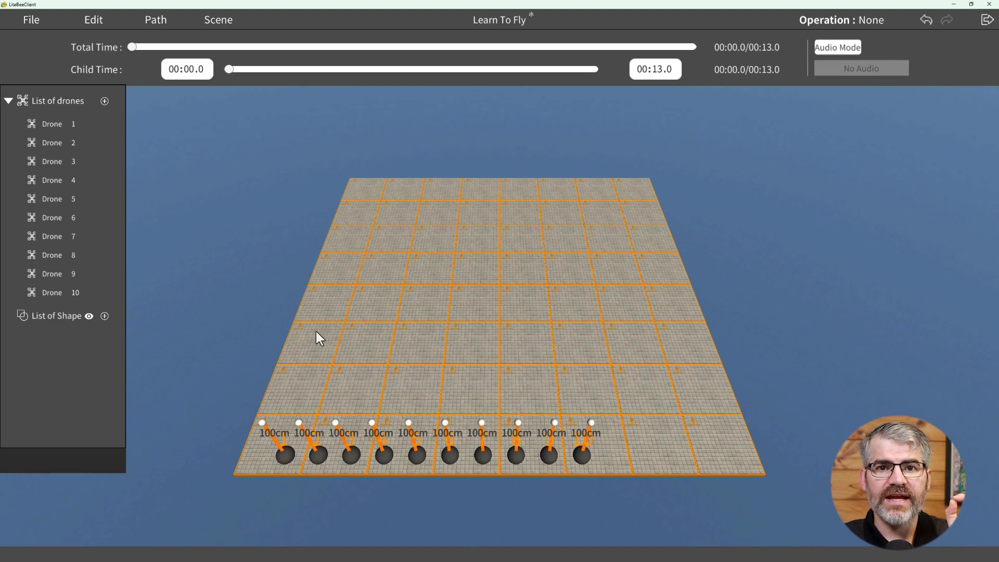
pyautogui.moveTo(244, 394)
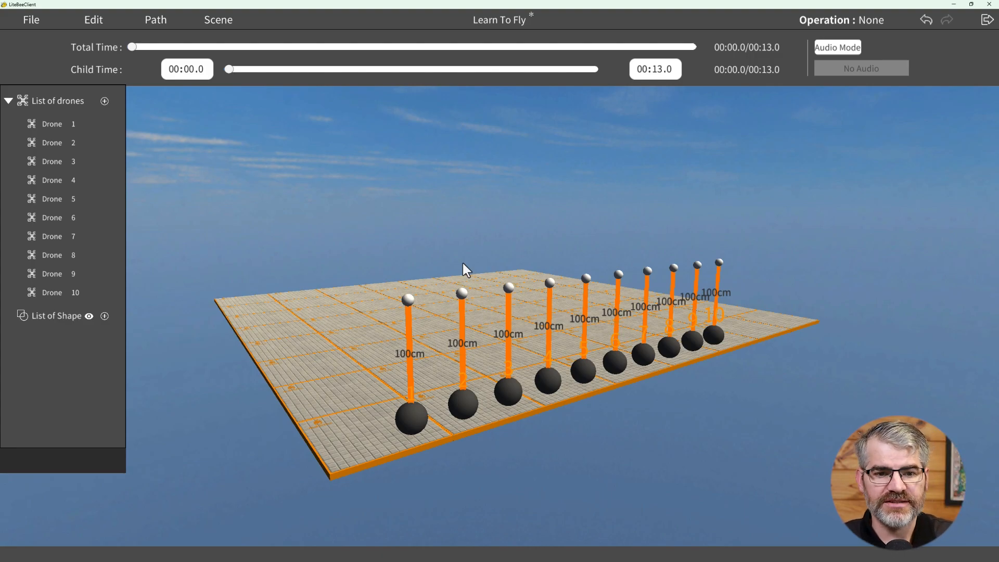
pyautogui.moveTo(462, 270)
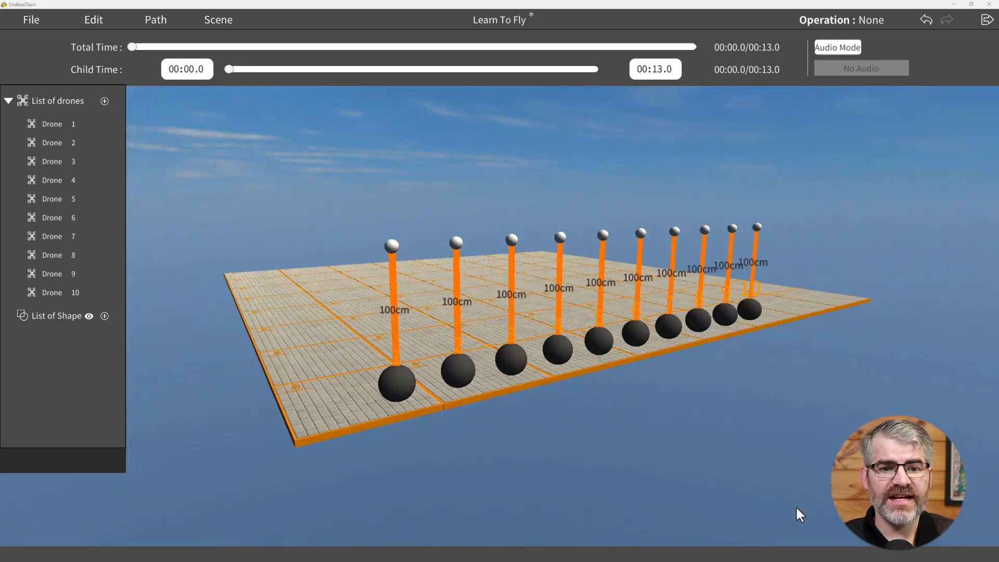
pyautogui.moveTo(568, 435)
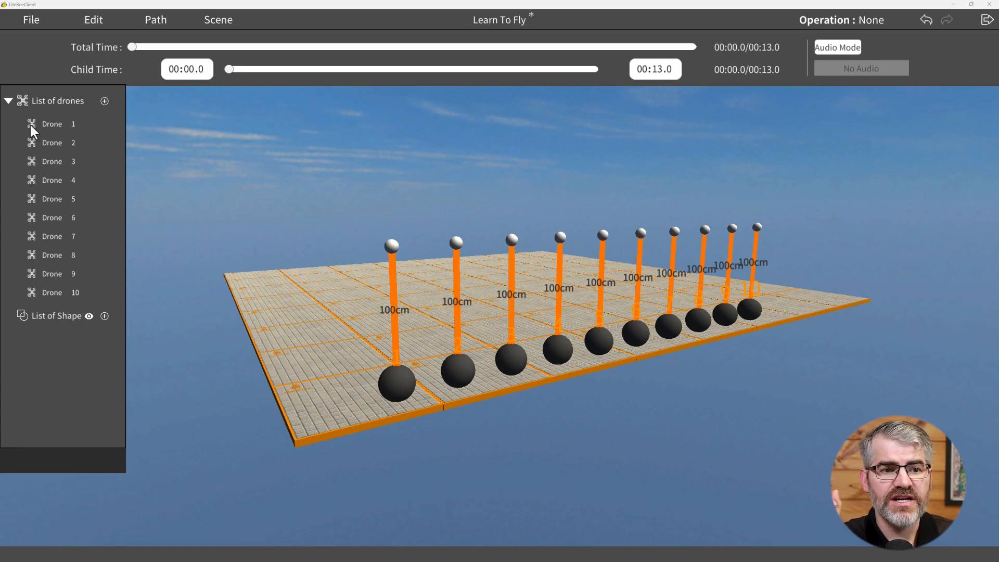
# Open Drone 1's Calibration command and change its delay to 15.0 s, then back to 5.0 s
pyautogui.click(50, 123)
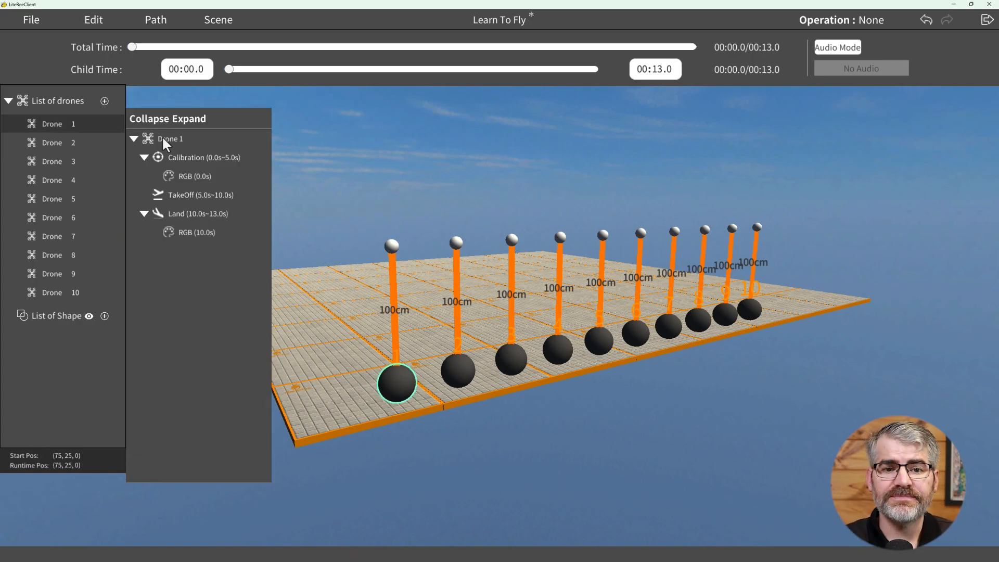
pyautogui.click(188, 157)
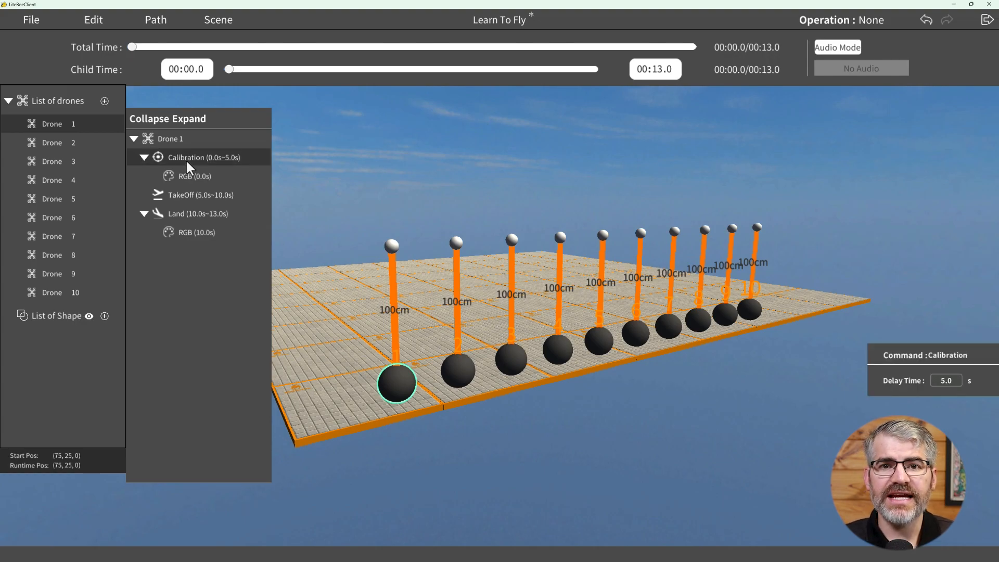
pyautogui.moveTo(973, 380)
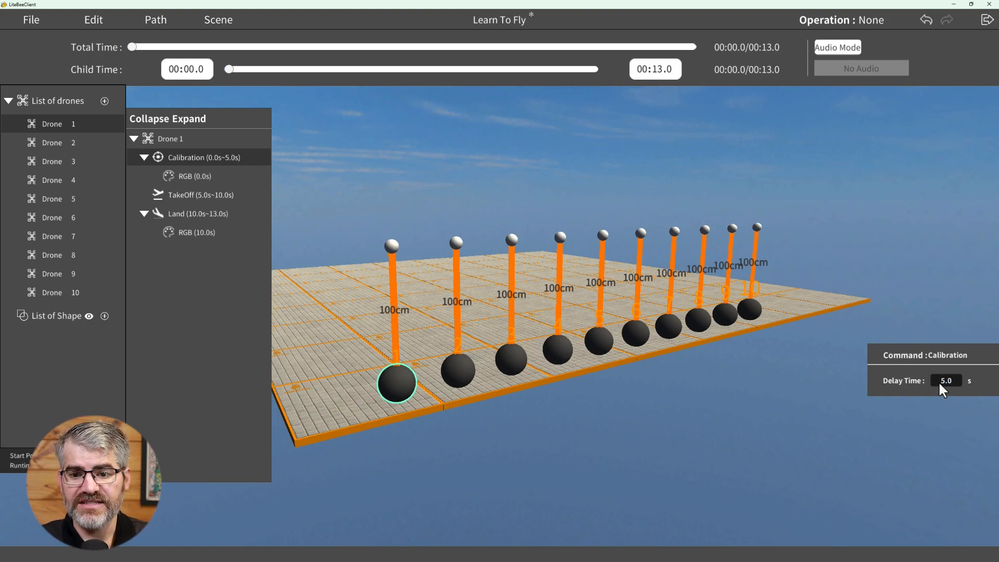
pyautogui.write('15.0')
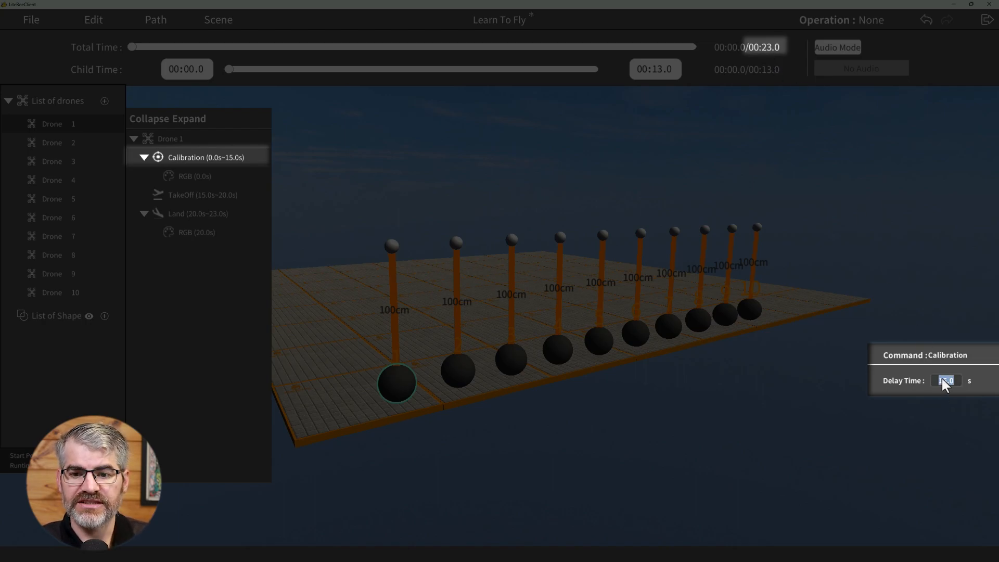
pyautogui.write('5.0')
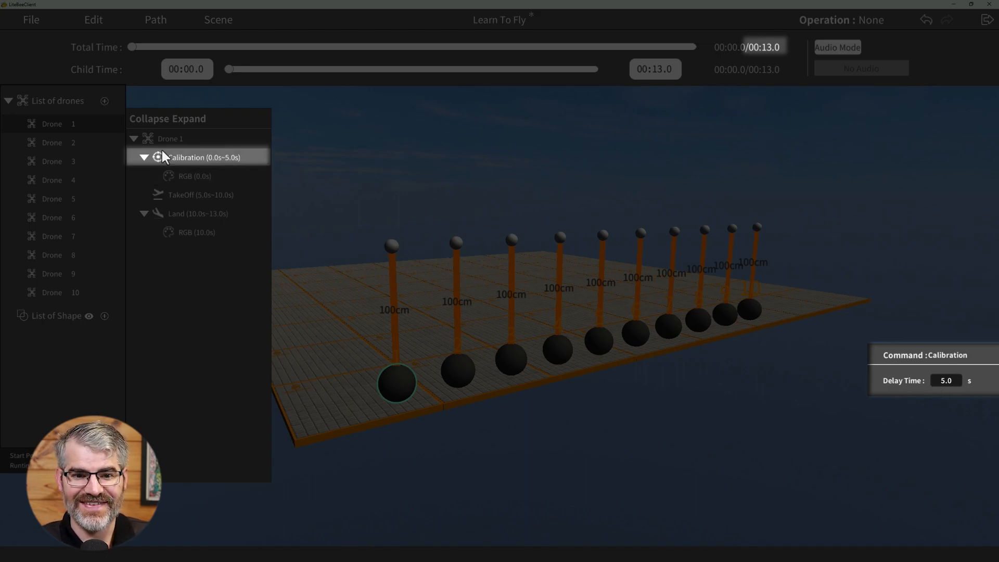
pyautogui.moveTo(237, 164)
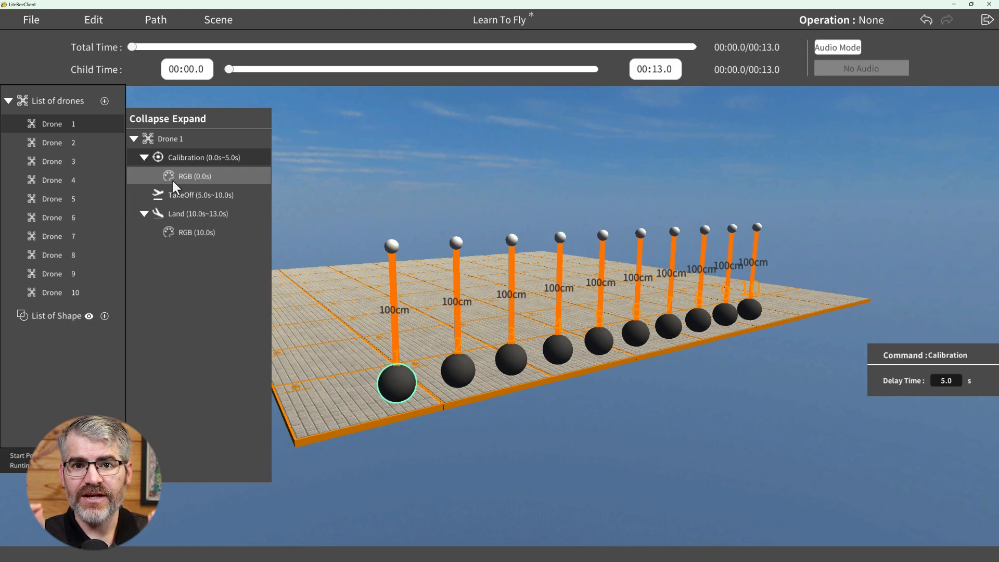
pyautogui.click(194, 176)
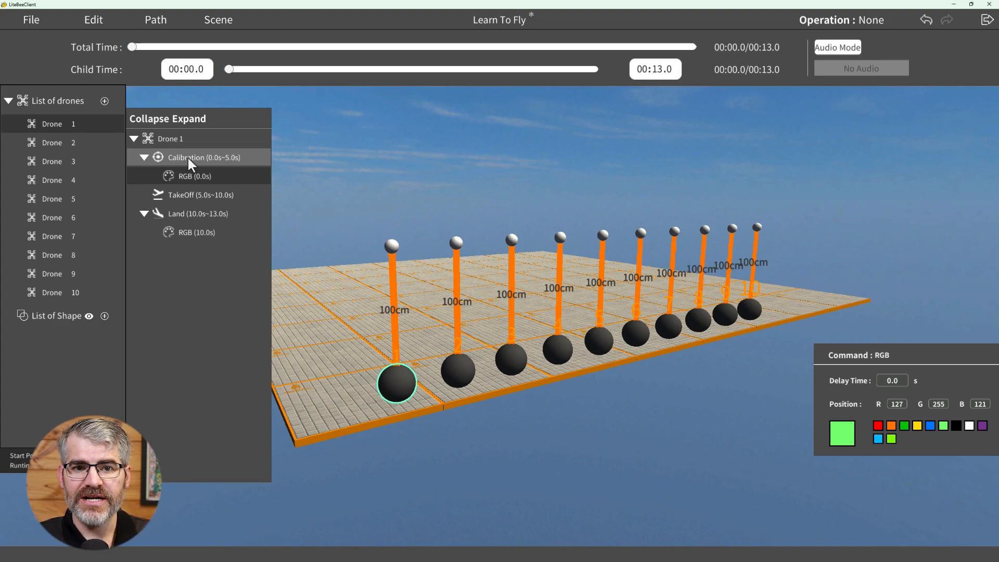
pyautogui.rightClick(198, 157)
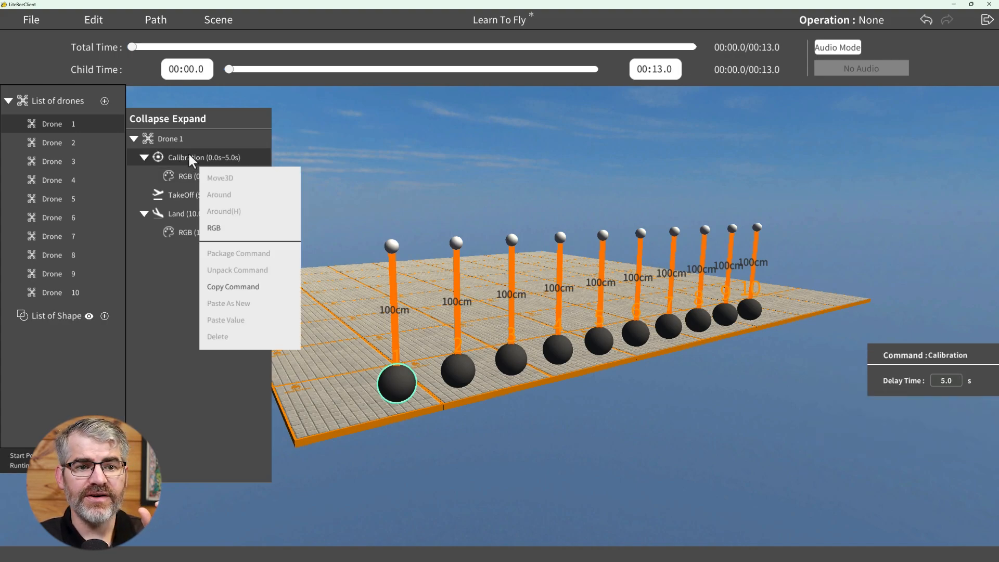
pyautogui.moveTo(224, 194)
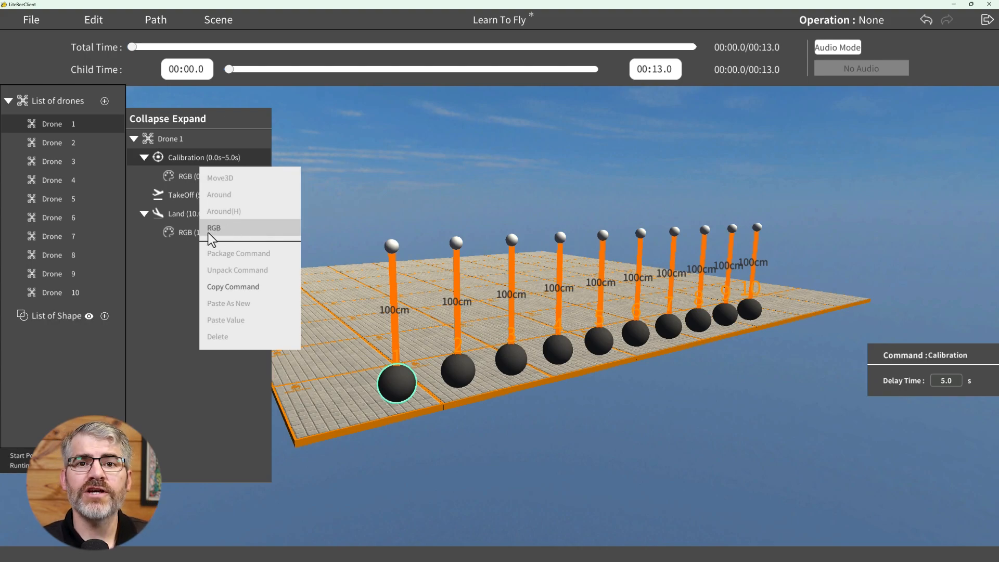
pyautogui.click(182, 194)
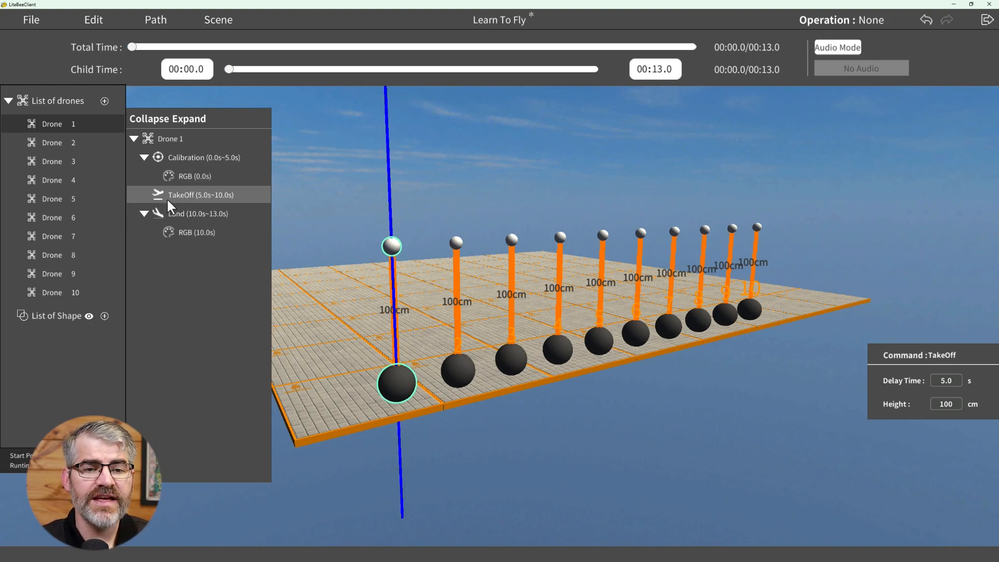
pyautogui.click(391, 246)
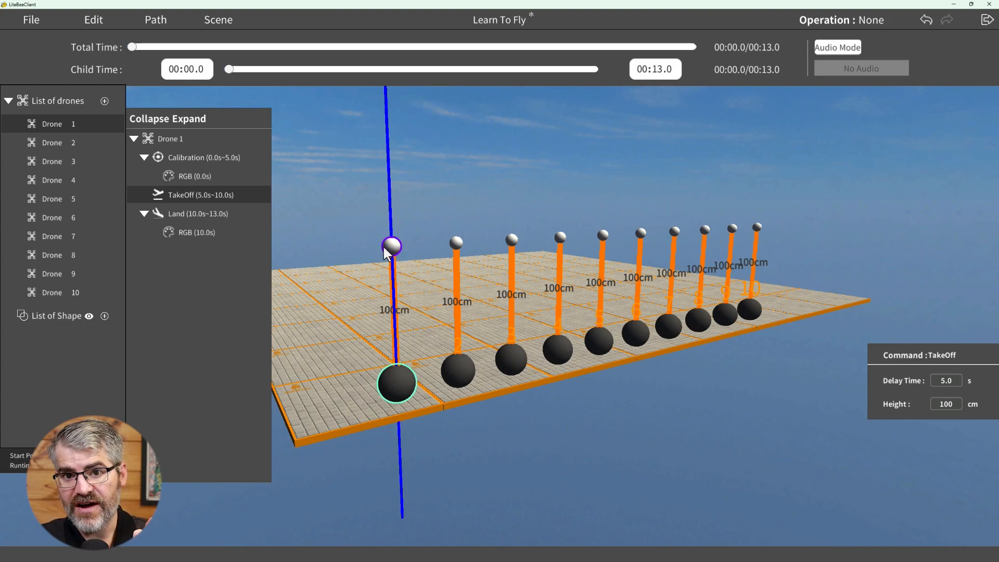
pyautogui.moveTo(400, 256)
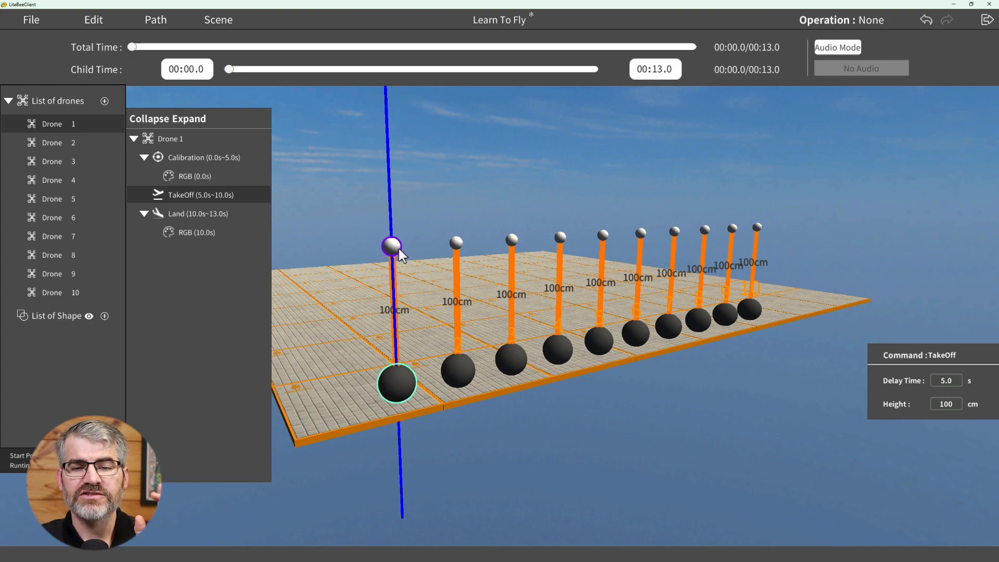
pyautogui.moveTo(391, 247); pyautogui.dragTo(389, 172)
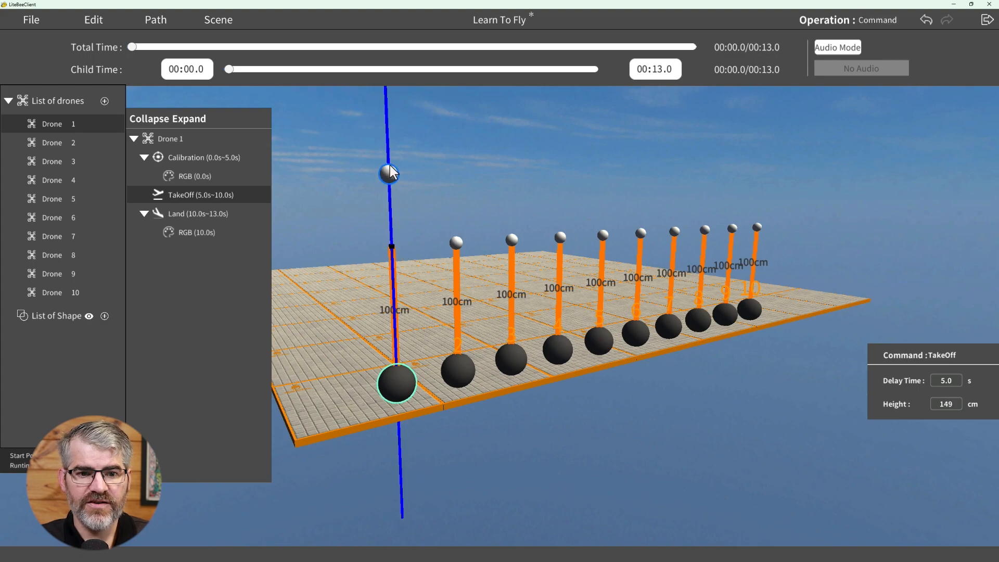
pyautogui.moveTo(391, 173); pyautogui.dragTo(394, 300)
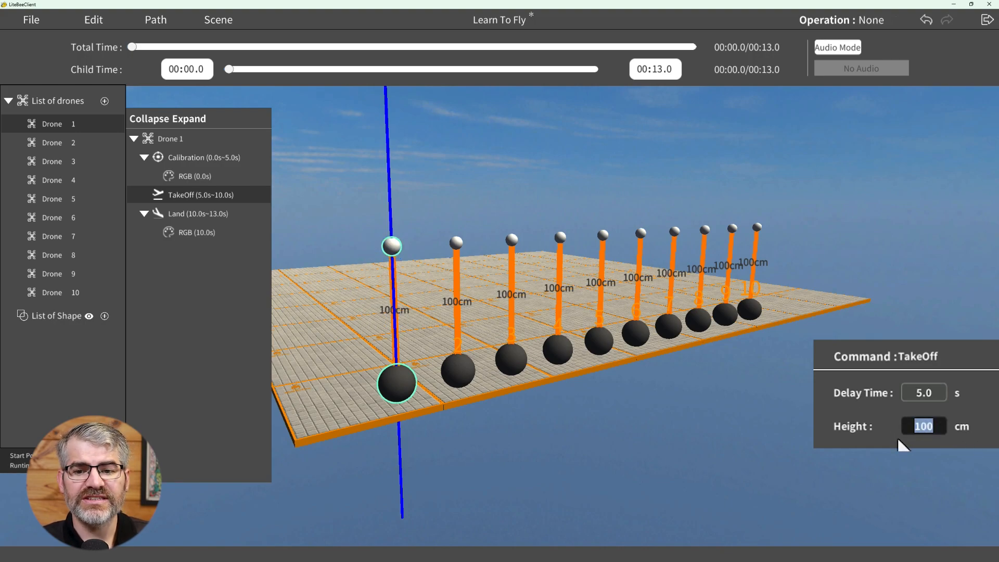
pyautogui.write('90')
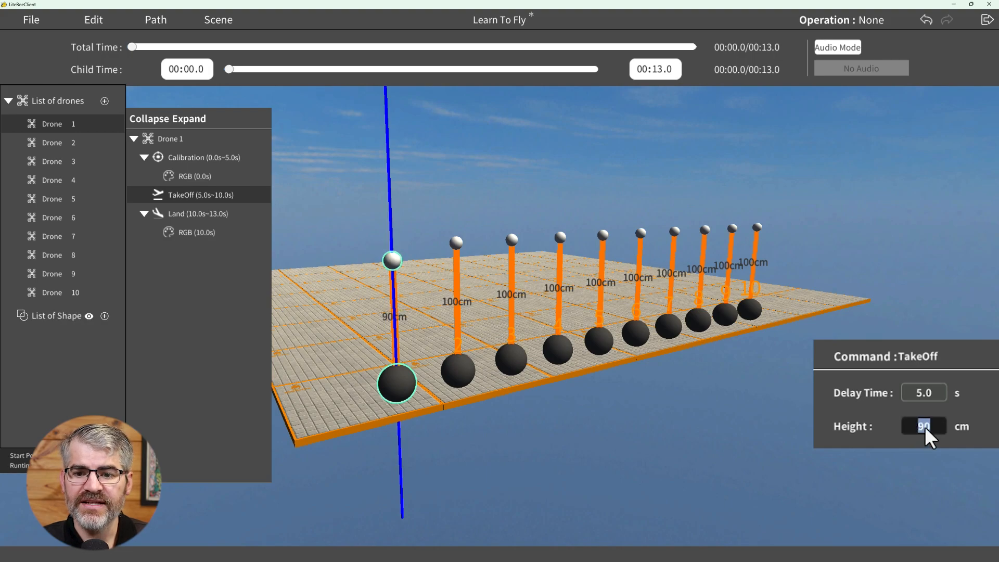
pyautogui.write('100')
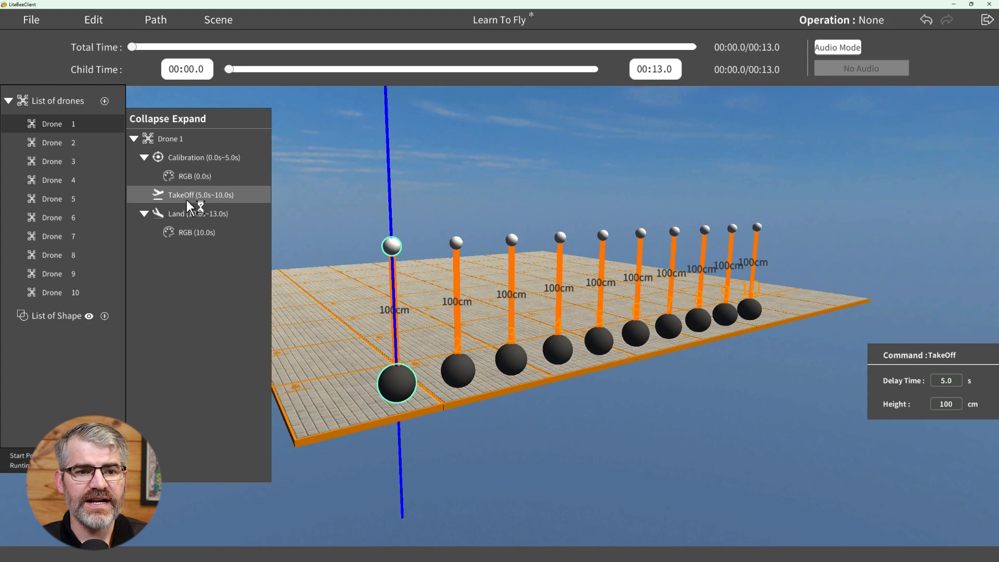
pyautogui.click(188, 213)
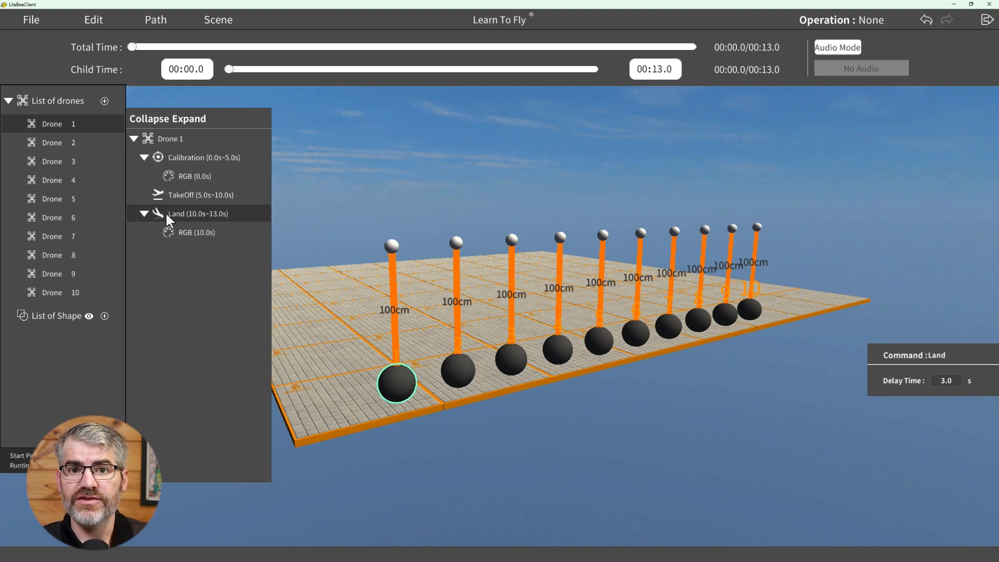
pyautogui.moveTo(176, 221)
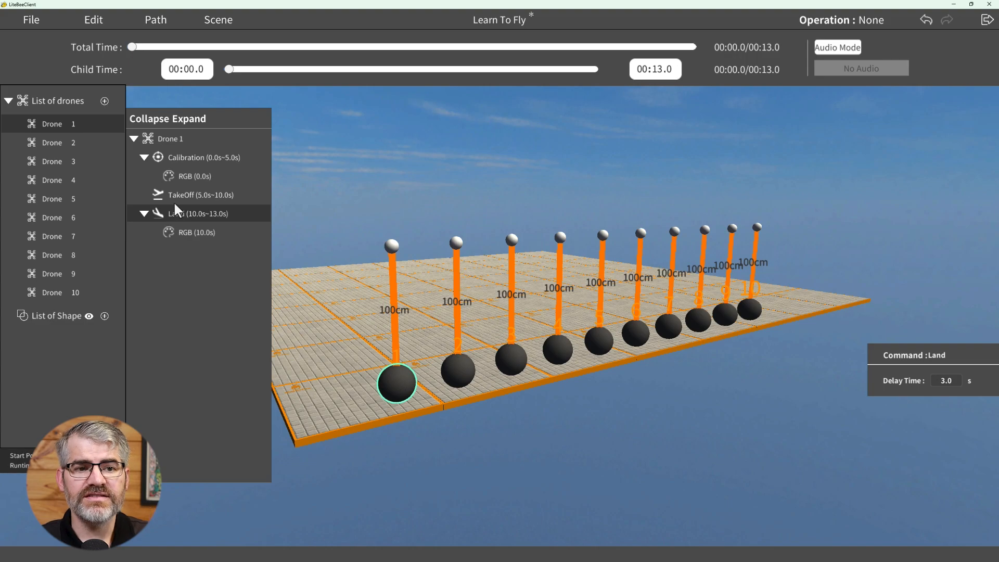
pyautogui.click(196, 232)
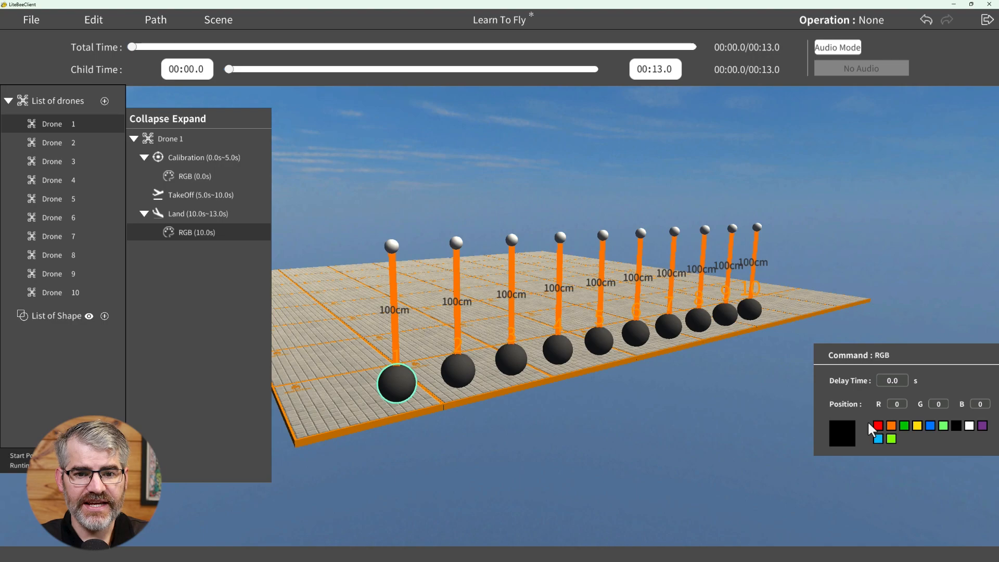
pyautogui.click(155, 158)
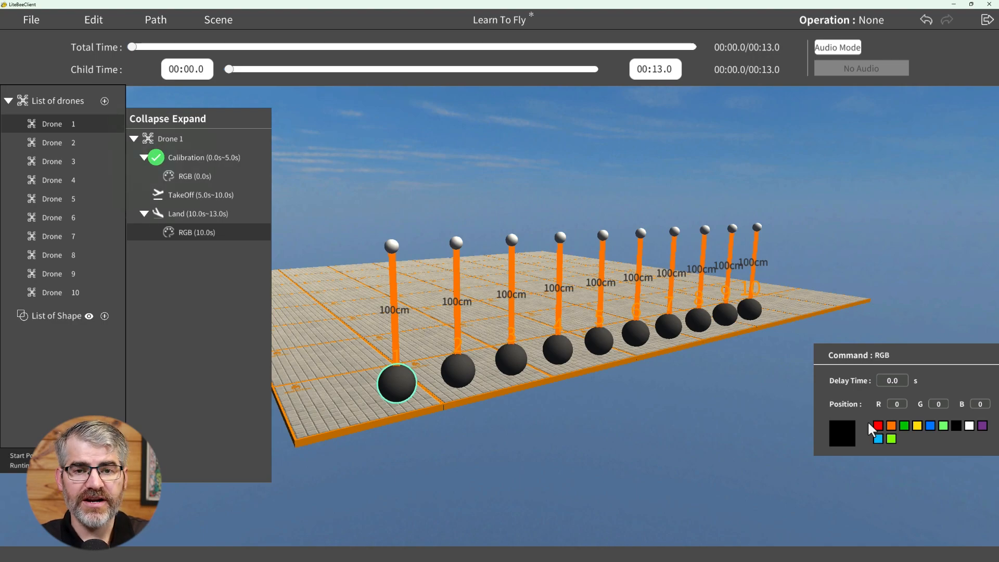
pyautogui.click(155, 194)
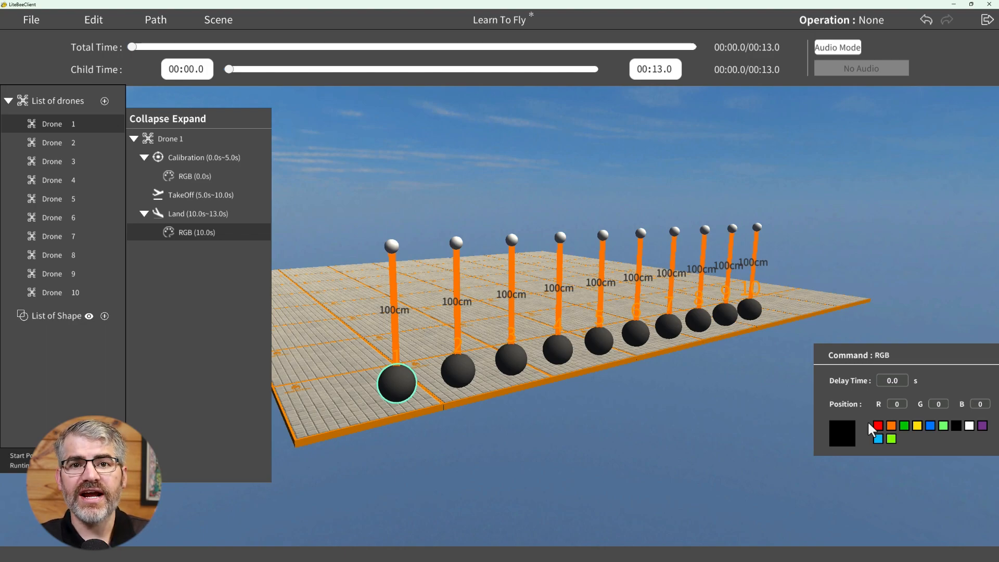
pyautogui.moveTo(132, 47); pyautogui.dragTo(136, 46)
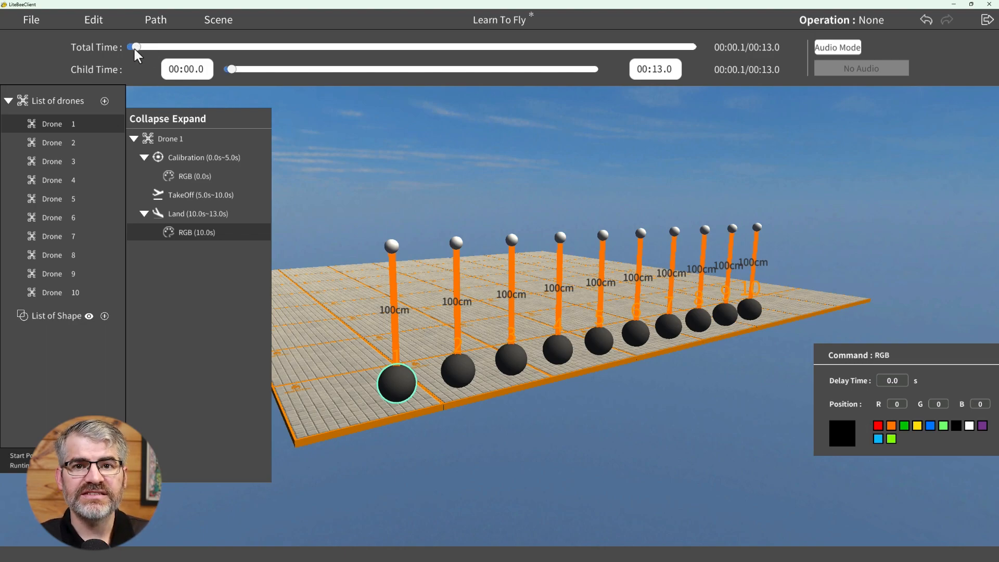
pyautogui.moveTo(135, 46); pyautogui.dragTo(308, 46)
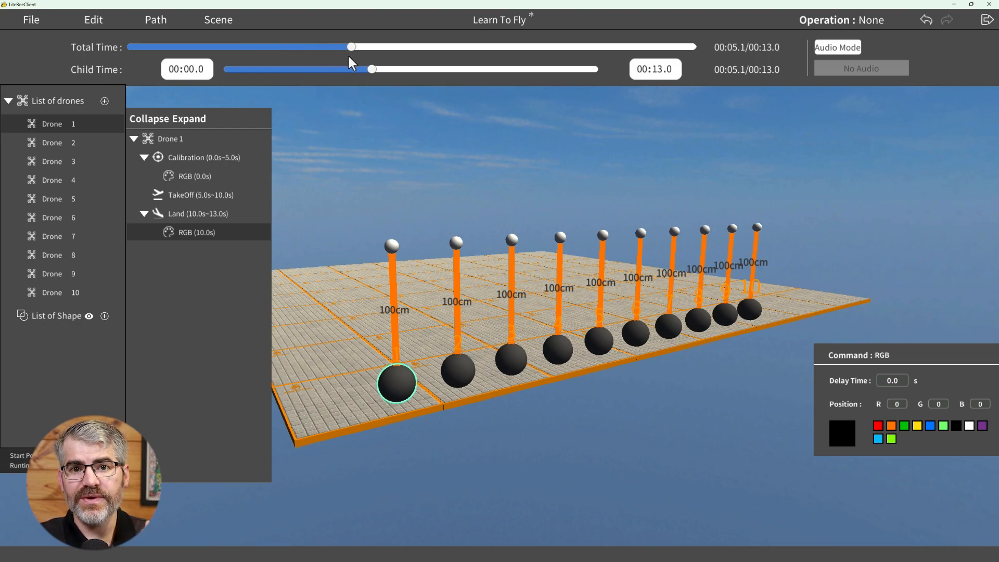
pyautogui.moveTo(350, 47); pyautogui.dragTo(452, 46)
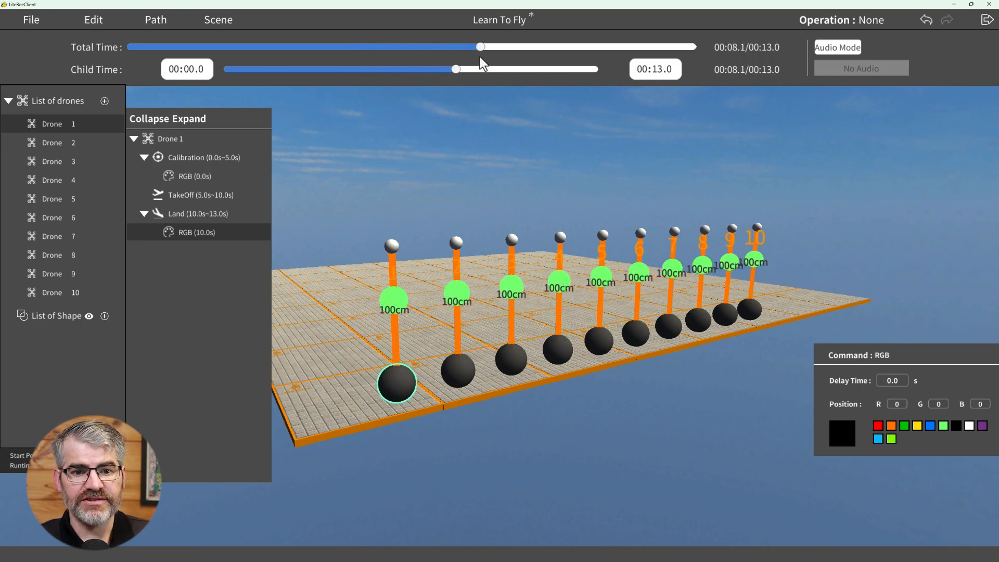
pyautogui.moveTo(481, 46); pyautogui.dragTo(522, 46)
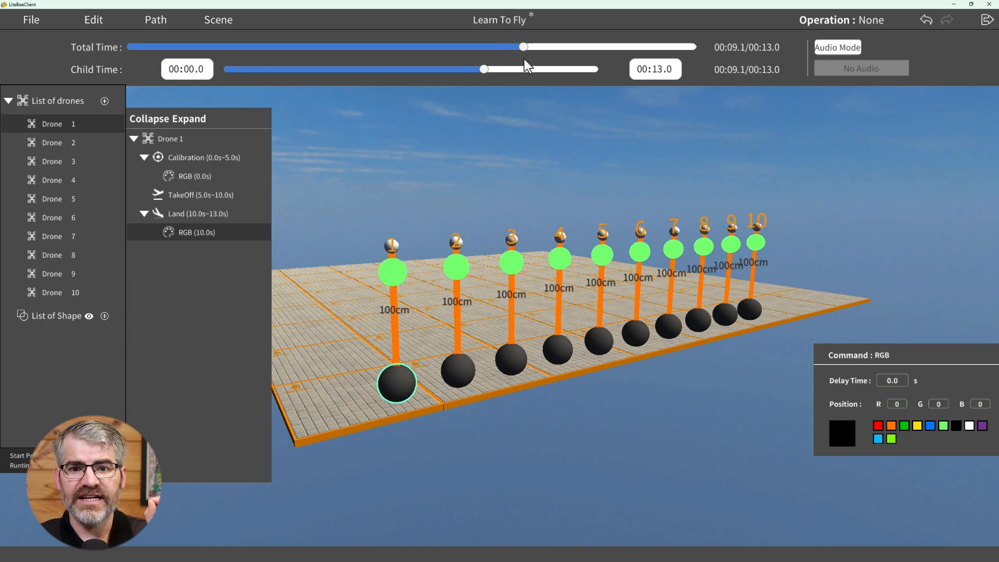
pyautogui.moveTo(522, 47); pyautogui.dragTo(570, 47)
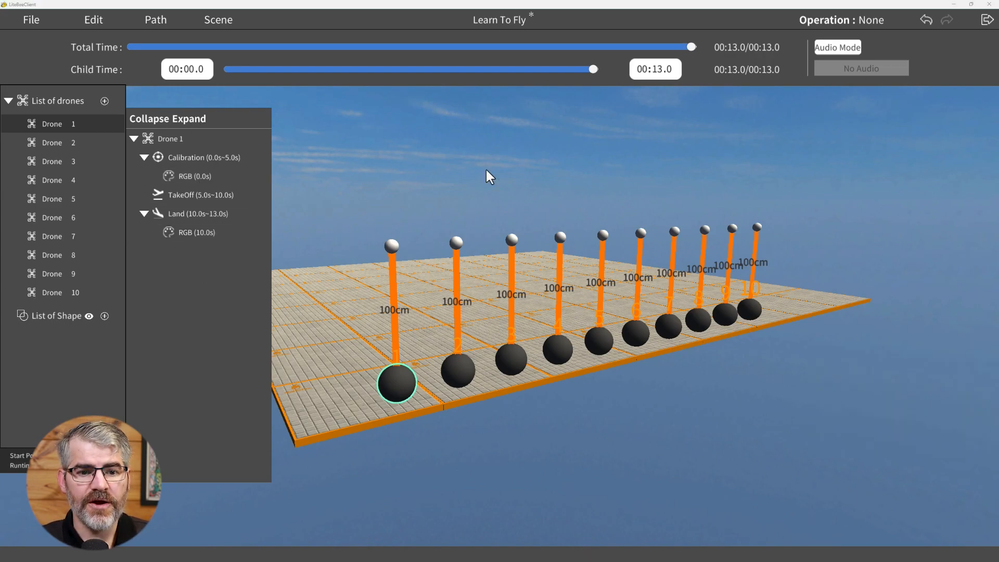
pyautogui.moveTo(472, 172)
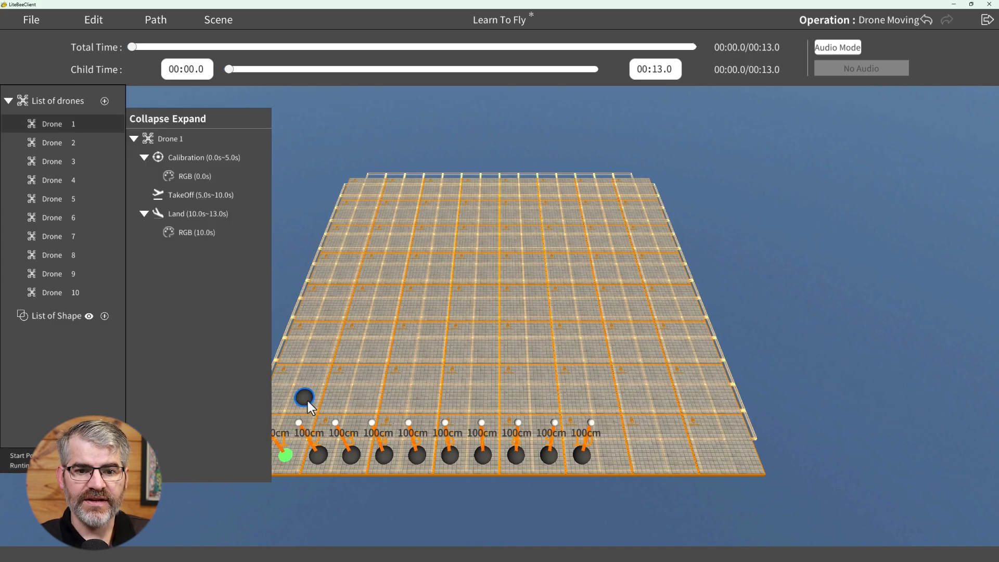
# Drag Drone 1 and other drones out of the row to interior grid spots, away from the edges
pyautogui.moveTo(304, 397); pyautogui.dragTo(679, 454)
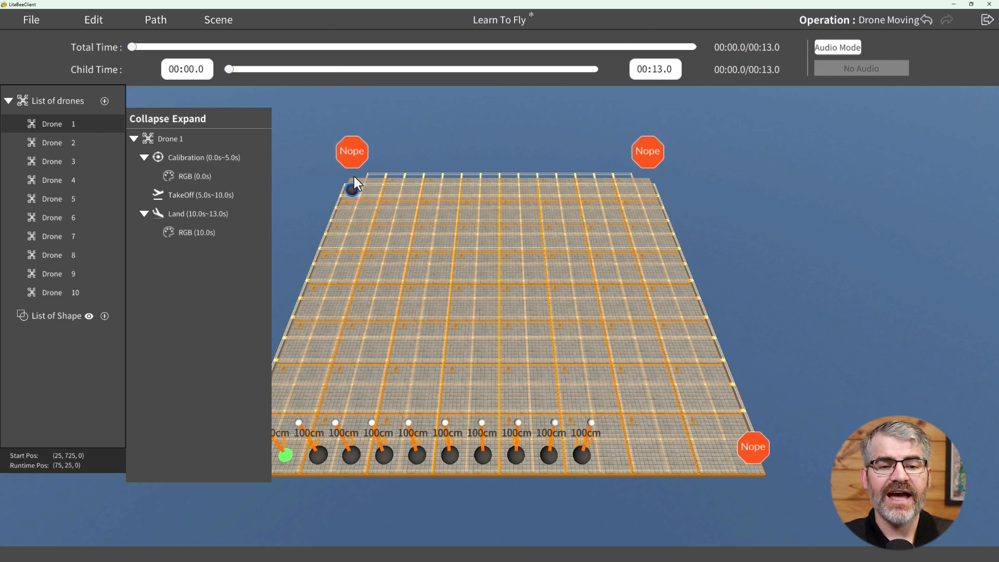
pyautogui.moveTo(350, 187); pyautogui.dragTo(687, 373)
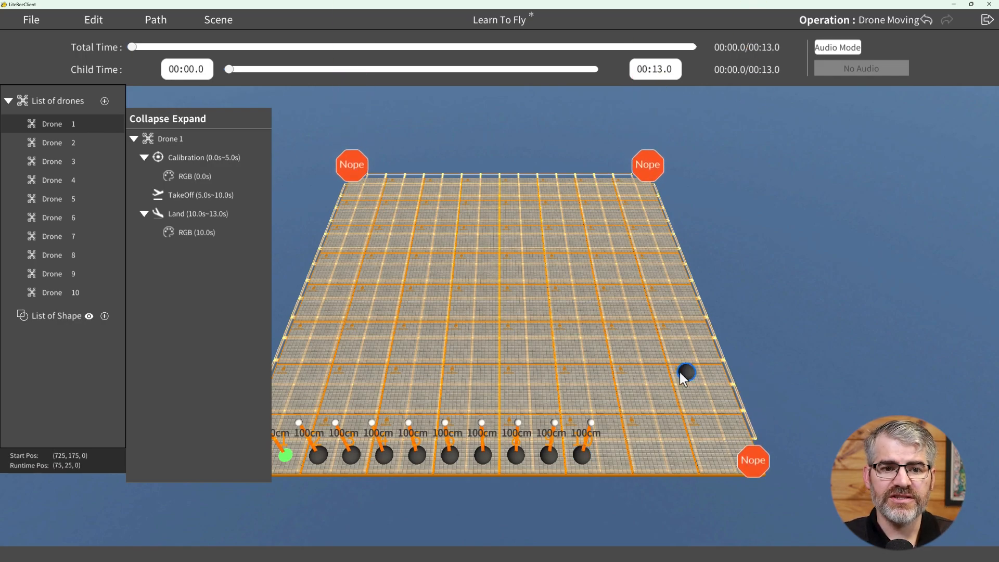
pyautogui.moveTo(687, 373); pyautogui.dragTo(381, 332)
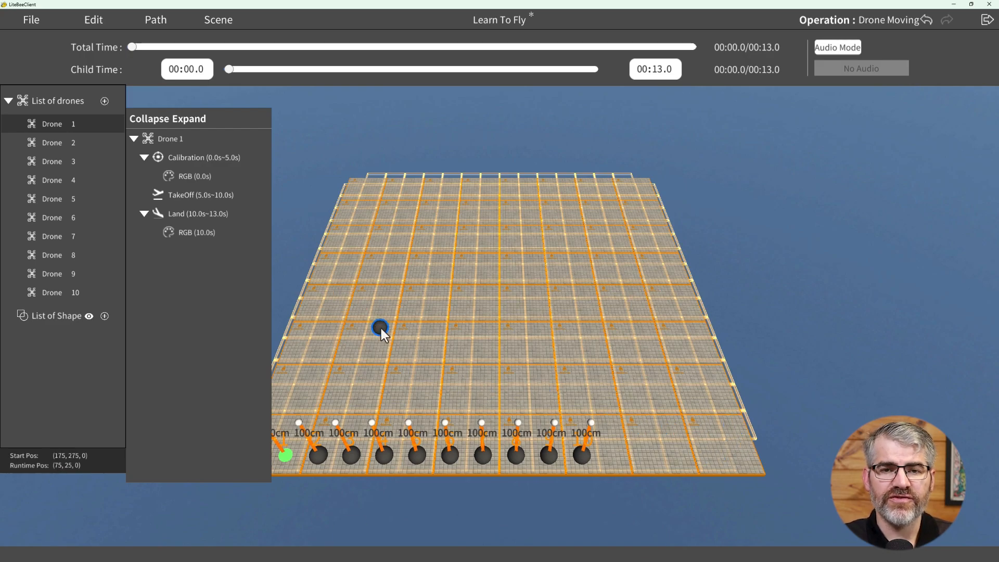
pyautogui.moveTo(380, 329); pyautogui.dragTo(359, 307)
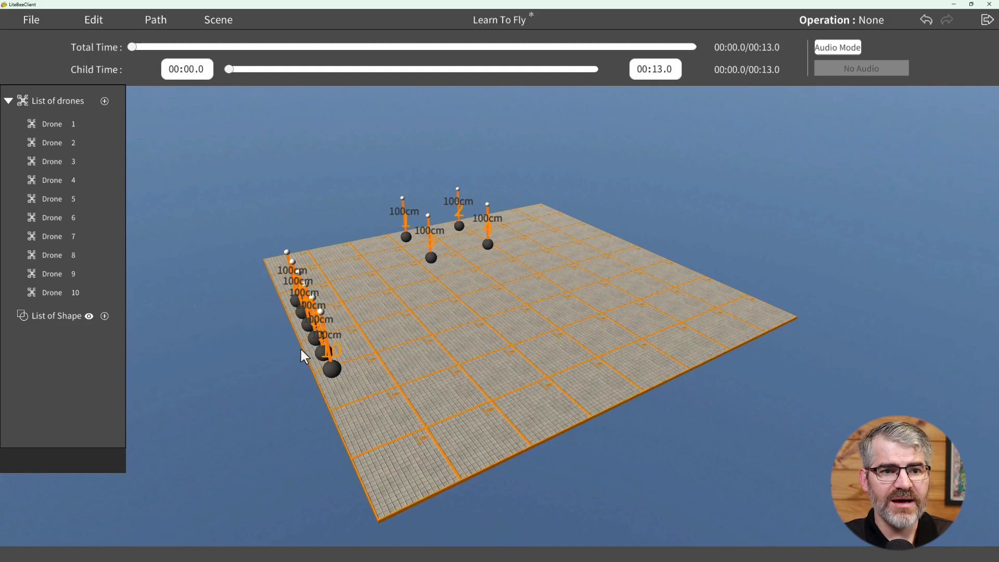
pyautogui.moveTo(132, 46); pyautogui.dragTo(240, 46)
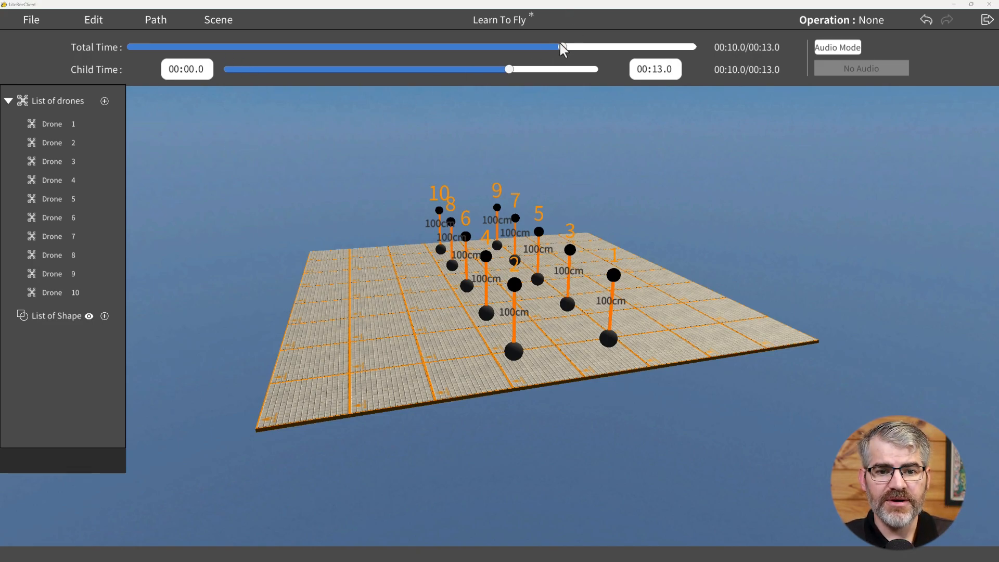
# Scrub the Total Time preview through takeoff and landing, then reopen Drone 1's command list
pyautogui.moveTo(562, 46); pyautogui.dragTo(596, 47)
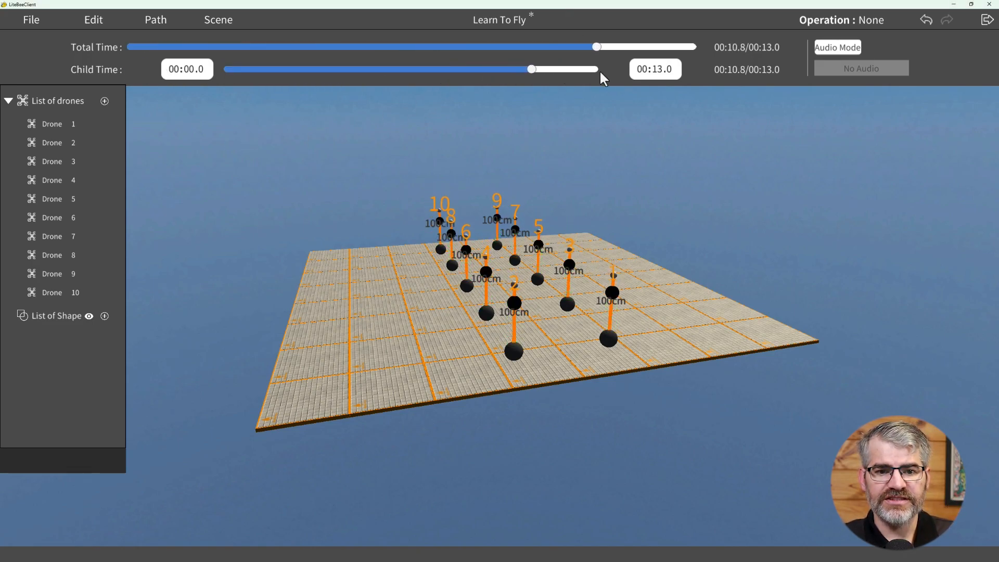
pyautogui.moveTo(597, 46); pyautogui.dragTo(215, 46)
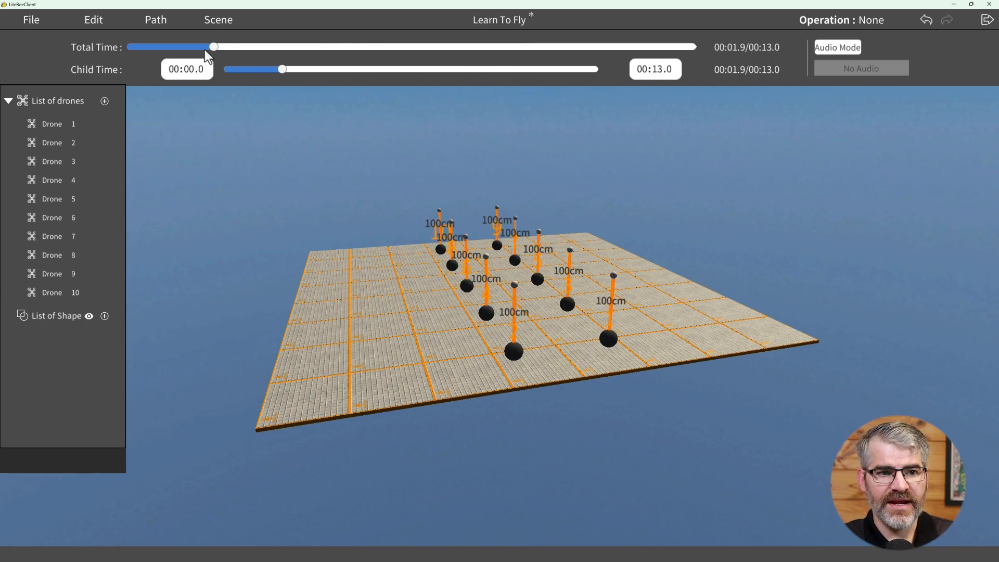
pyautogui.moveTo(213, 46); pyautogui.dragTo(131, 46)
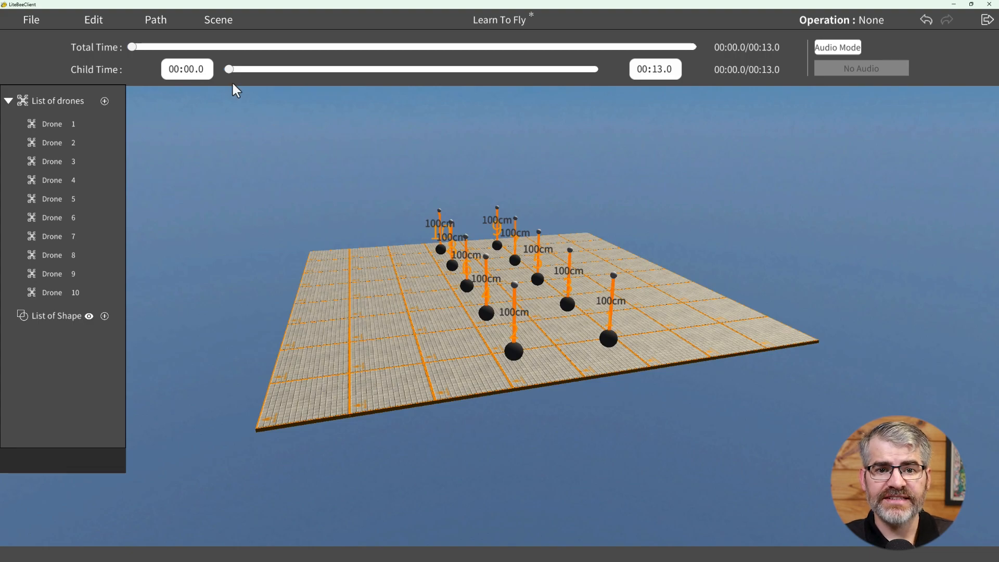
pyautogui.click(31, 20)
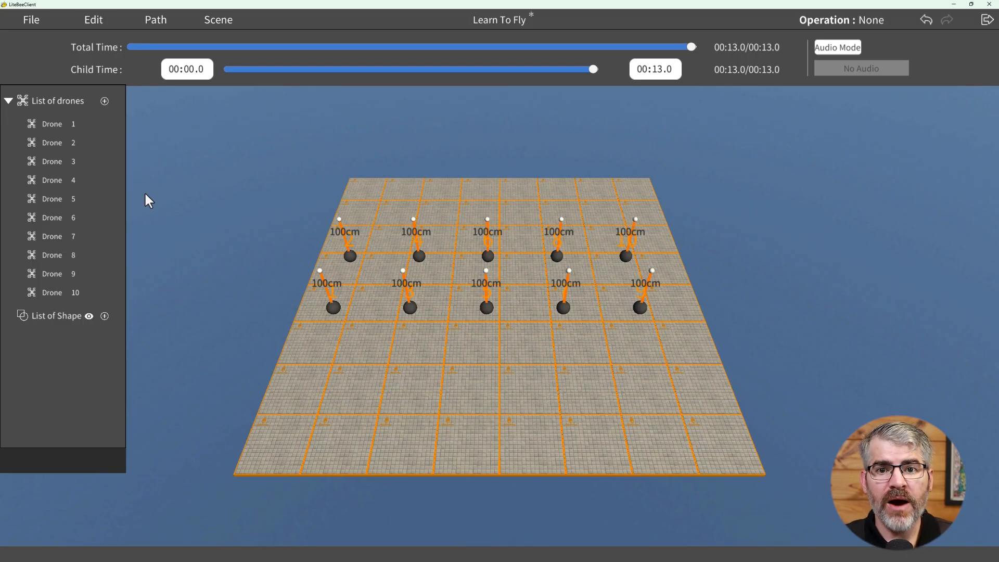
pyautogui.moveTo(124, 68)
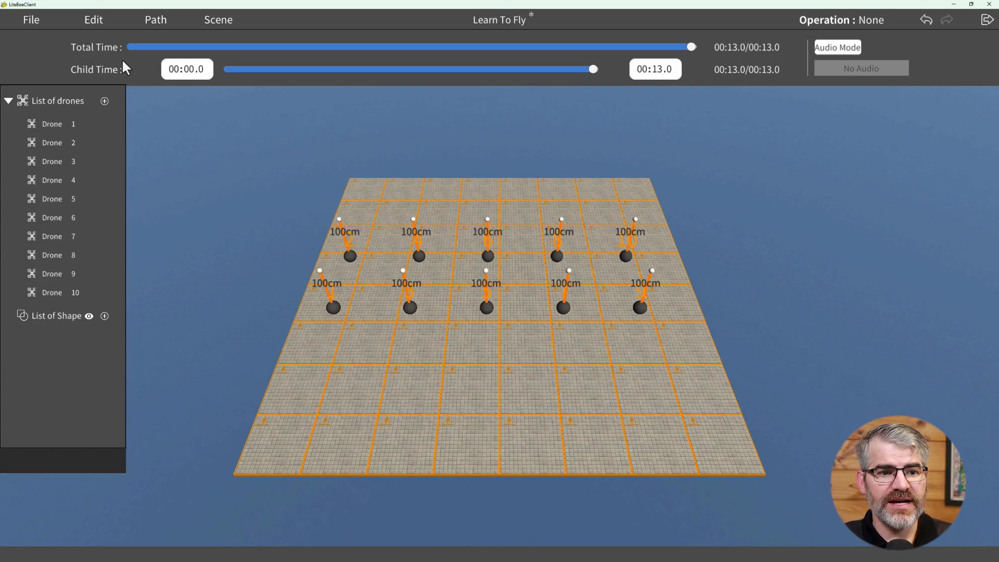
pyautogui.click(52, 124)
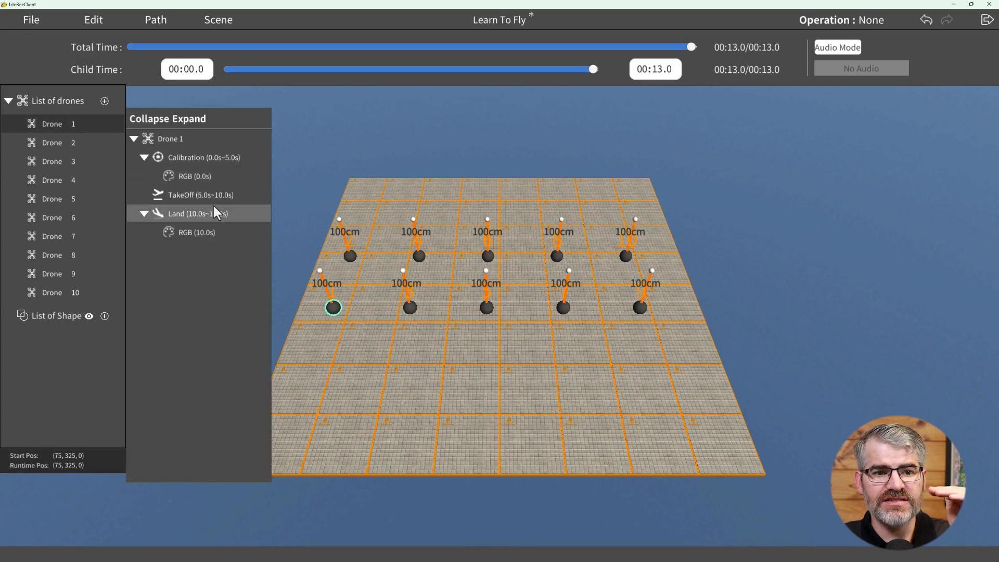
# Preview Drone 1's TakeOff command, then insert a Move3D step right after it
pyautogui.click(200, 194)
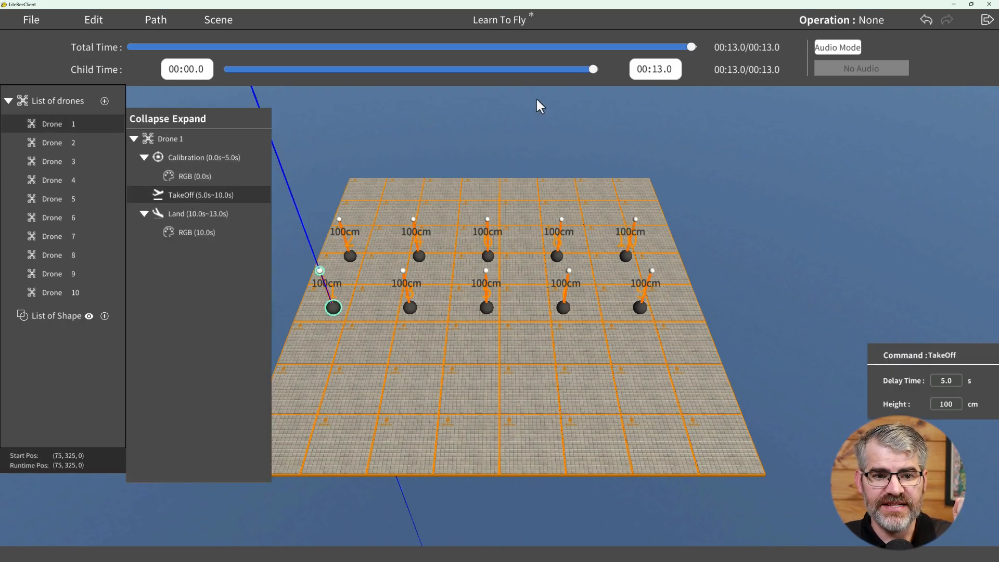
pyautogui.moveTo(690, 46); pyautogui.dragTo(587, 47)
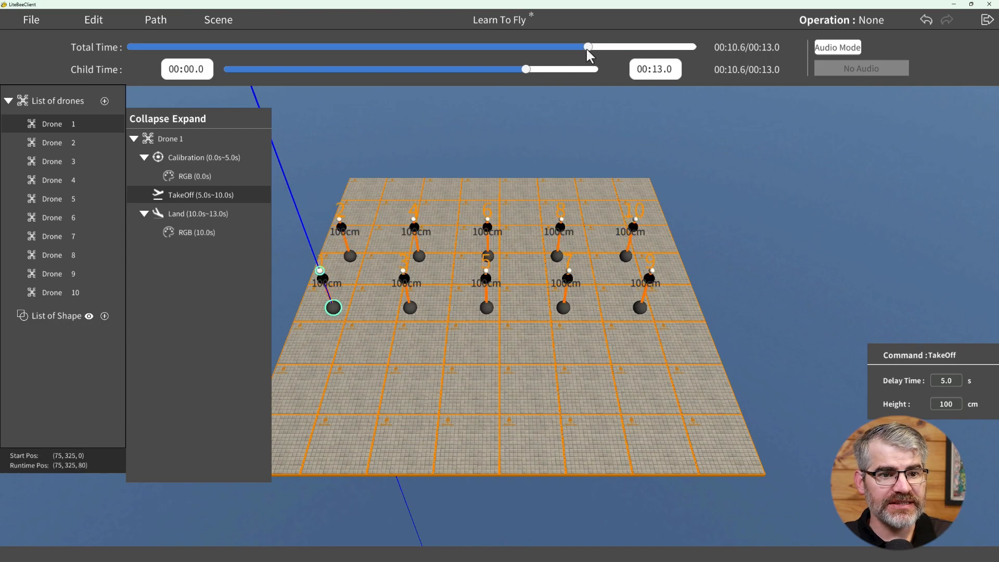
pyautogui.moveTo(588, 46); pyautogui.dragTo(562, 46)
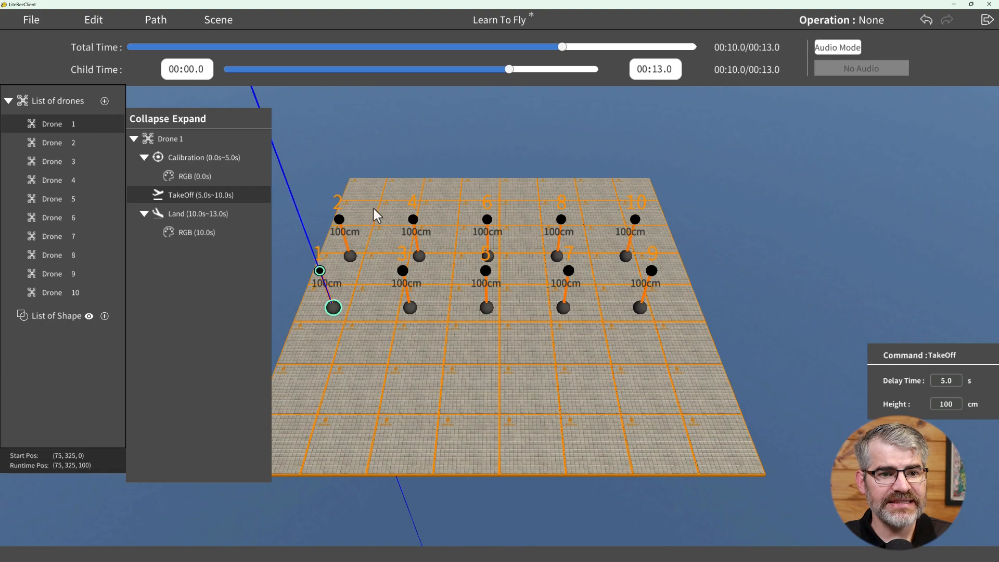
pyautogui.rightClick(181, 195)
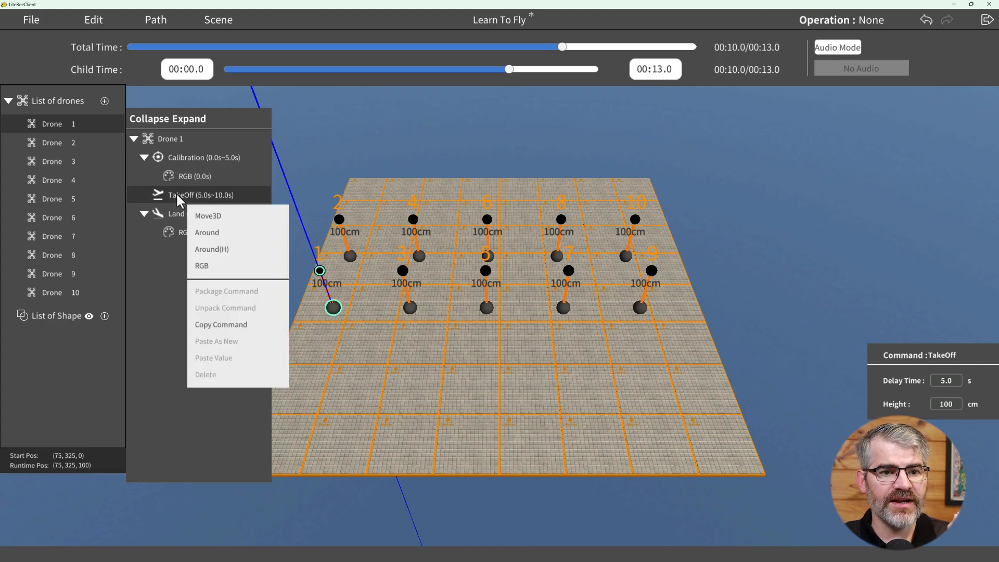
pyautogui.moveTo(212, 219)
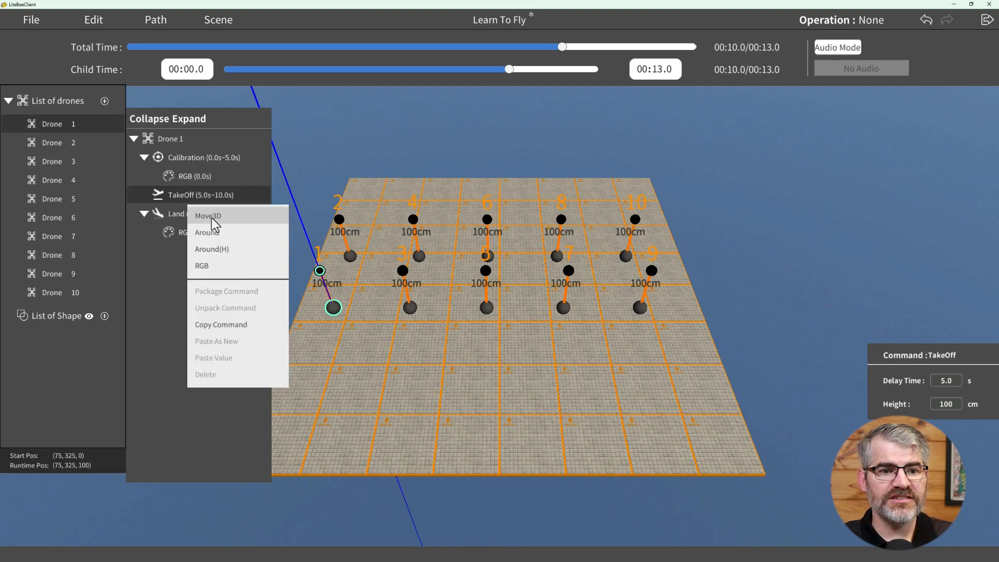
pyautogui.click(208, 215)
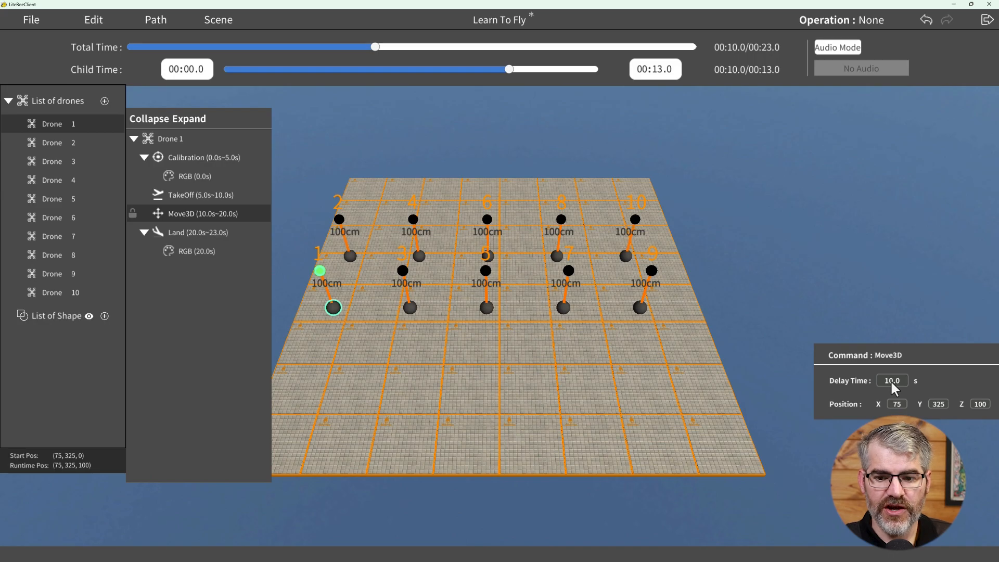
# Set Drone 1's Move3D delay to 3.0 s and drag its destination to a new grid spot
pyautogui.click(892, 380)
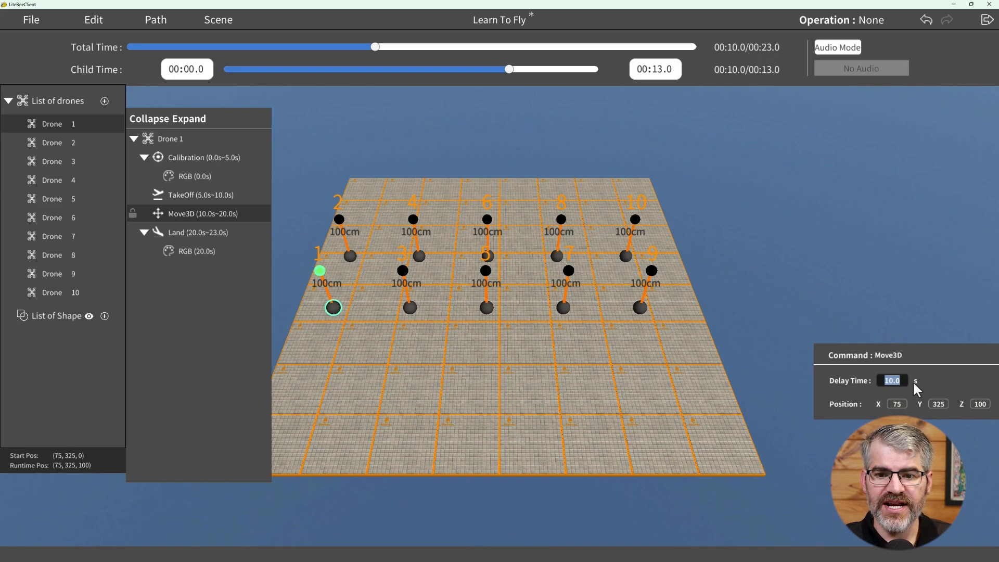
pyautogui.write('3.0')
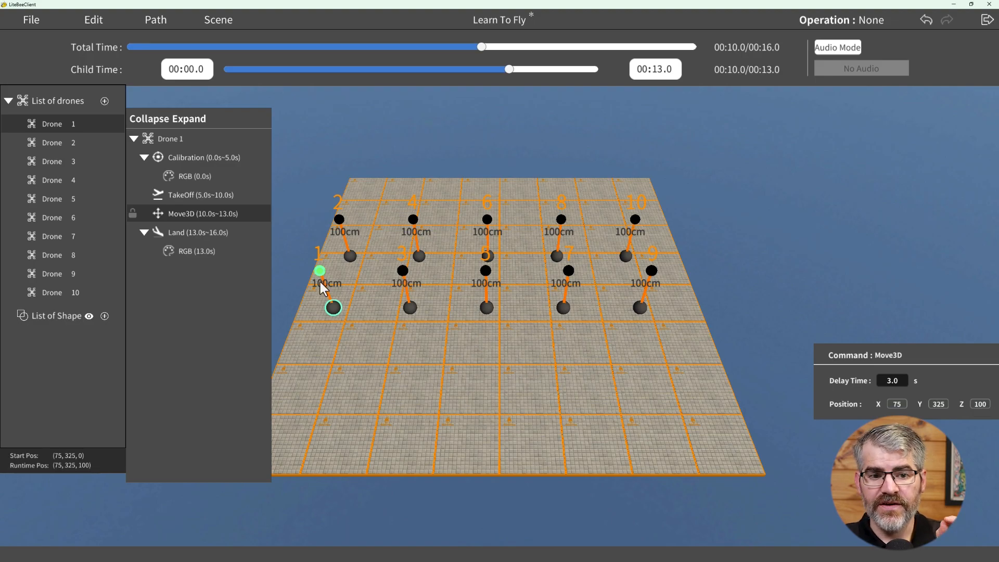
pyautogui.click(542, 349)
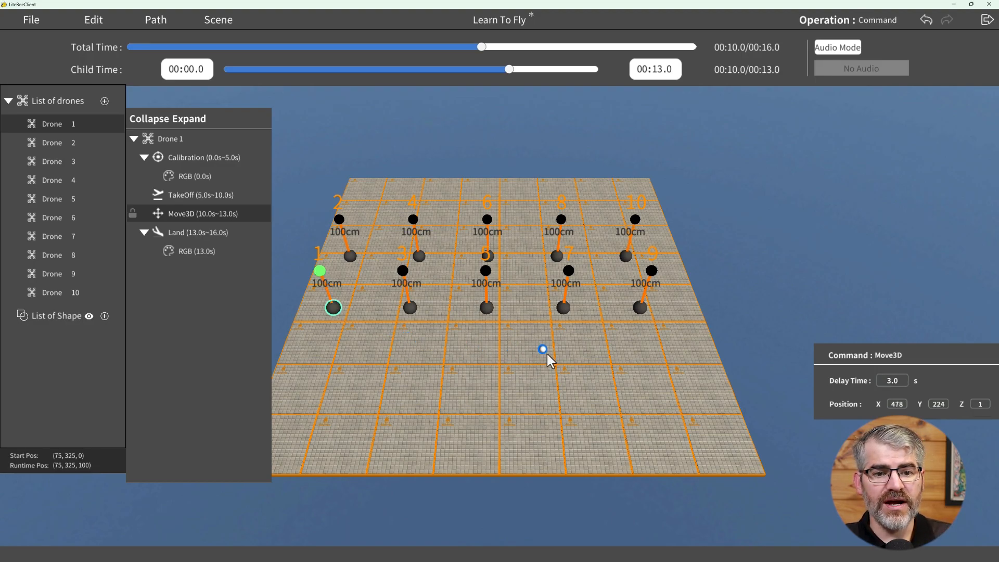
pyautogui.moveTo(542, 348); pyautogui.dragTo(451, 363)
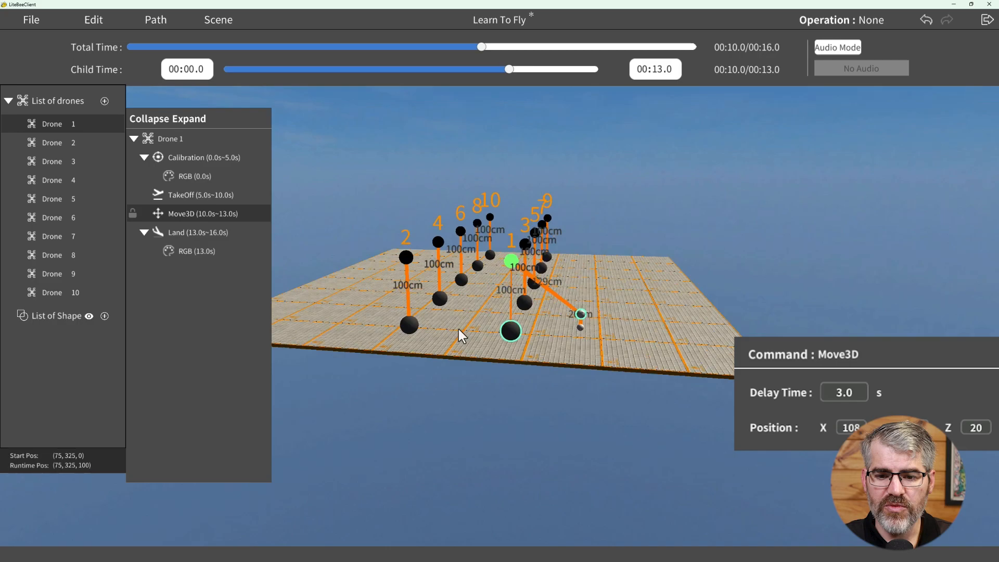
# Add another Move3D for Drone 1 and drag the move destinations farther across the grid
pyautogui.rightClick(181, 212)
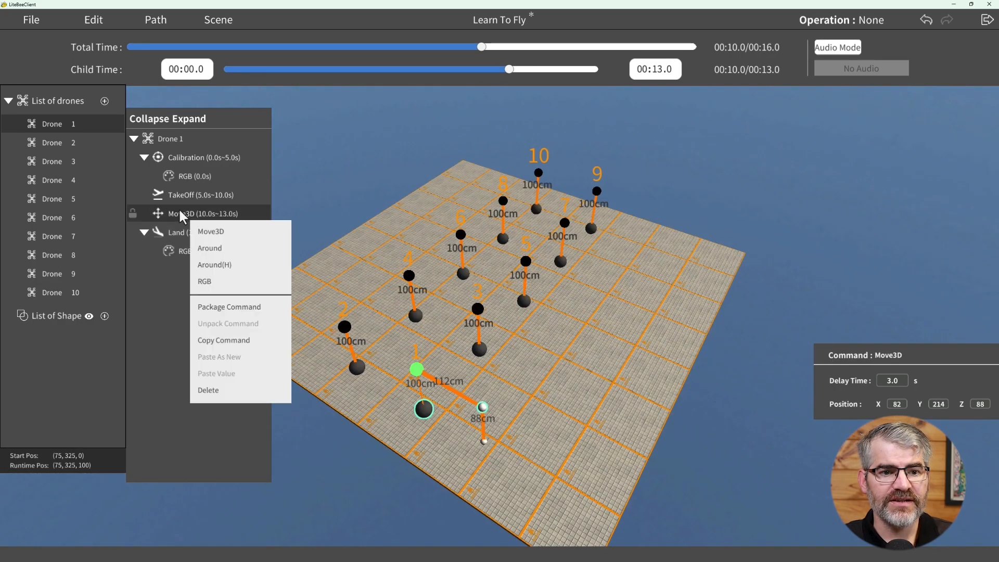
pyautogui.moveTo(231, 352)
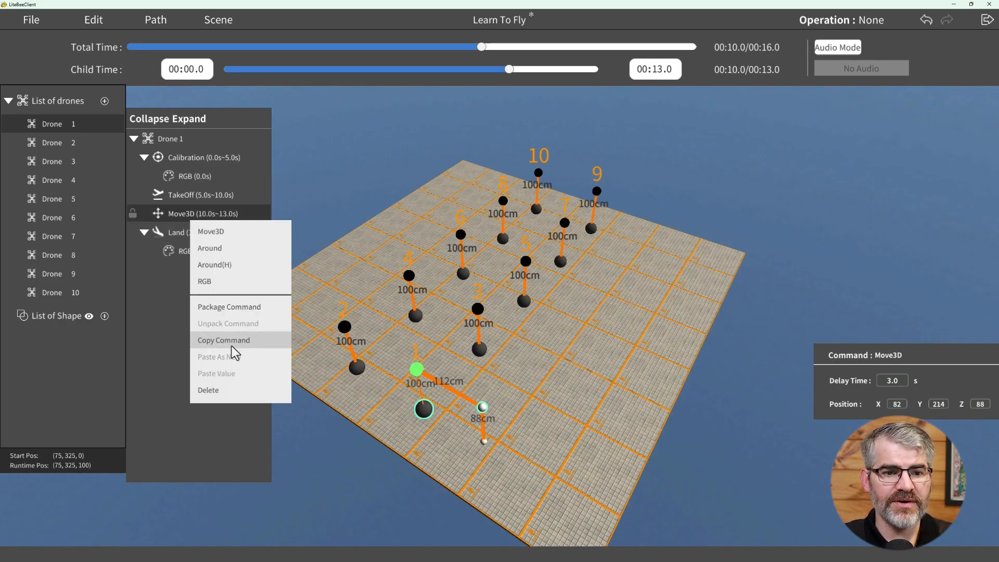
pyautogui.click(224, 340)
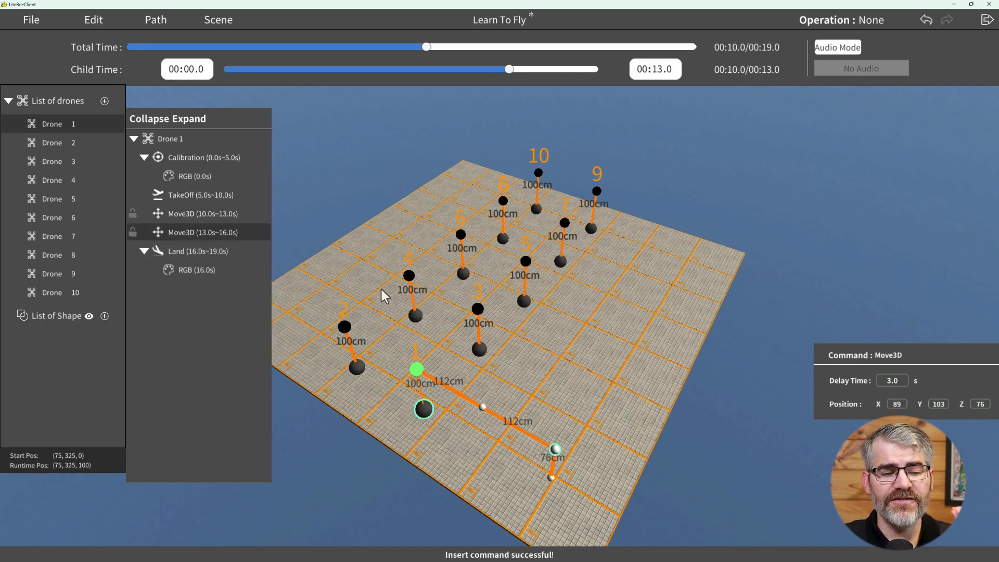
pyautogui.moveTo(797, 375)
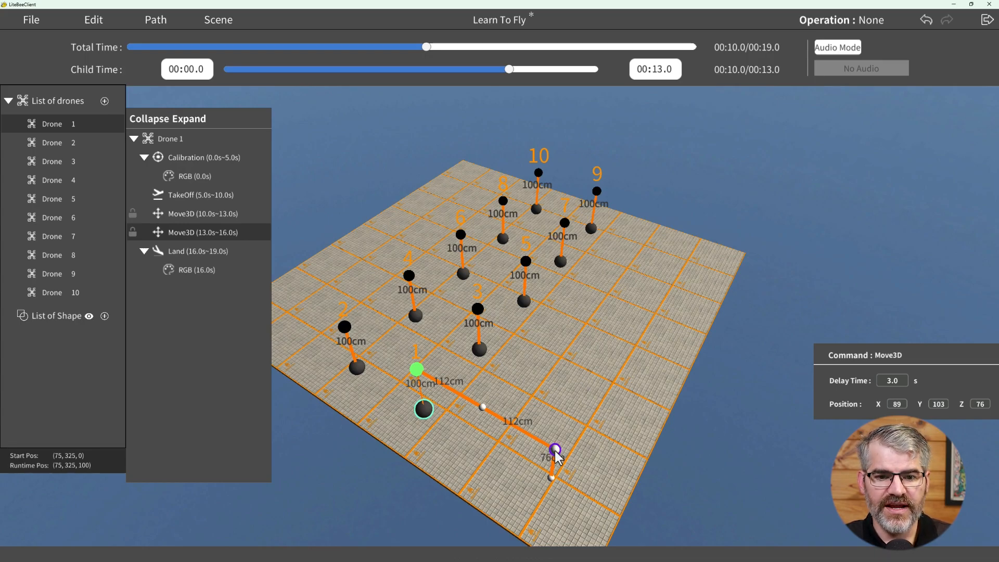
pyautogui.moveTo(557, 449); pyautogui.dragTo(587, 419)
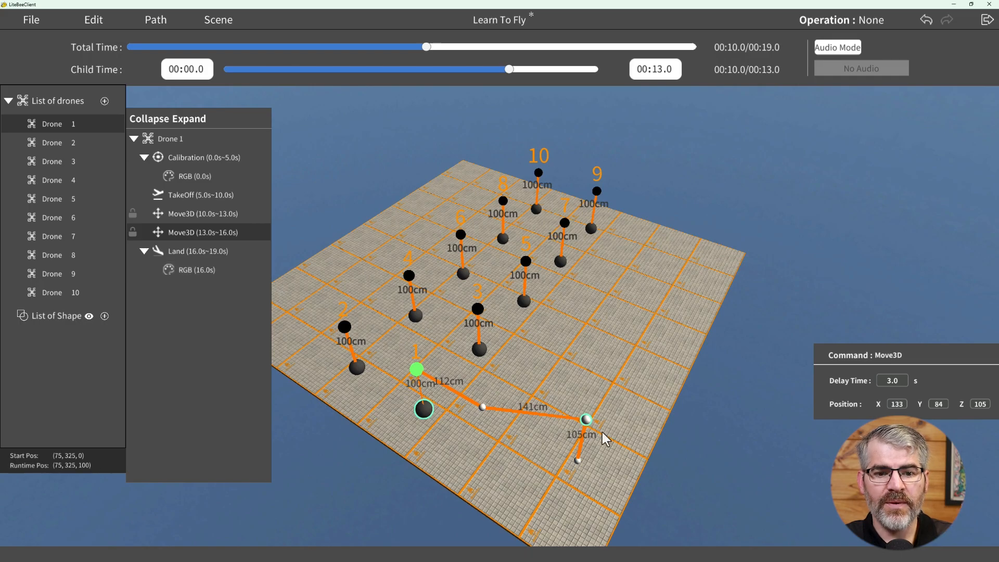
pyautogui.moveTo(490, 415)
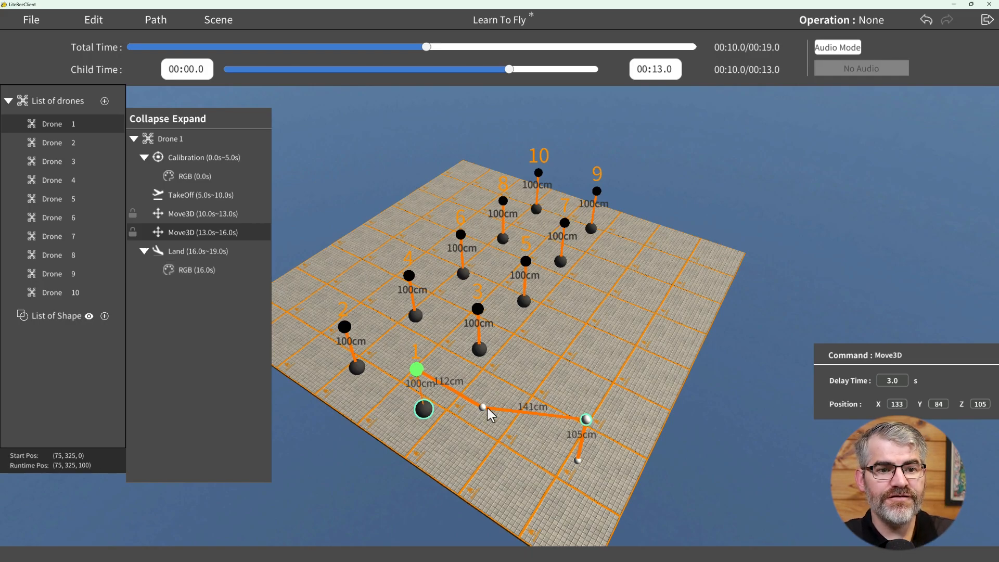
pyautogui.moveTo(483, 406); pyautogui.dragTo(518, 434)
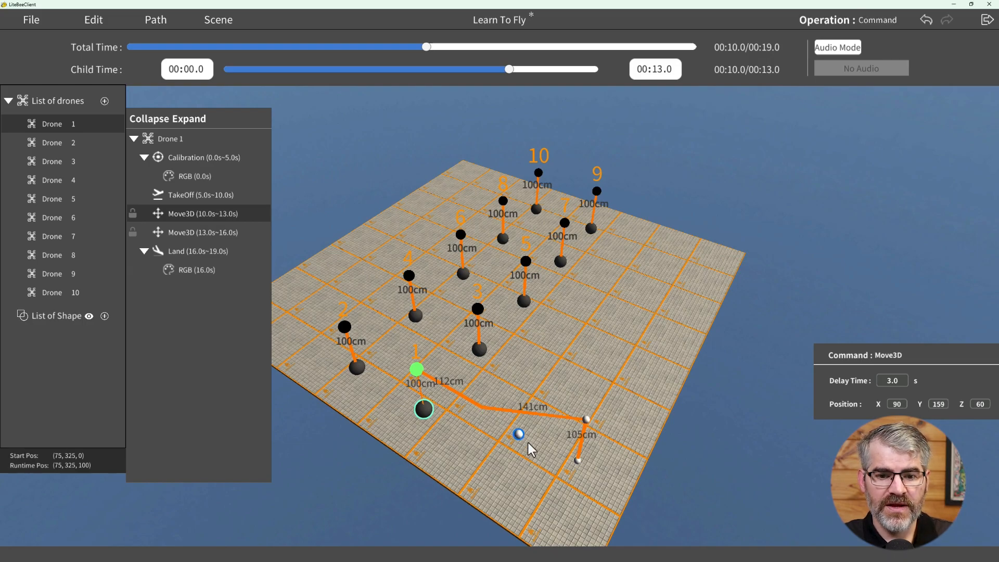
pyautogui.moveTo(519, 434); pyautogui.dragTo(540, 465)
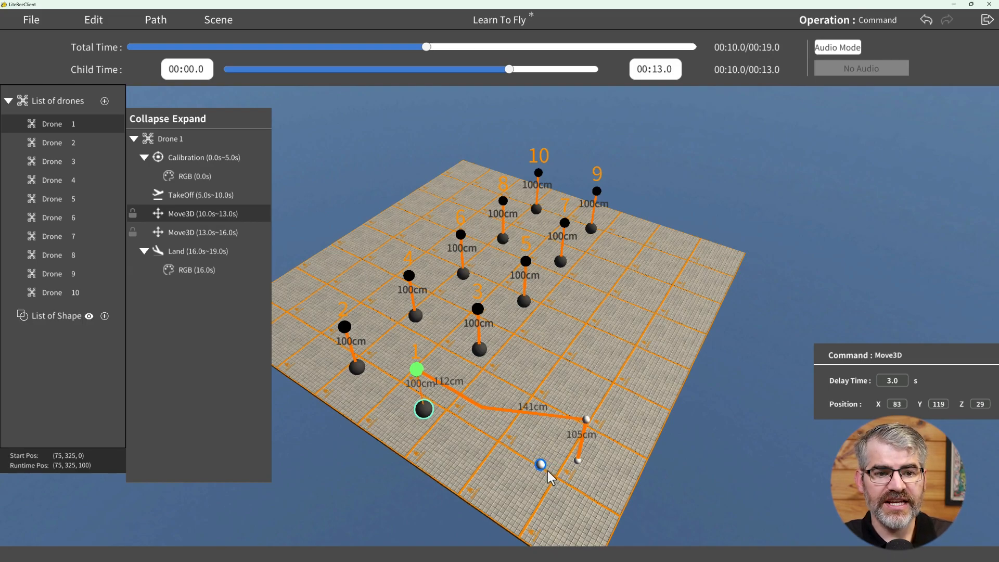
pyautogui.moveTo(540, 465); pyautogui.dragTo(647, 481)
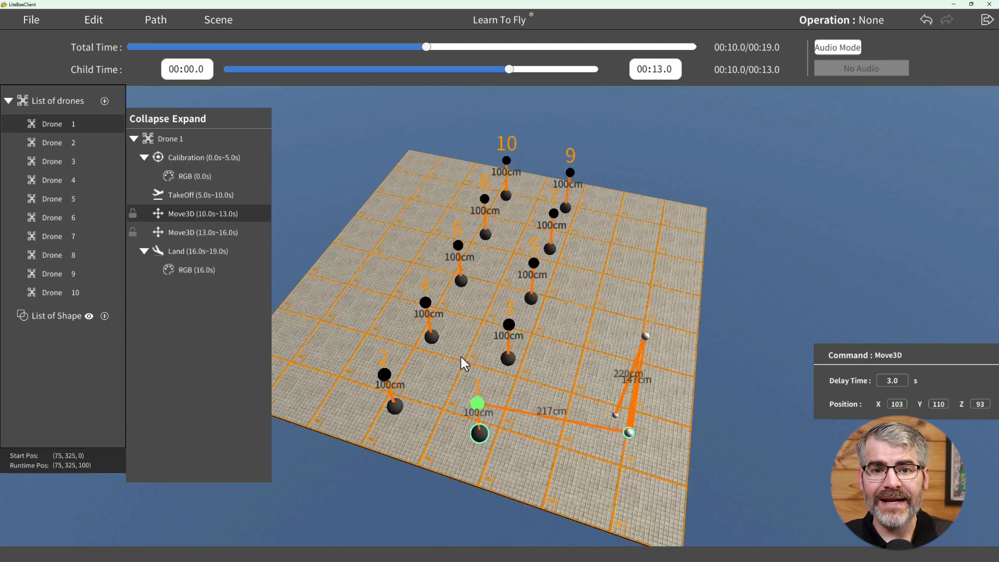
pyautogui.click(155, 20)
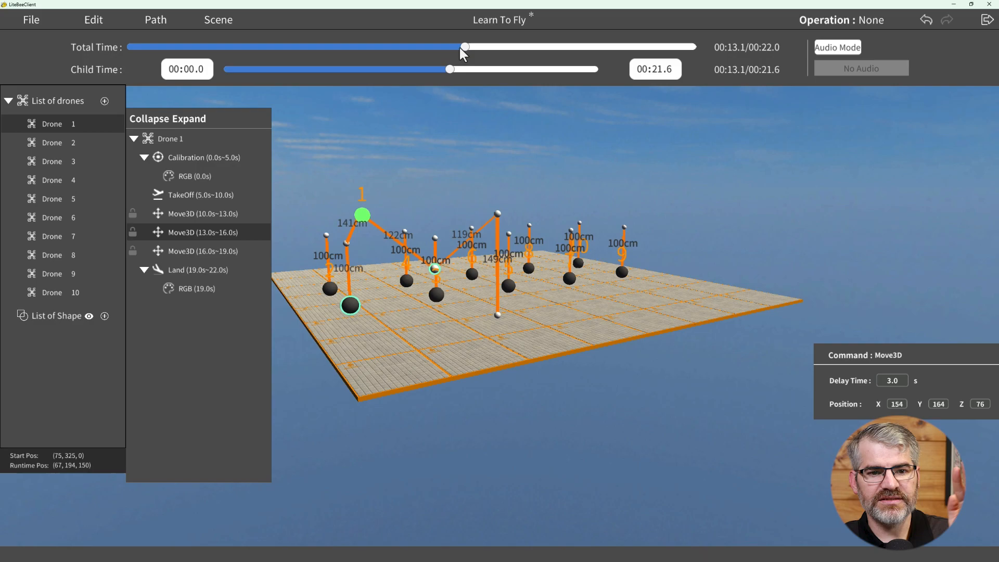
# Rewind the preview, inspect the first and third Move3D targets, and tilt the view down
pyautogui.moveTo(465, 46); pyautogui.dragTo(691, 46)
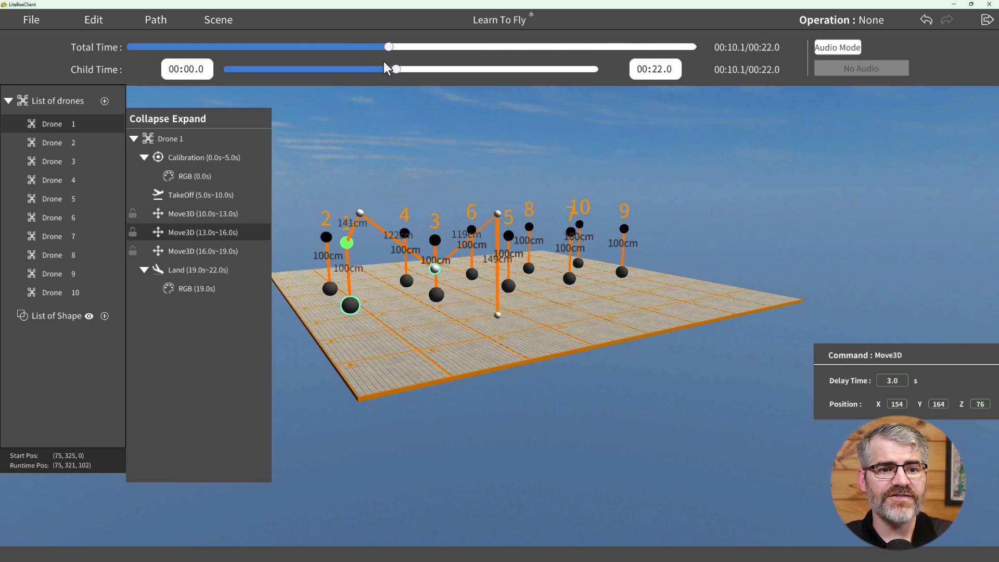
pyautogui.moveTo(394, 69); pyautogui.dragTo(338, 69)
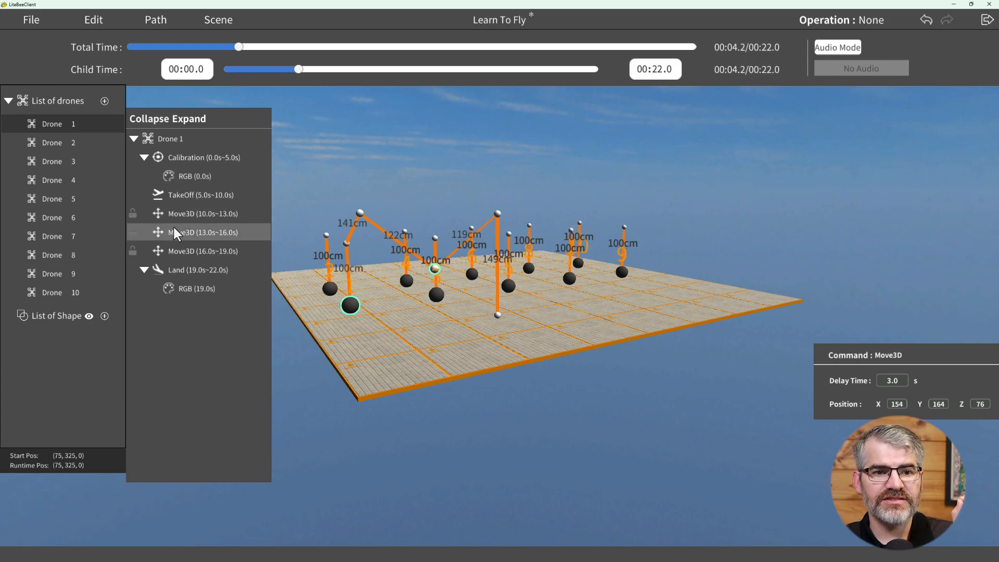
pyautogui.click(204, 214)
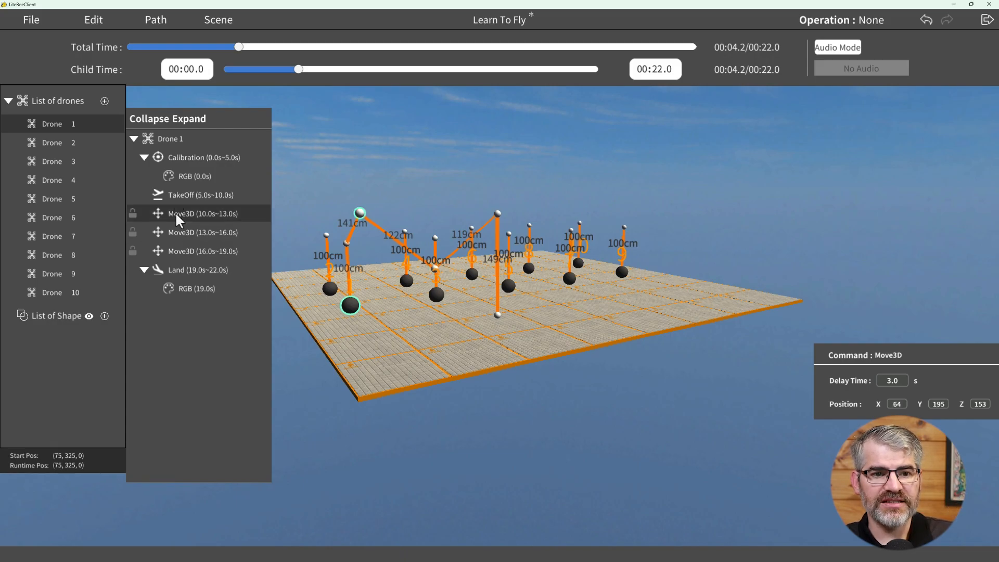
pyautogui.click(202, 250)
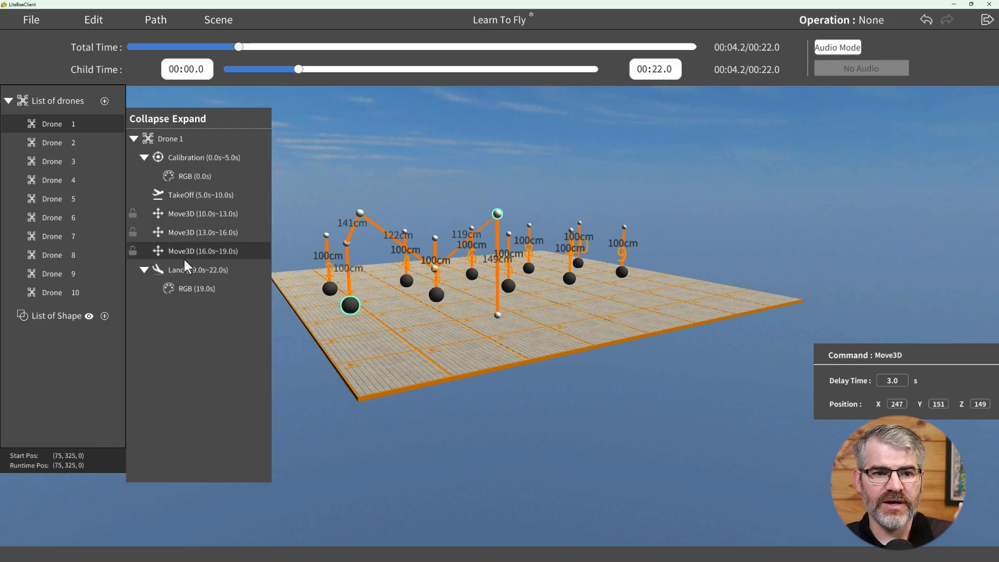
pyautogui.click(204, 214)
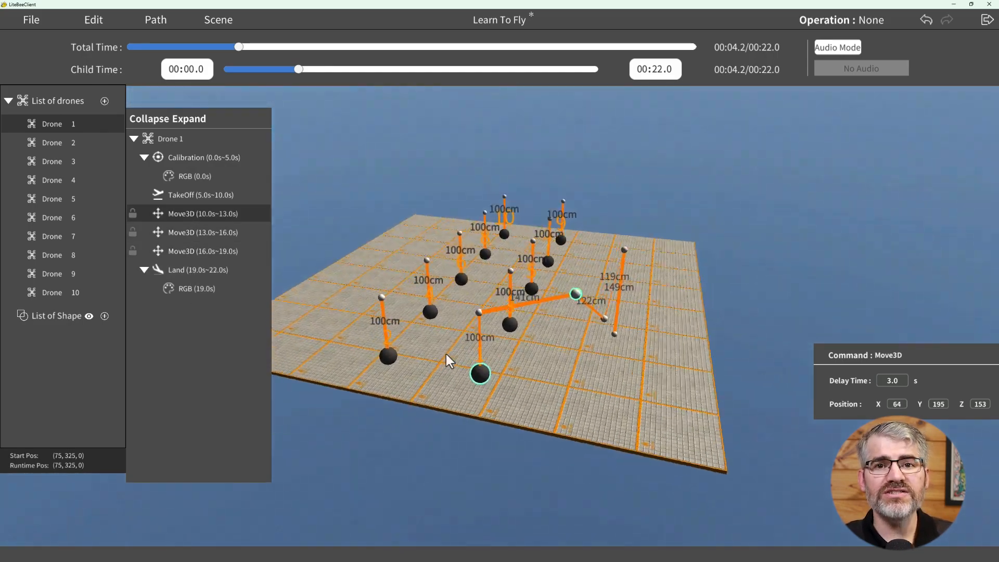
pyautogui.moveTo(446, 360); pyautogui.dragTo(567, 335)
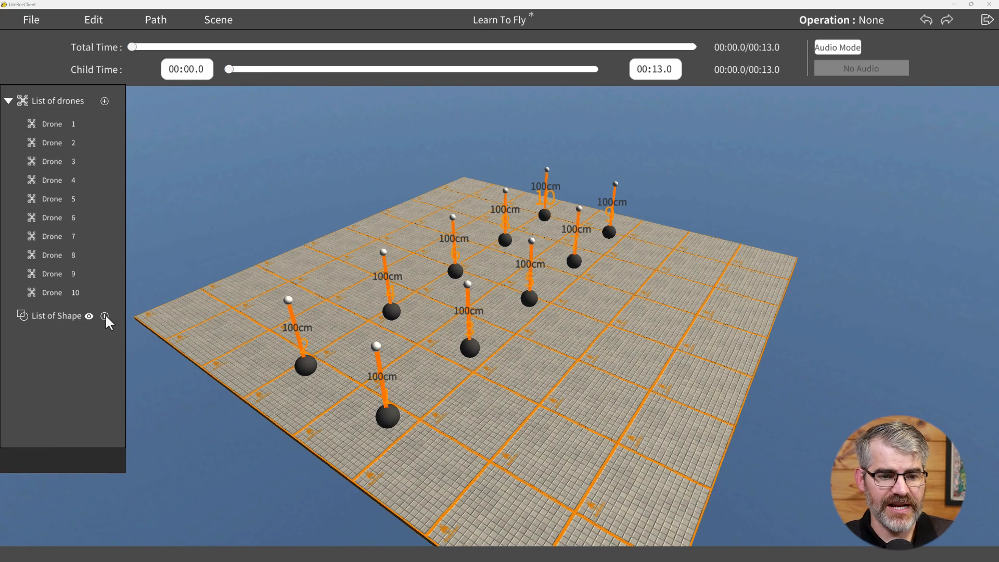
# Add a Cone from the List of Shape and orbit the view around it
pyautogui.click(105, 315)
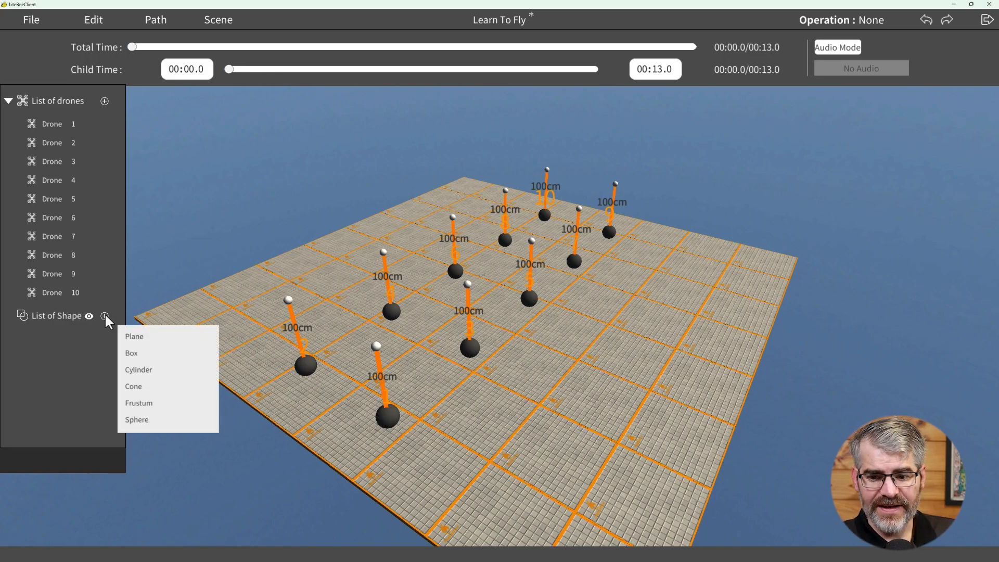
pyautogui.moveTo(147, 403)
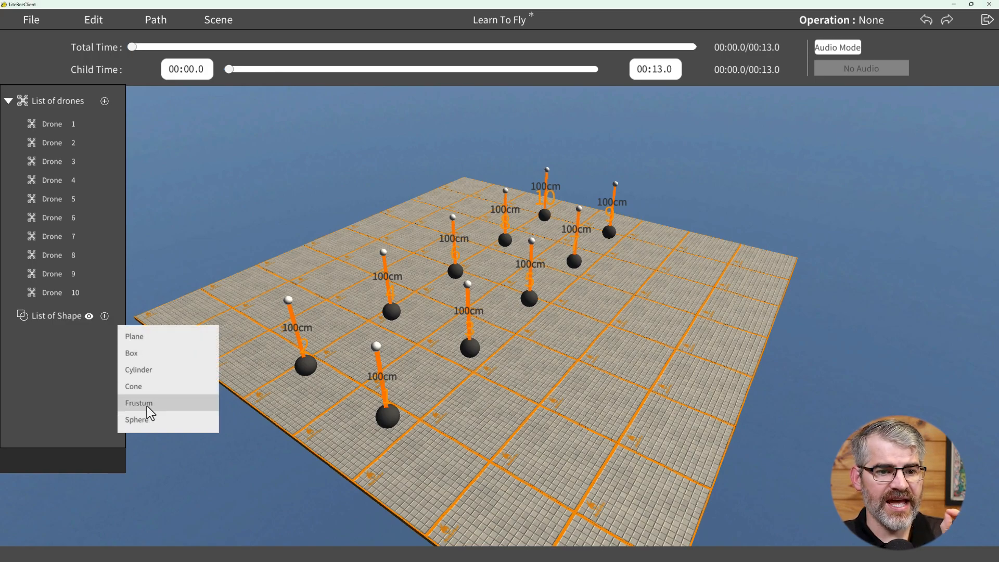
pyautogui.click(133, 386)
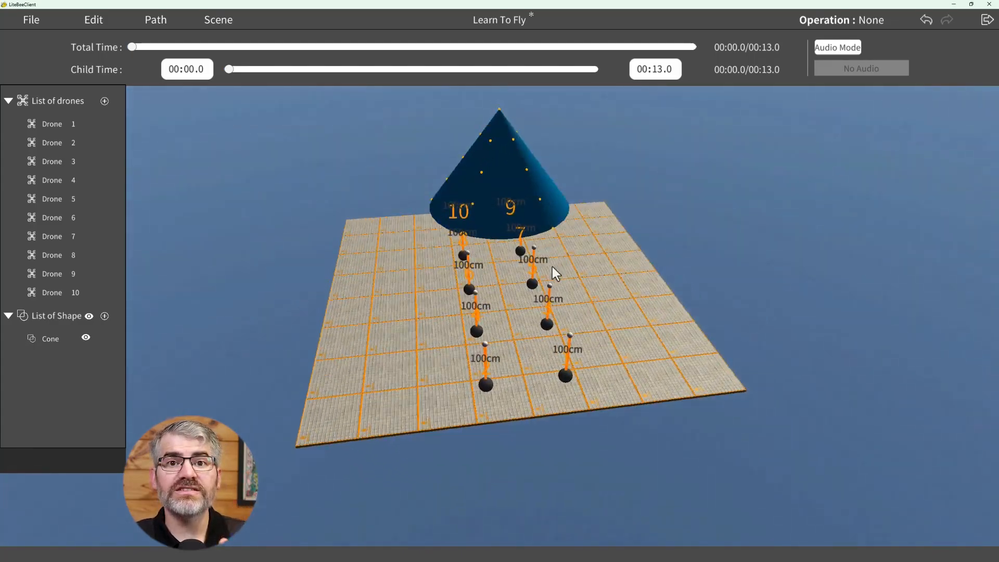
pyautogui.moveTo(554, 273); pyautogui.dragTo(692, 245)
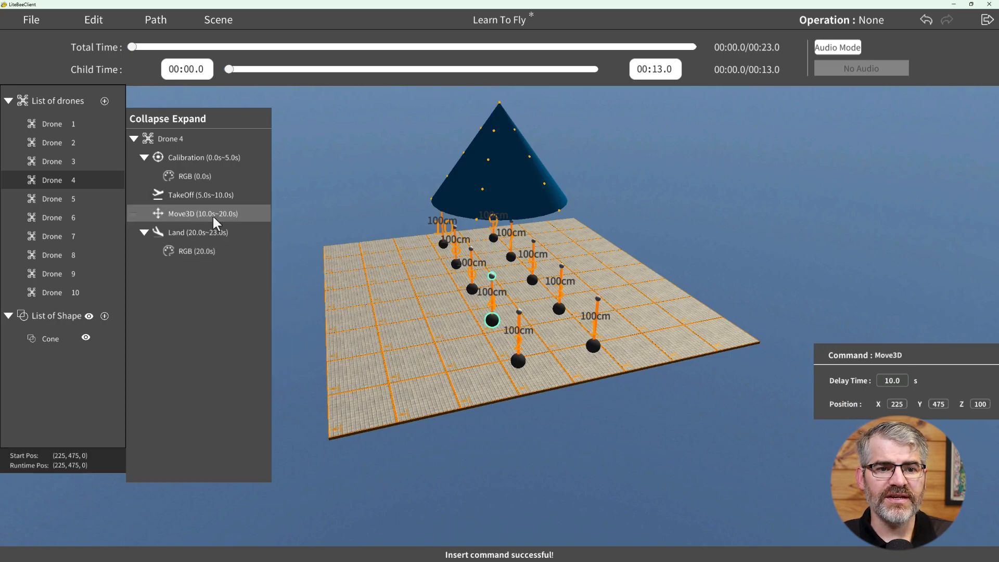
# Give Drone 4's Move3D a 3.0 s duration and raise its target to 200 cm under the cone's rim
pyautogui.click(892, 380)
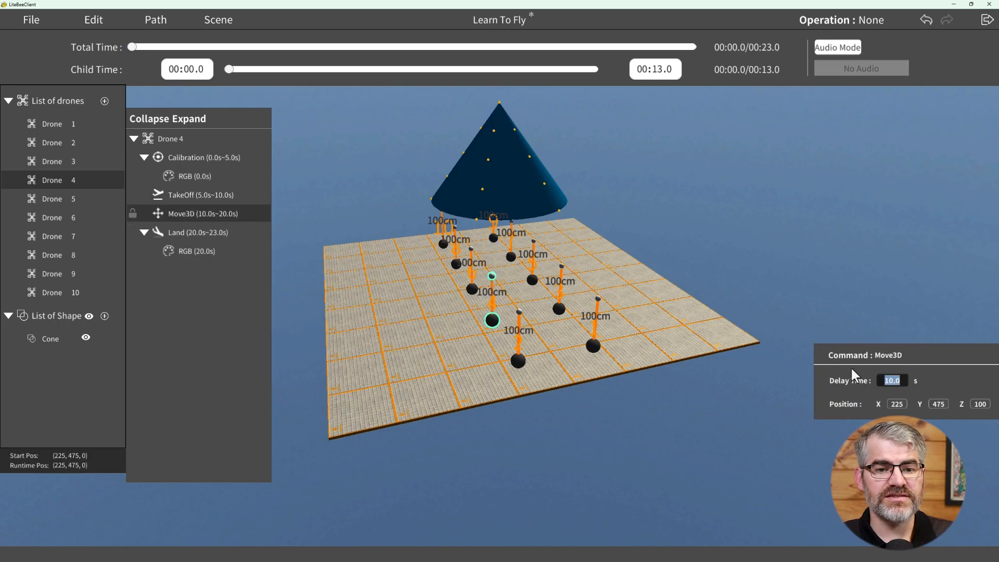
pyautogui.write('3.0')
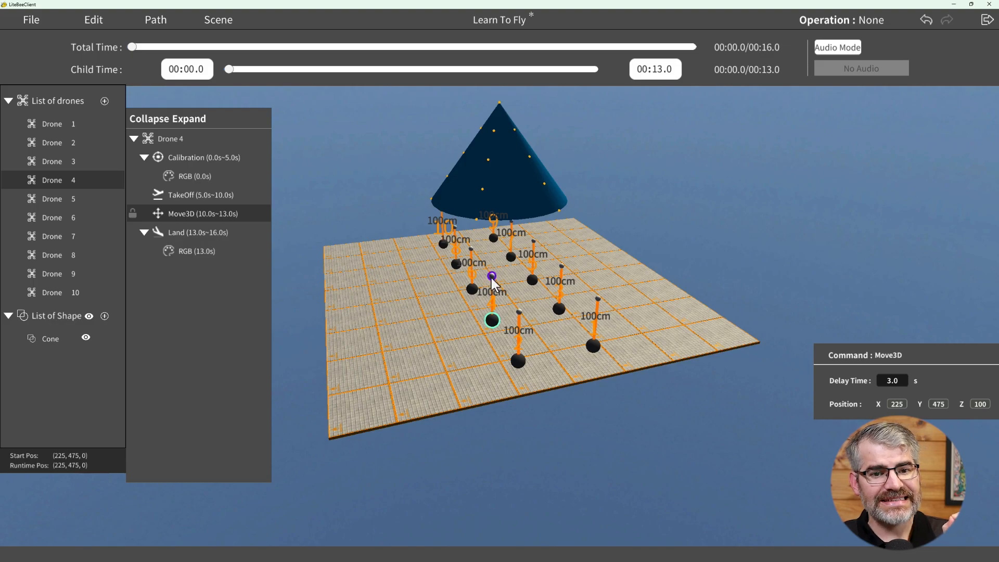
pyautogui.moveTo(491, 278); pyautogui.dragTo(478, 223)
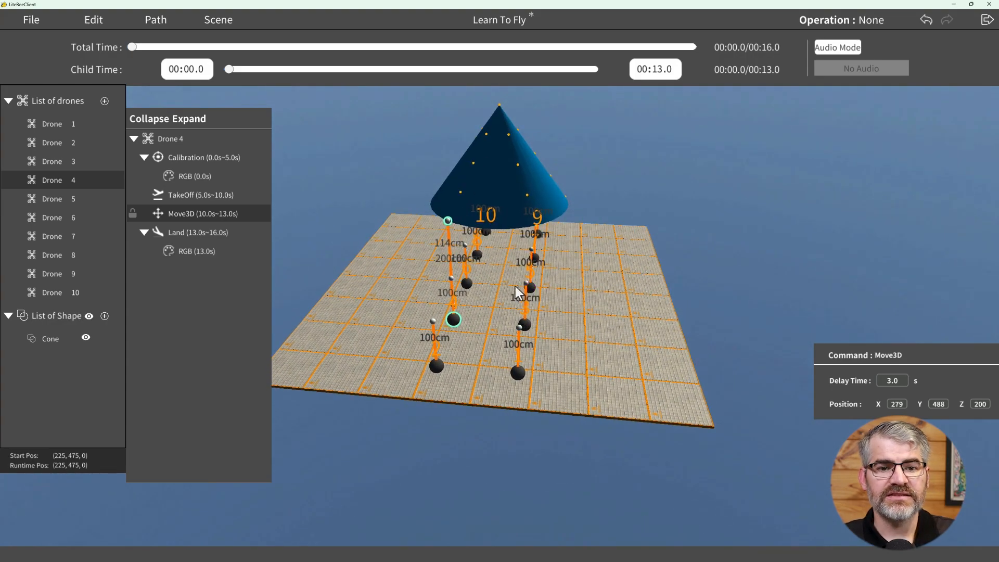
pyautogui.rightClick(180, 194)
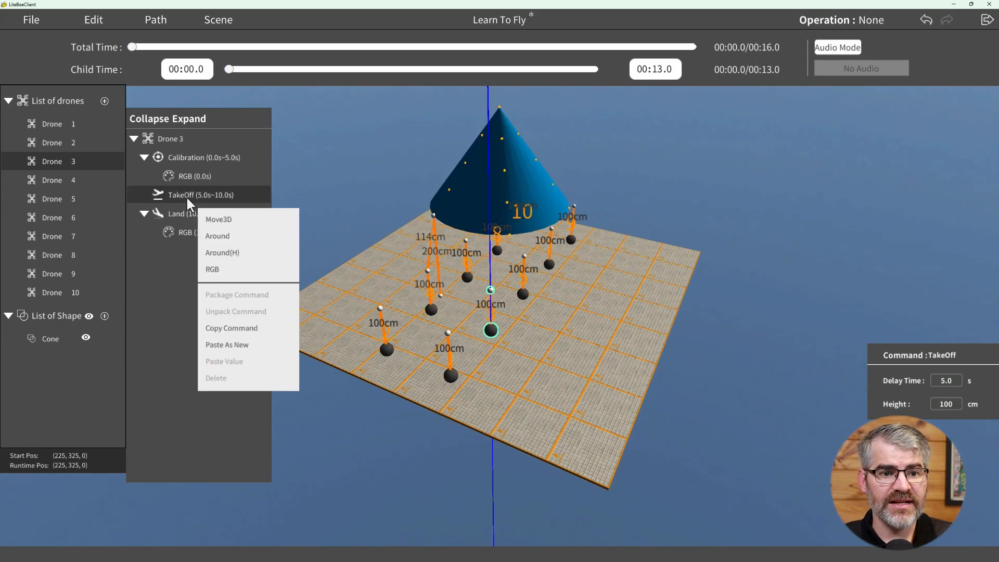
# Add a Move3D step after Drone 3's takeoff with its target dragged up onto the cone
pyautogui.click(218, 219)
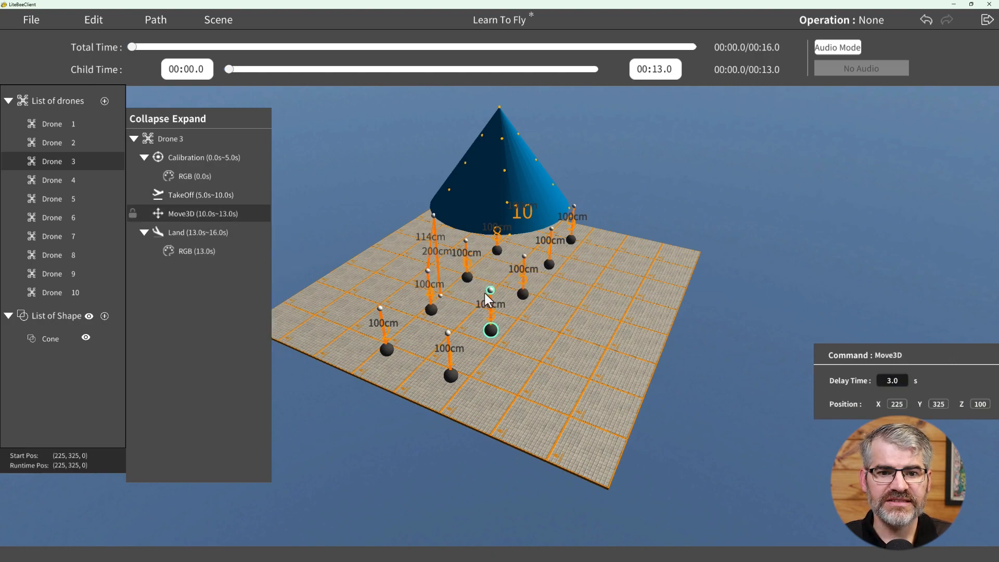
pyautogui.moveTo(490, 292); pyautogui.dragTo(503, 233)
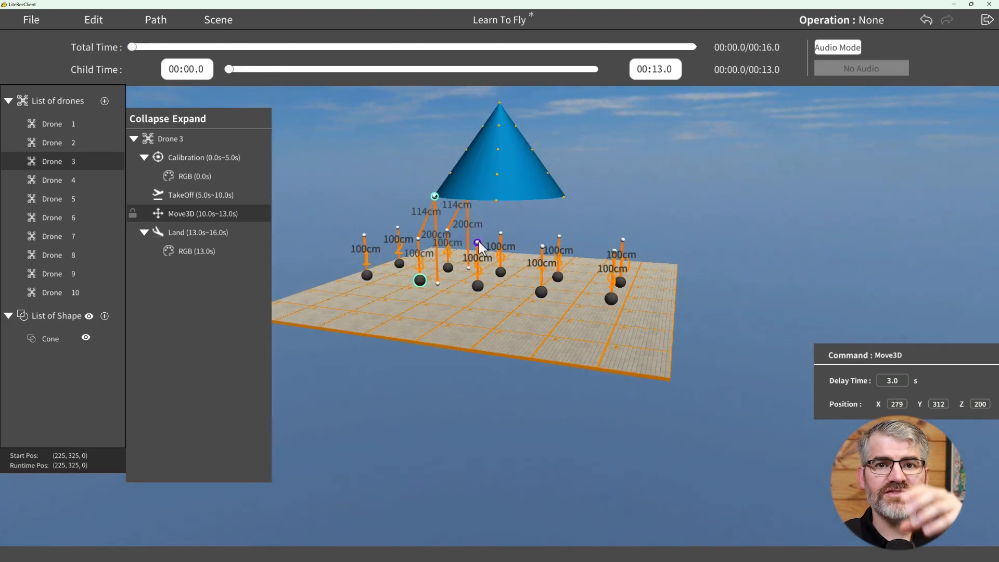
pyautogui.click(52, 198)
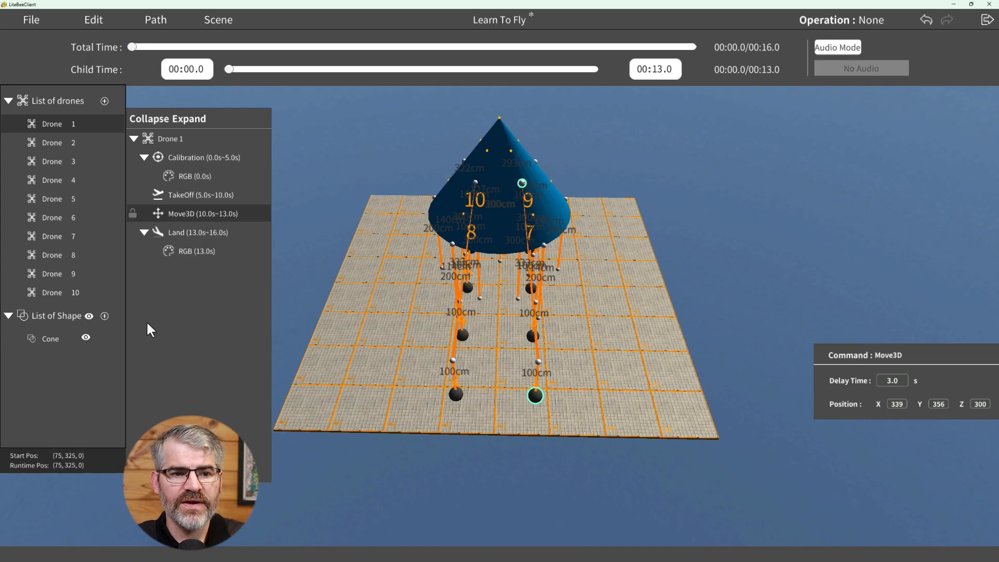
# Hide the Cone shape and scrub the preview through takeoff to the finished formation
pyautogui.click(85, 338)
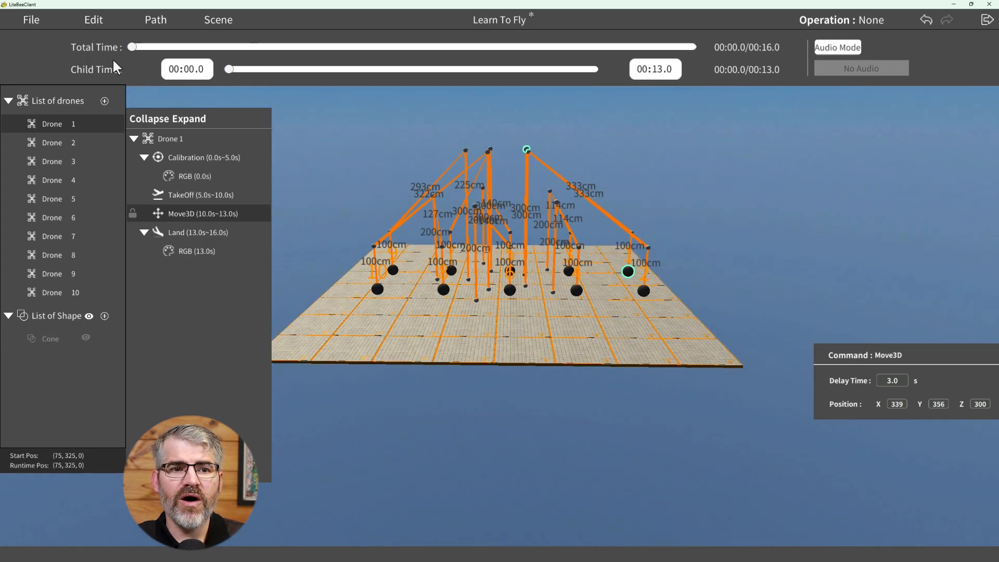
pyautogui.moveTo(132, 46); pyautogui.dragTo(294, 46)
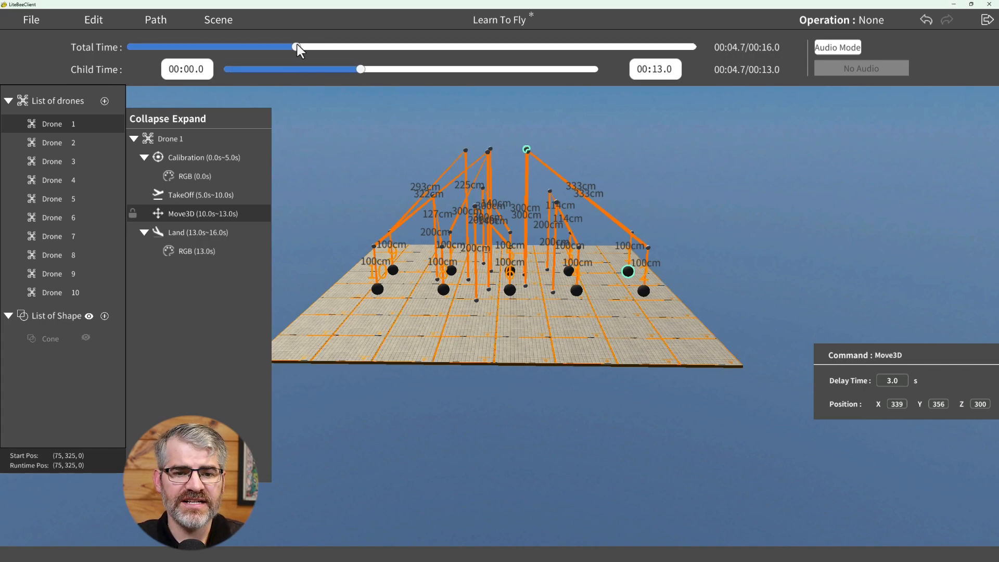
pyautogui.moveTo(293, 47); pyautogui.dragTo(355, 46)
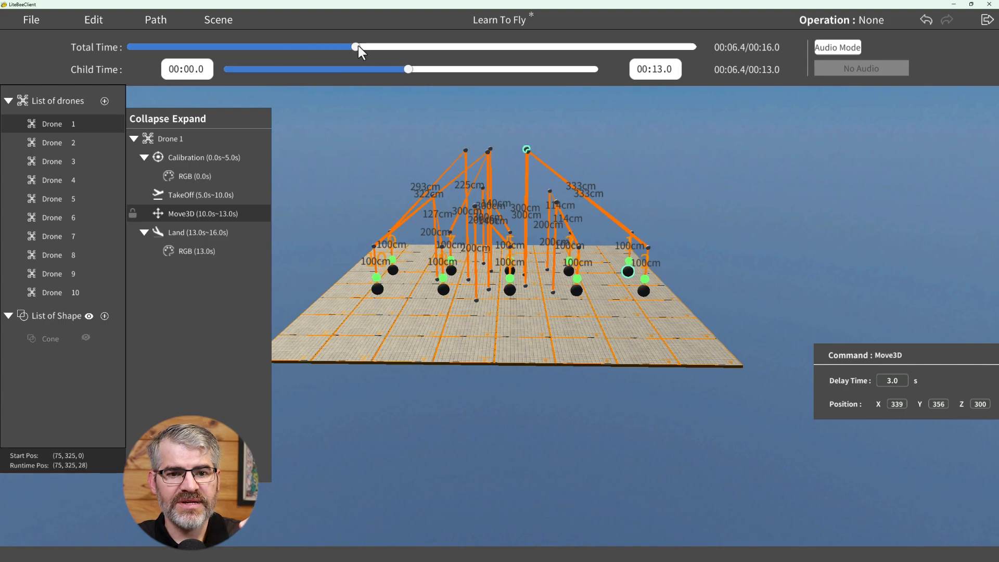
pyautogui.moveTo(355, 46); pyautogui.dragTo(613, 45)
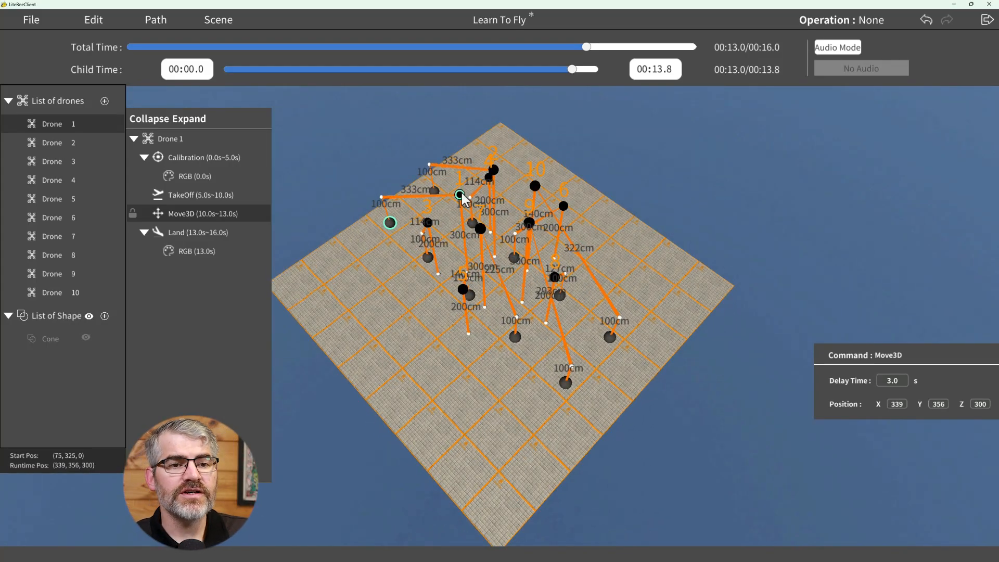
pyautogui.moveTo(165, 36)
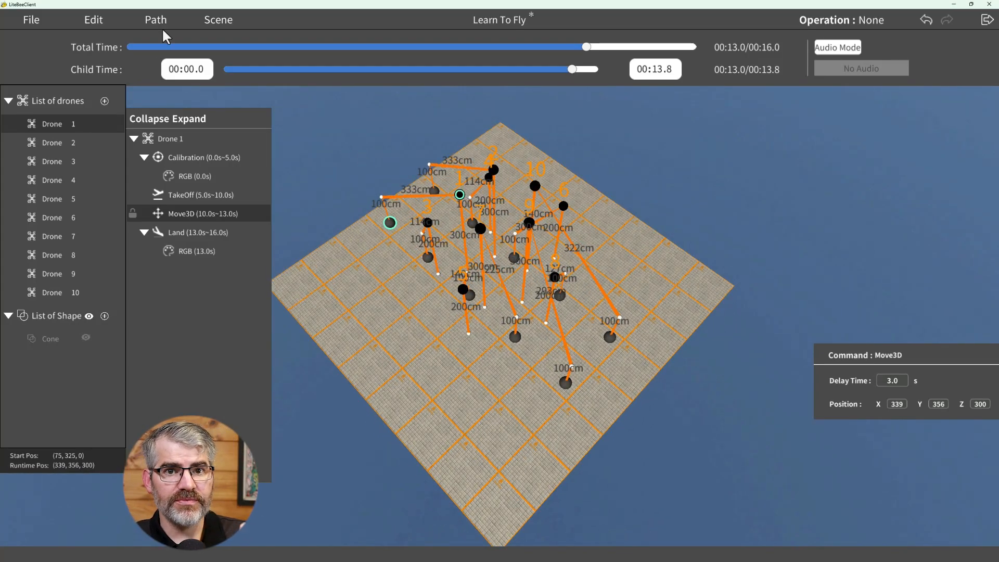
pyautogui.click(156, 19)
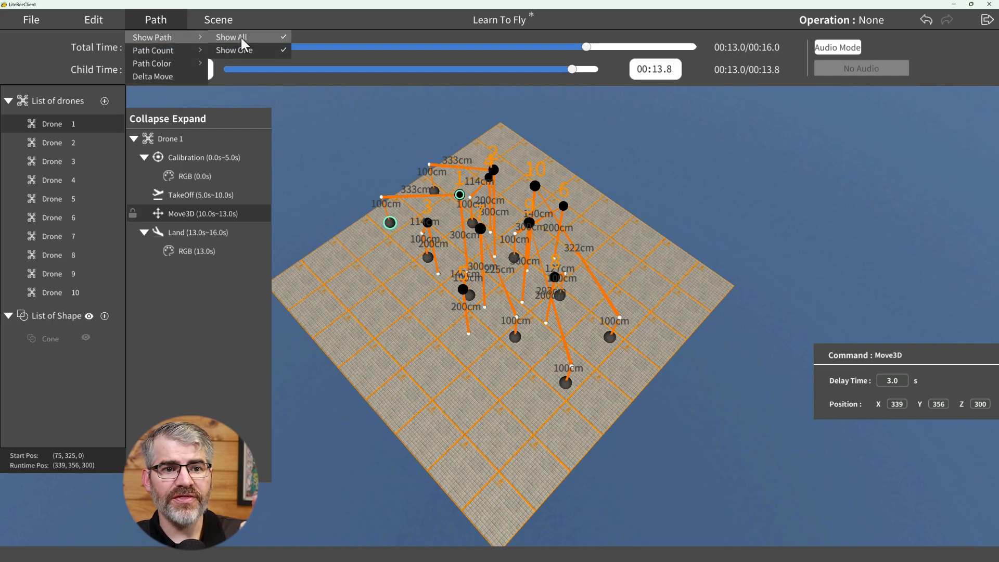
pyautogui.click(234, 49)
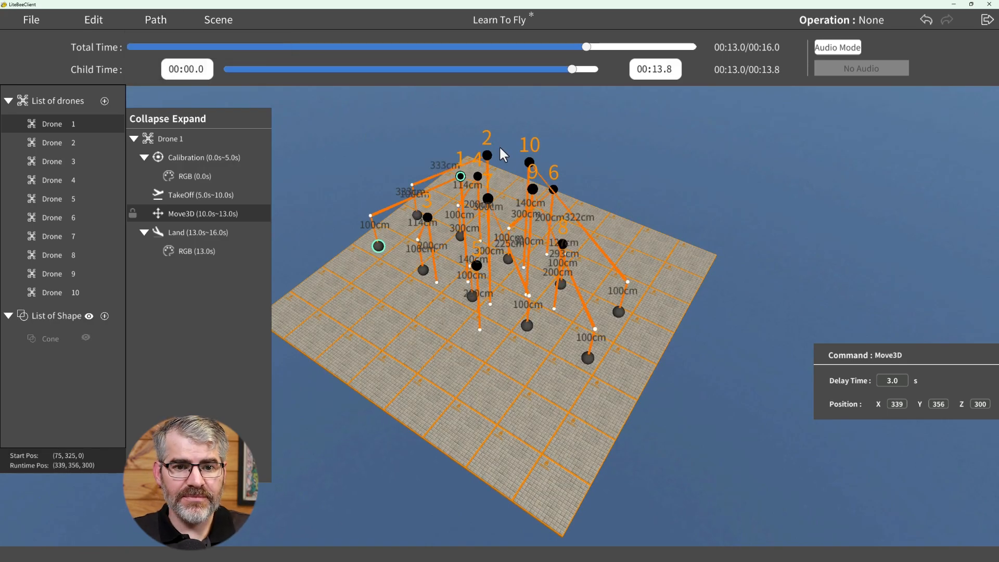
pyautogui.moveTo(503, 153); pyautogui.dragTo(484, 264)
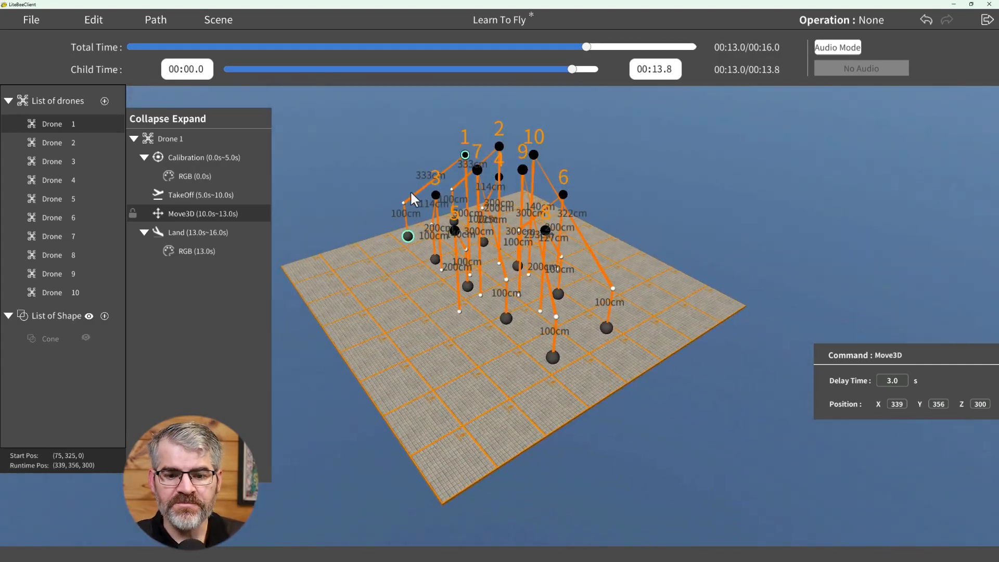
pyautogui.moveTo(274, 102)
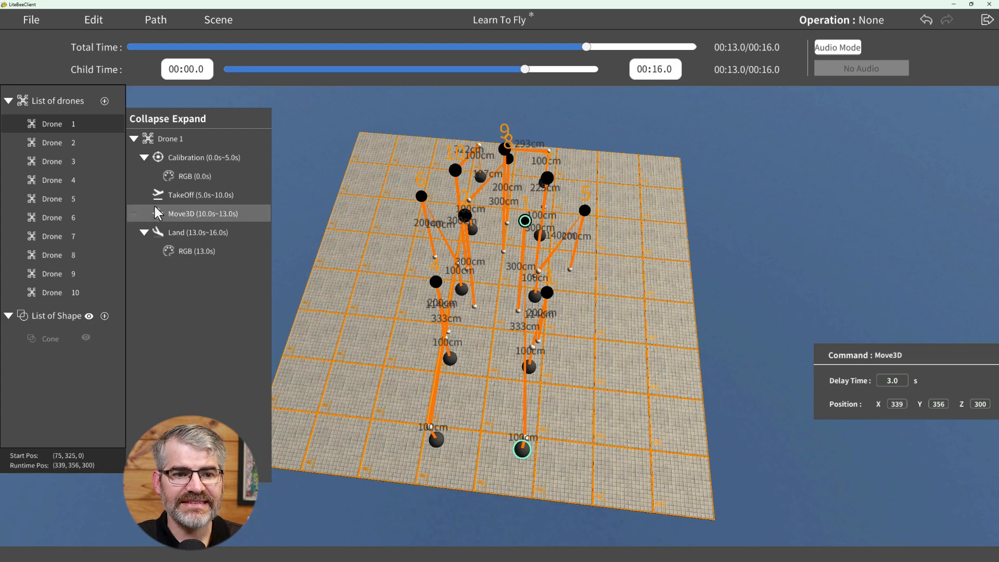
# Add an Around circling step after Drone 1's move, preview it, and set Delay Time to 5.0
pyautogui.rightClick(204, 213)
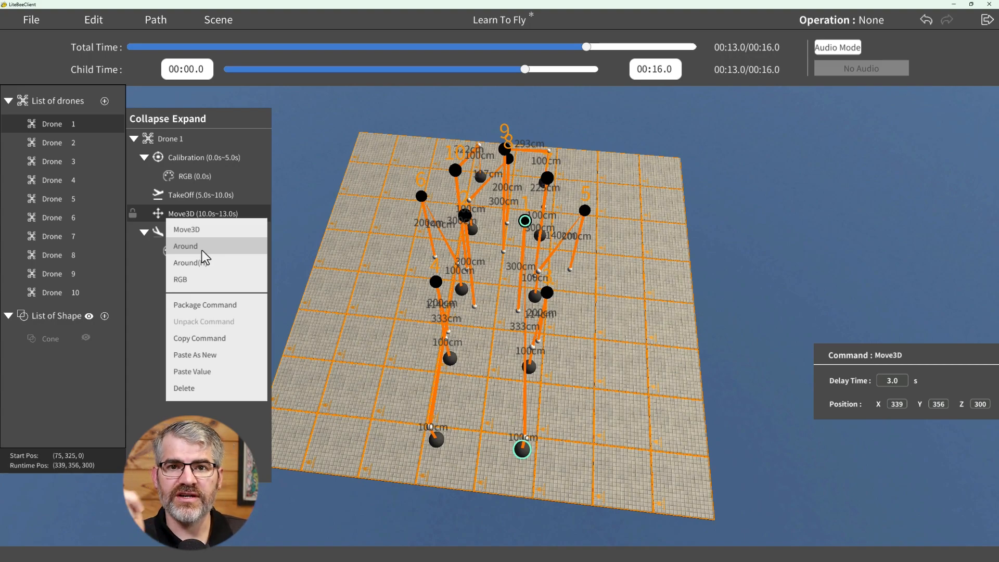
pyautogui.click(185, 246)
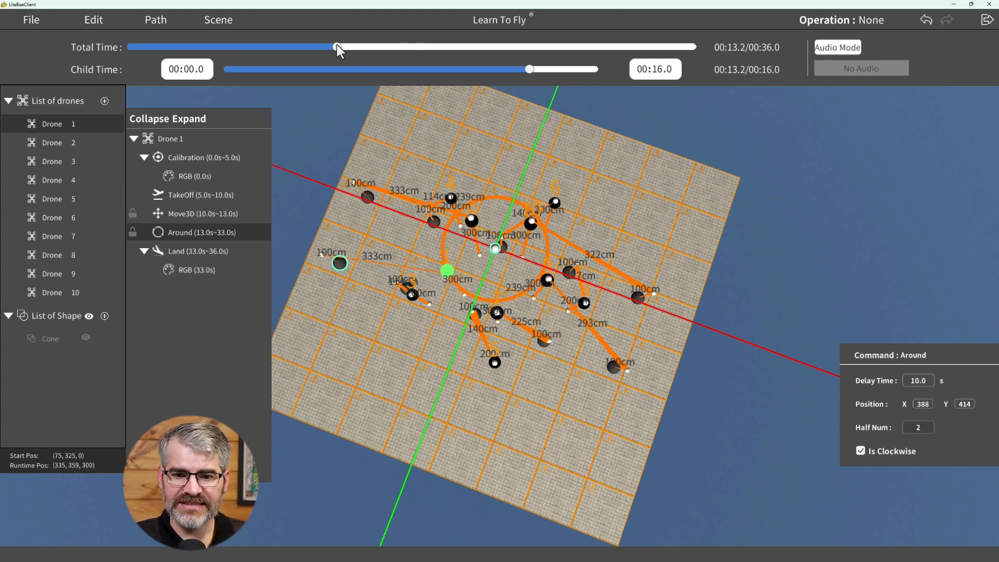
pyautogui.moveTo(338, 46); pyautogui.dragTo(685, 46)
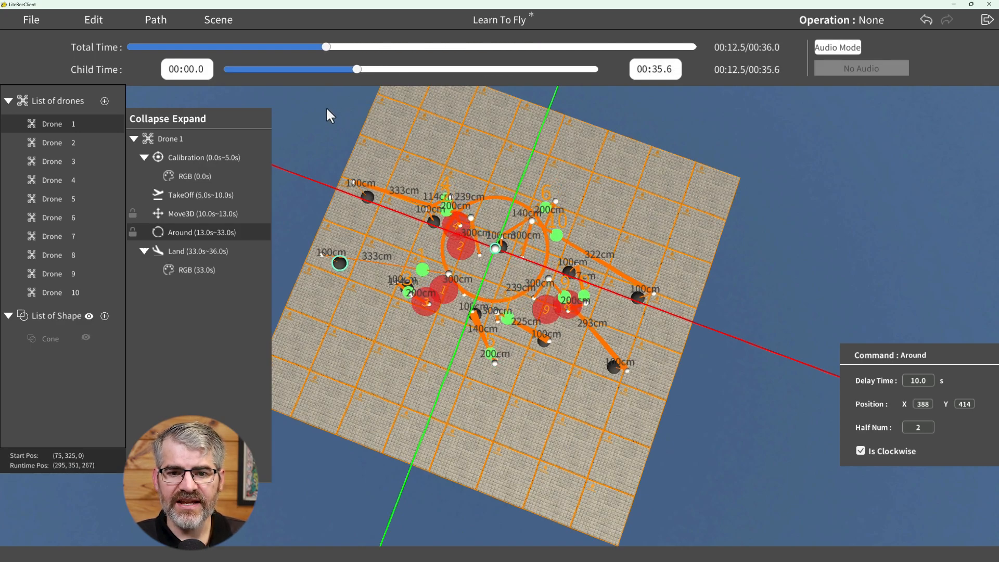
pyautogui.moveTo(326, 46); pyautogui.dragTo(394, 46)
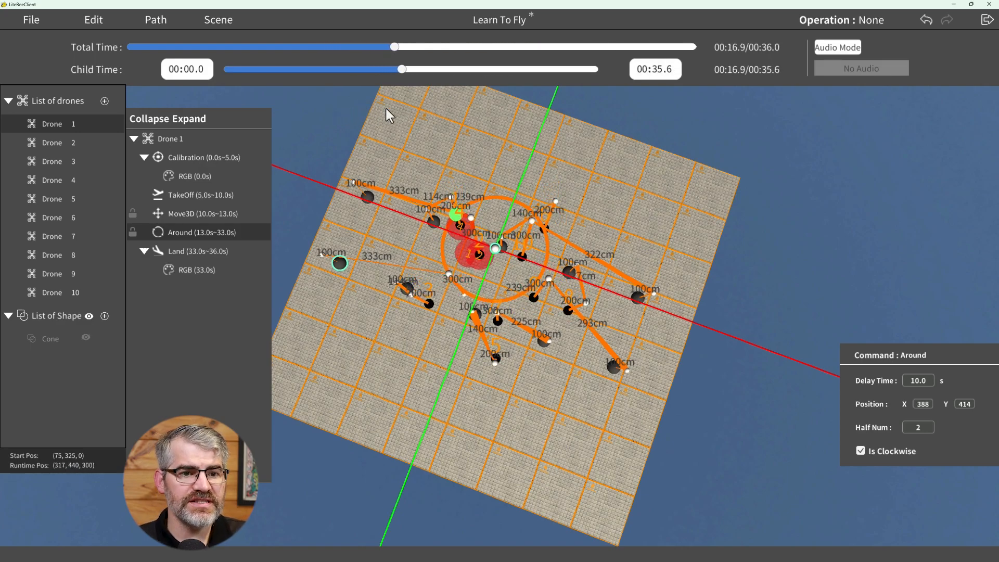
pyautogui.moveTo(395, 46); pyautogui.dragTo(333, 47)
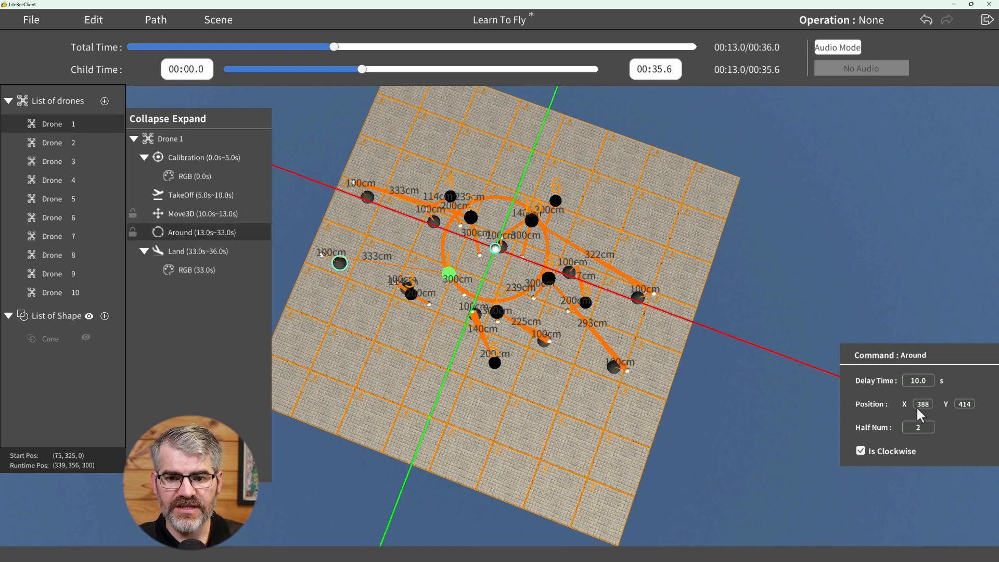
pyautogui.write('5.0')
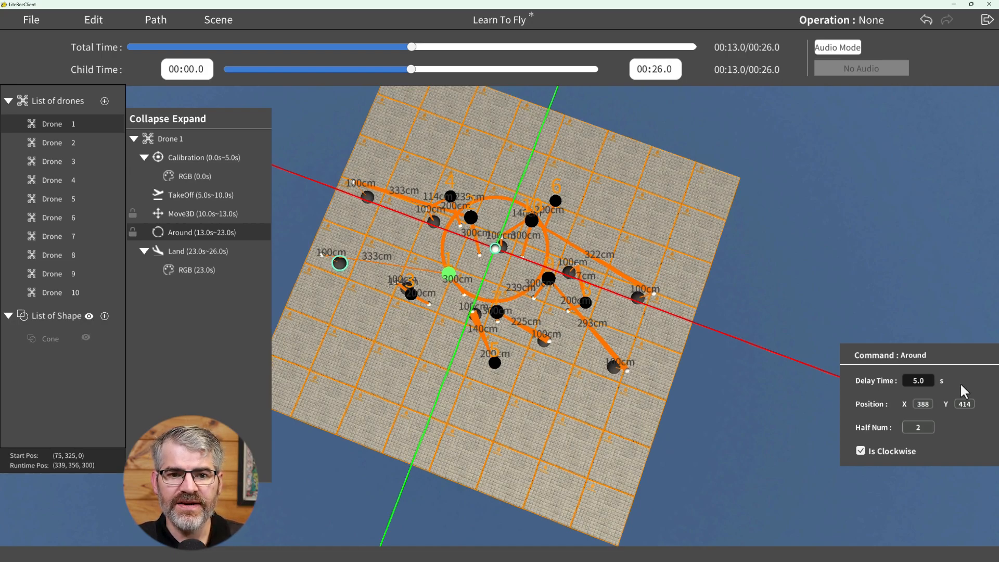
# Copy Drone 1's Around circling command and scrub the preview partway through the show
pyautogui.rightClick(180, 232)
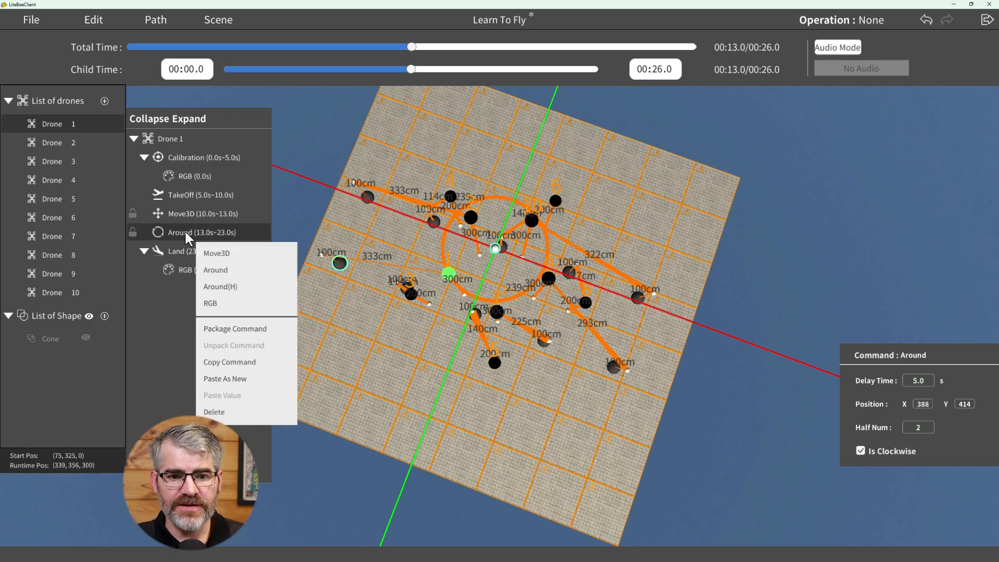
pyautogui.click(229, 361)
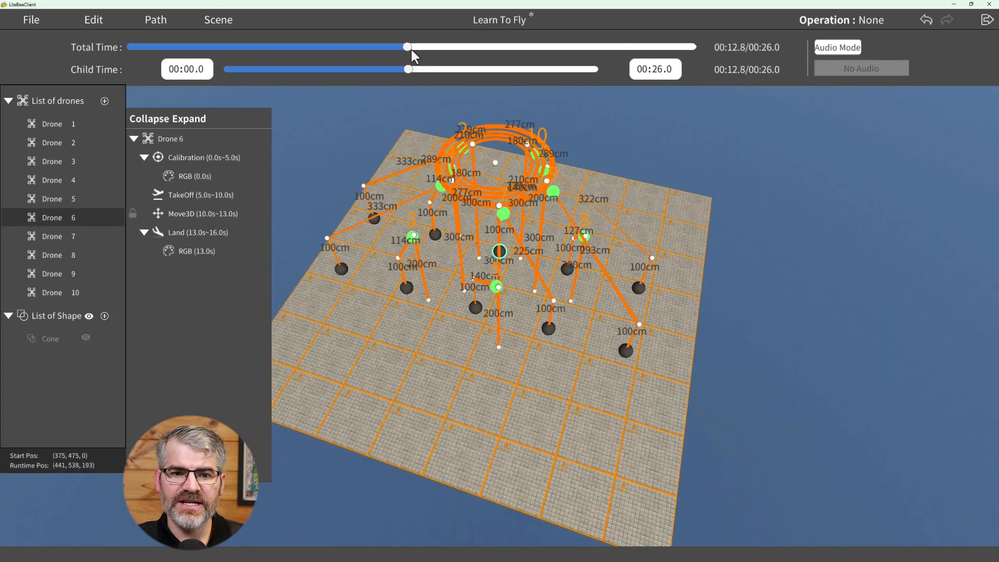
pyautogui.moveTo(408, 46); pyautogui.dragTo(503, 46)
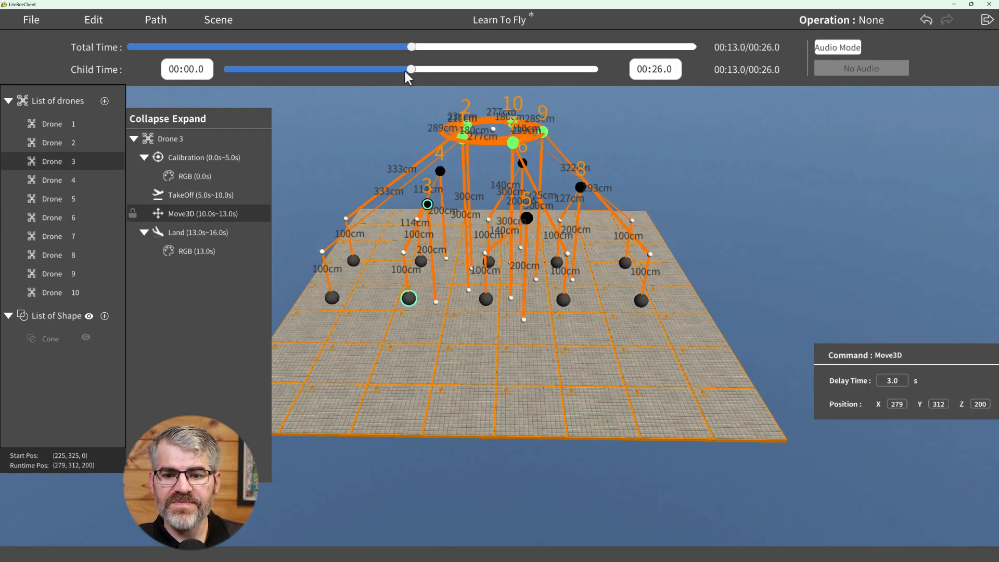
# Paste the Around step after Drone 3's move, make it counter-clockwise, and paste it into Drone 5
pyautogui.rightClick(204, 212)
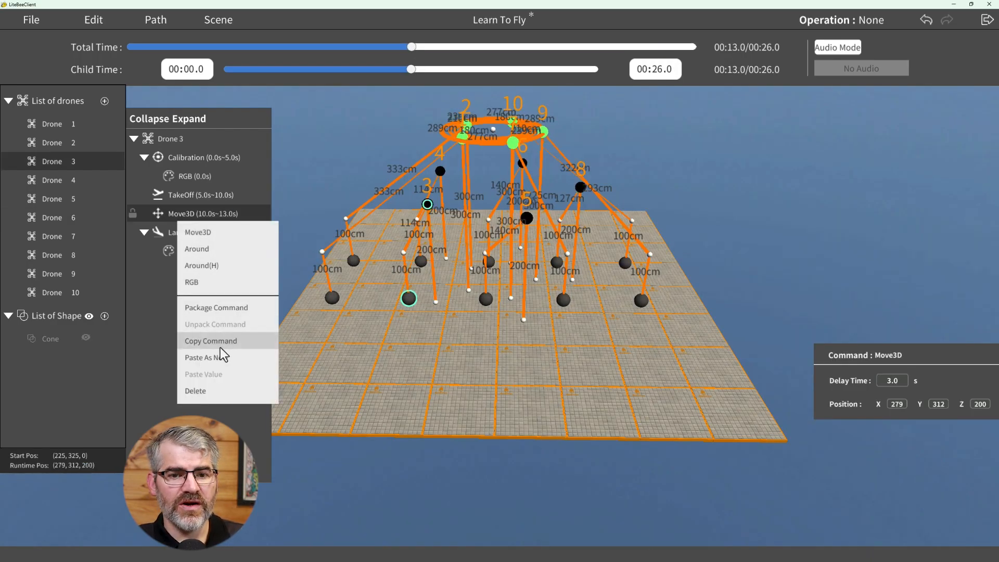
pyautogui.click(197, 249)
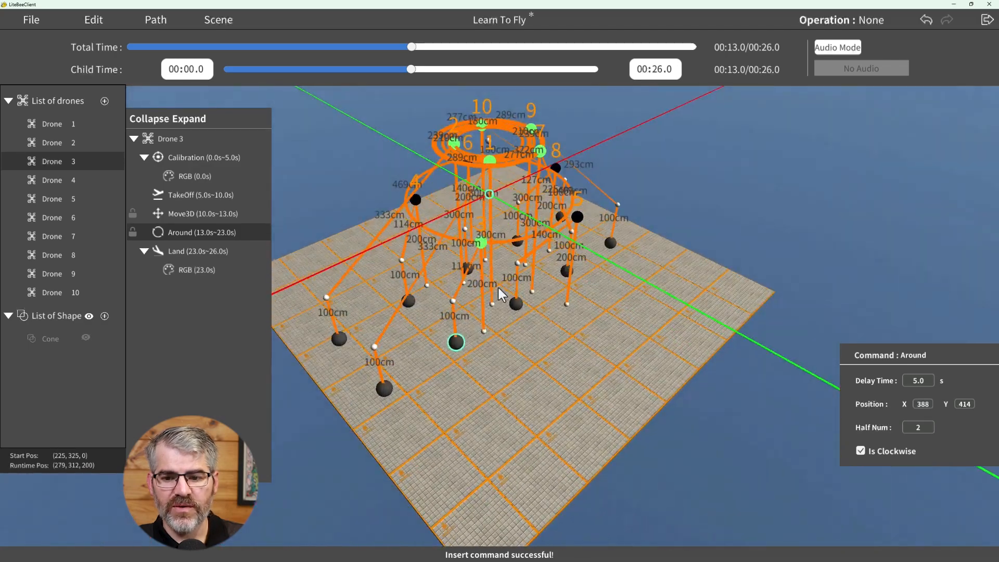
pyautogui.click(860, 451)
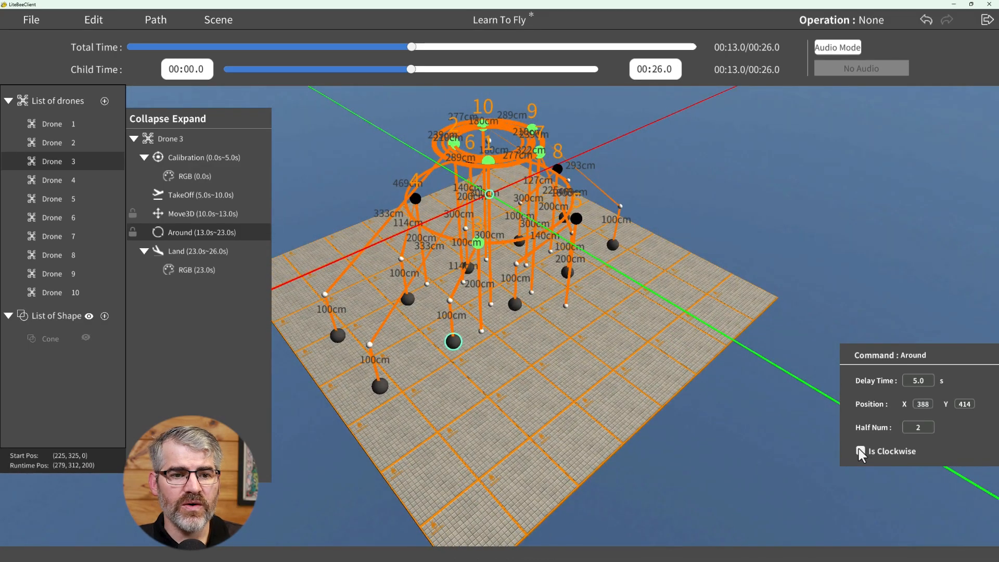
pyautogui.rightClick(184, 232)
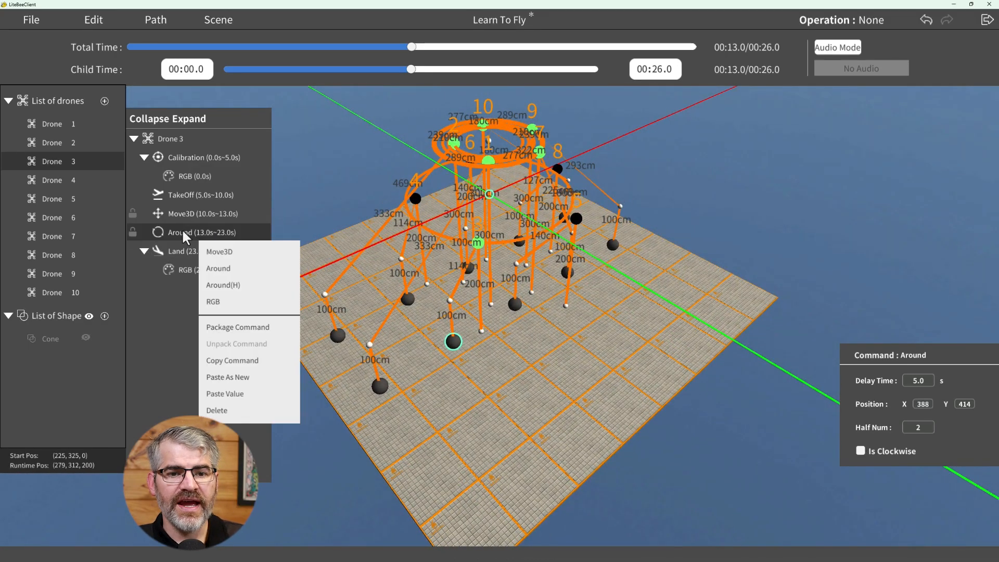
pyautogui.click(232, 360)
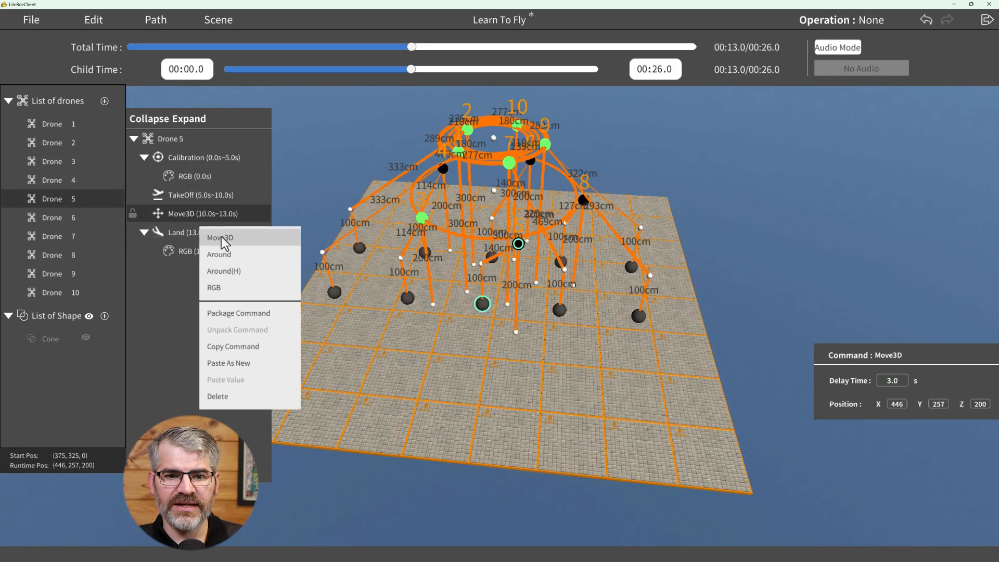
pyautogui.click(219, 238)
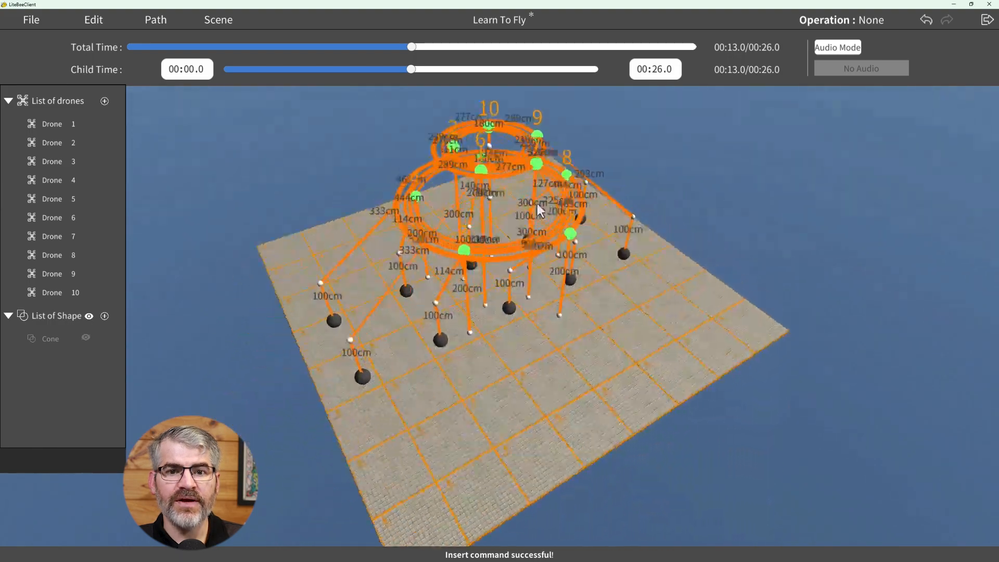
# Scrub the timeline to preview the two counter-rotating circling rings through to landing
pyautogui.moveTo(412, 46); pyautogui.dragTo(493, 46)
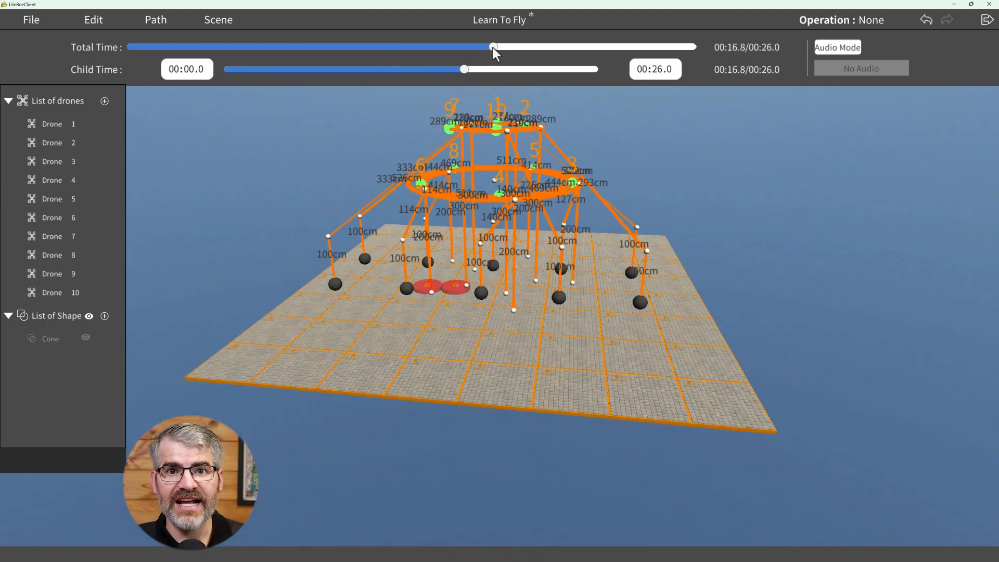
pyautogui.moveTo(494, 46); pyautogui.dragTo(394, 46)
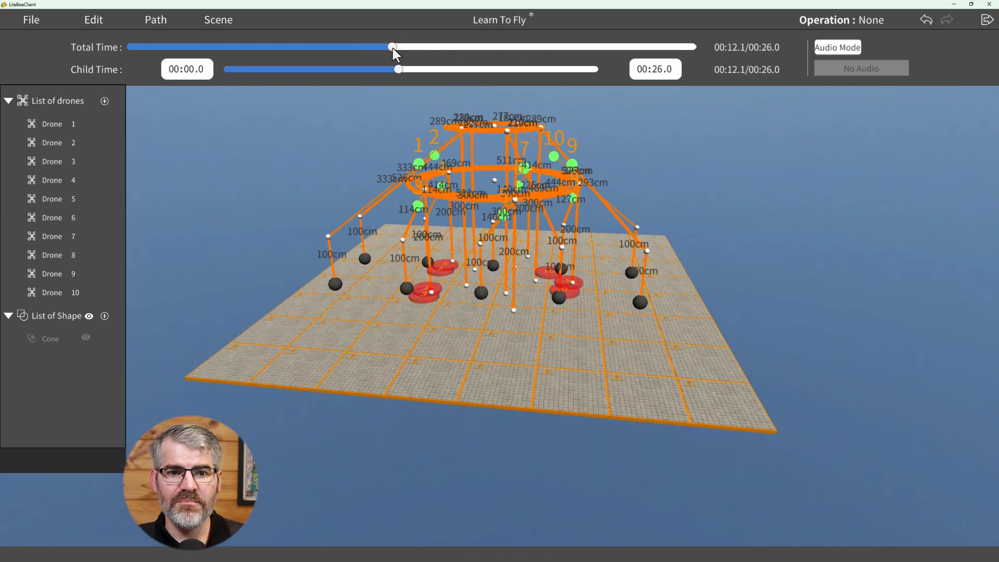
pyautogui.moveTo(392, 46); pyautogui.dragTo(647, 46)
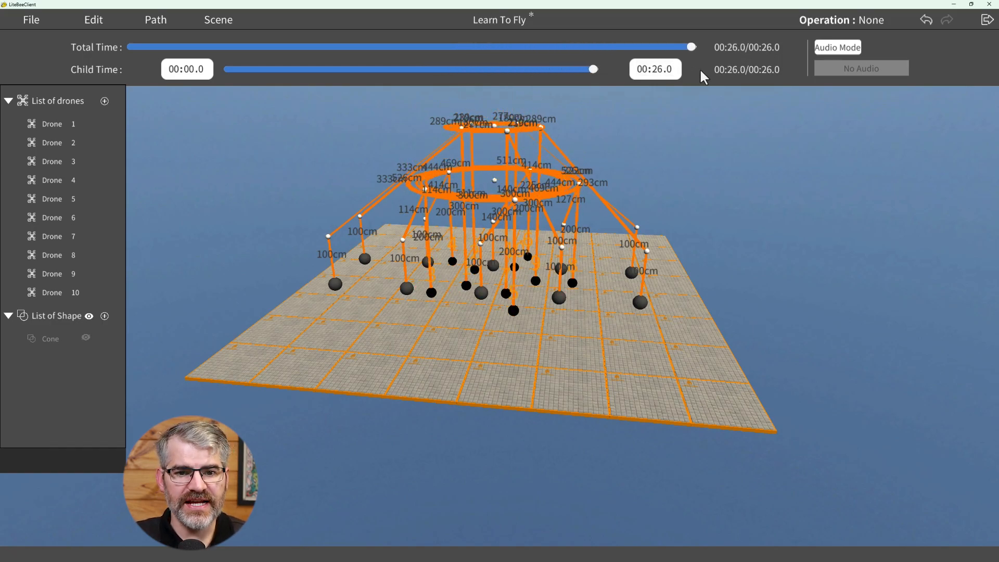
pyautogui.moveTo(691, 46); pyautogui.dragTo(546, 46)
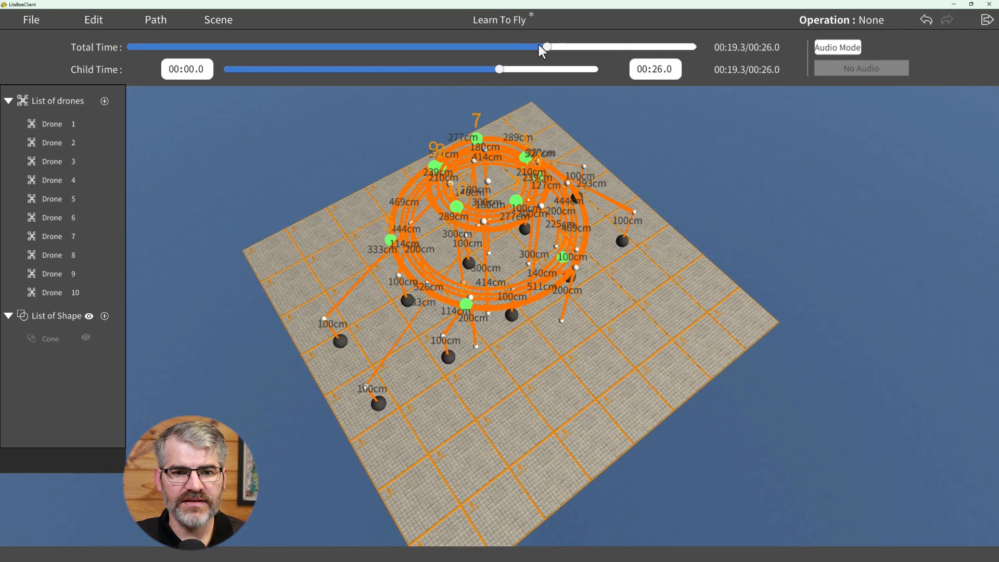
pyautogui.moveTo(546, 46); pyautogui.dragTo(449, 46)
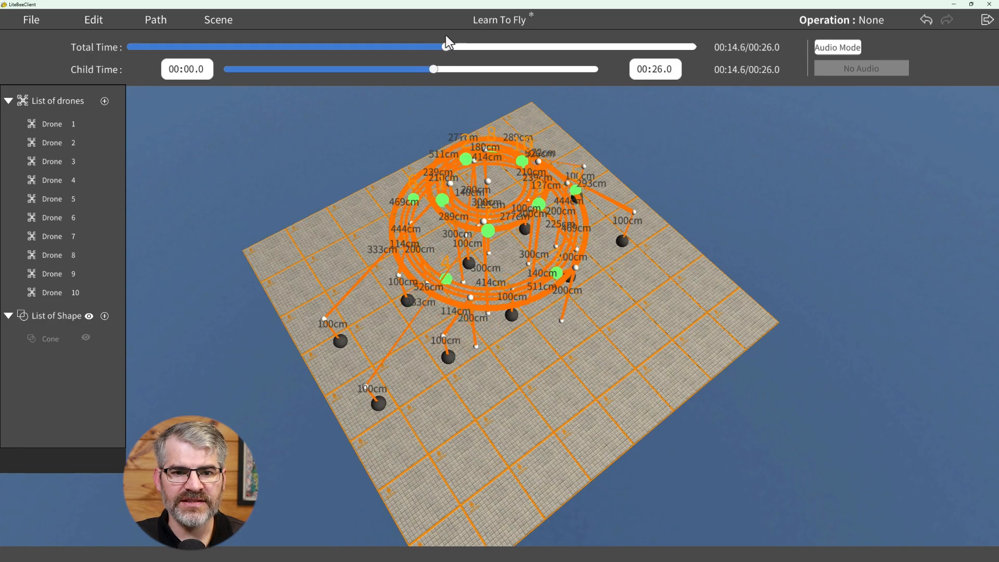
pyautogui.moveTo(443, 46); pyautogui.dragTo(605, 45)
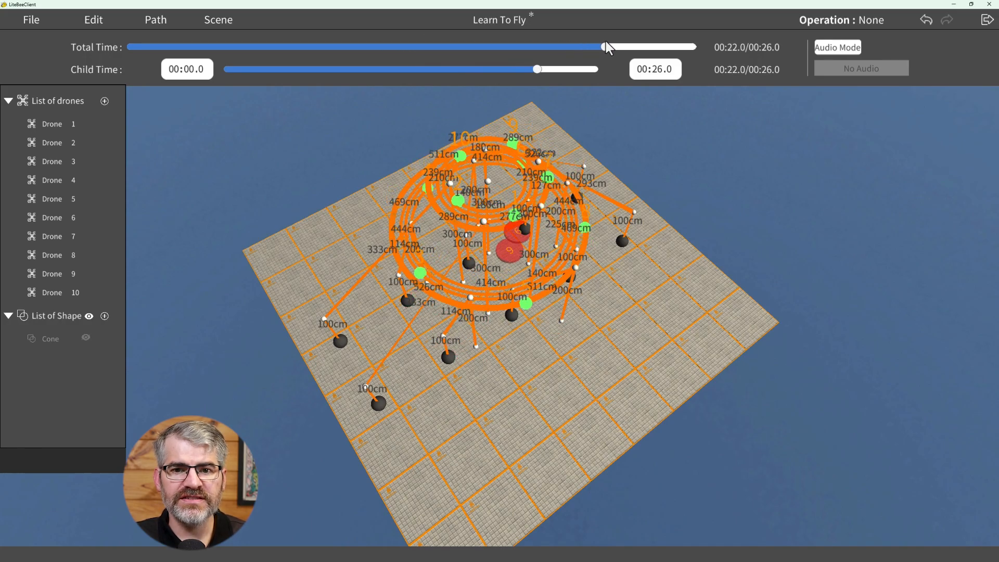
pyautogui.moveTo(605, 47); pyautogui.dragTo(516, 46)
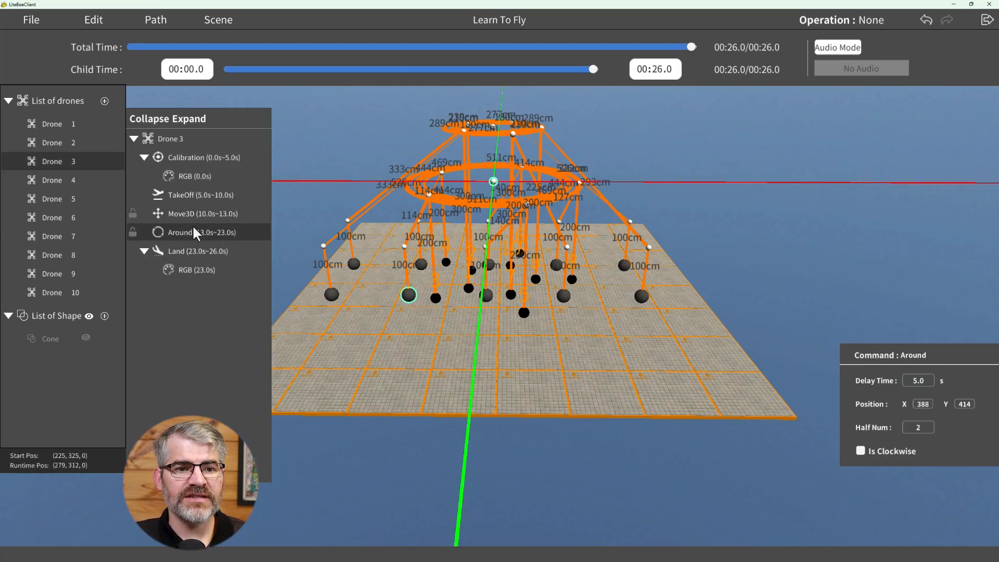
# Insert a yellow RGB light step on Drone 3's Around command and paste it into Drone 5
pyautogui.rightClick(201, 232)
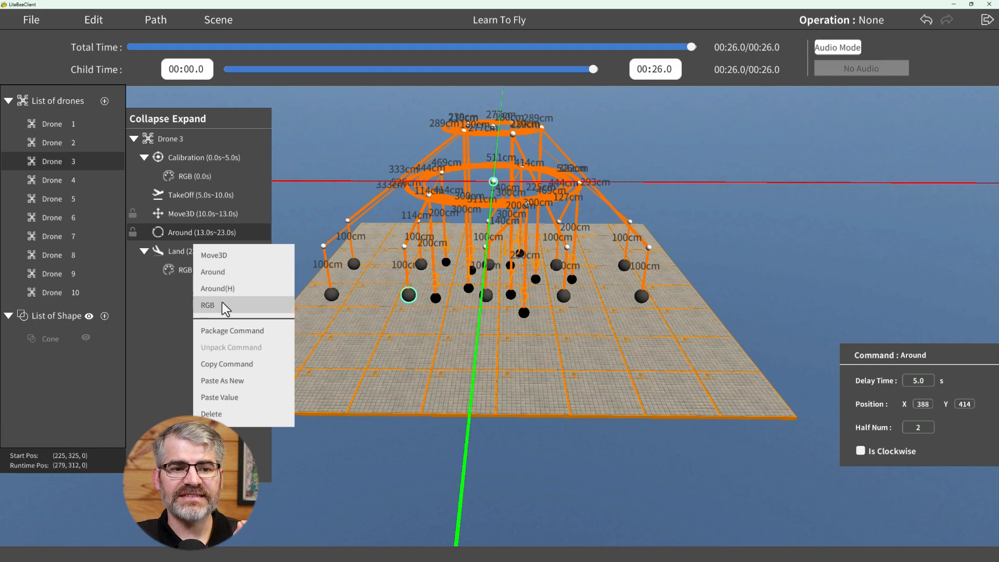
pyautogui.click(207, 305)
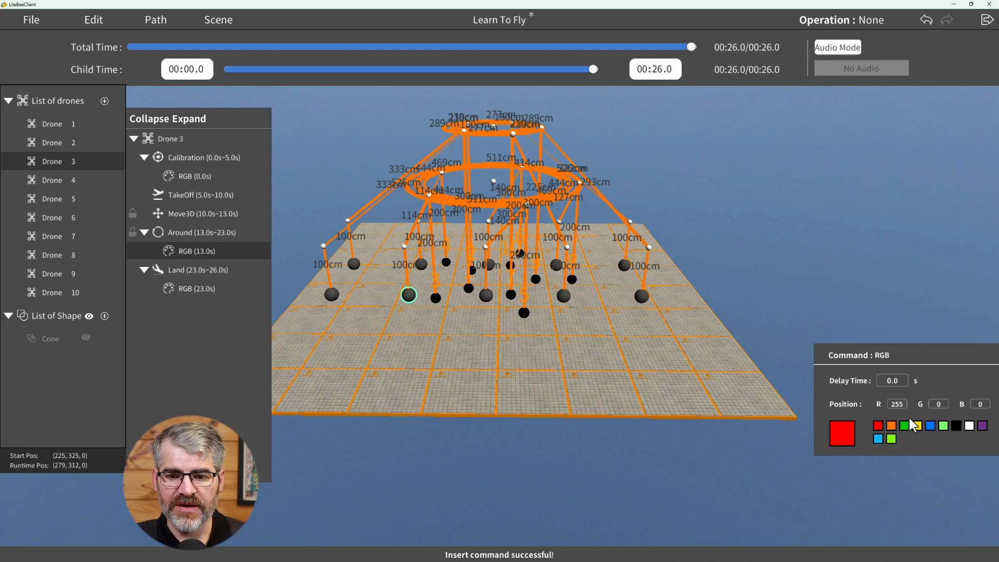
pyautogui.click(916, 426)
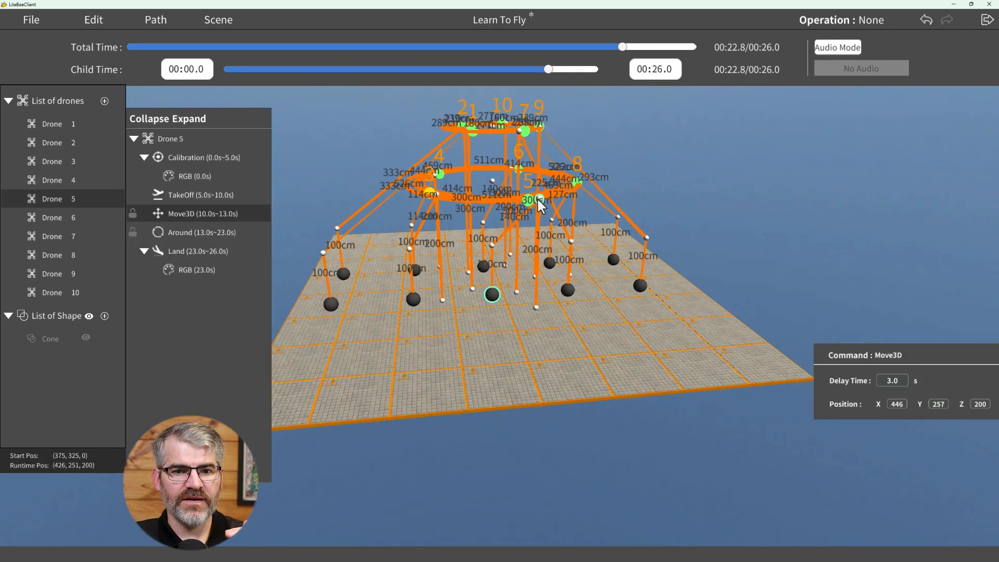
pyautogui.click(201, 232)
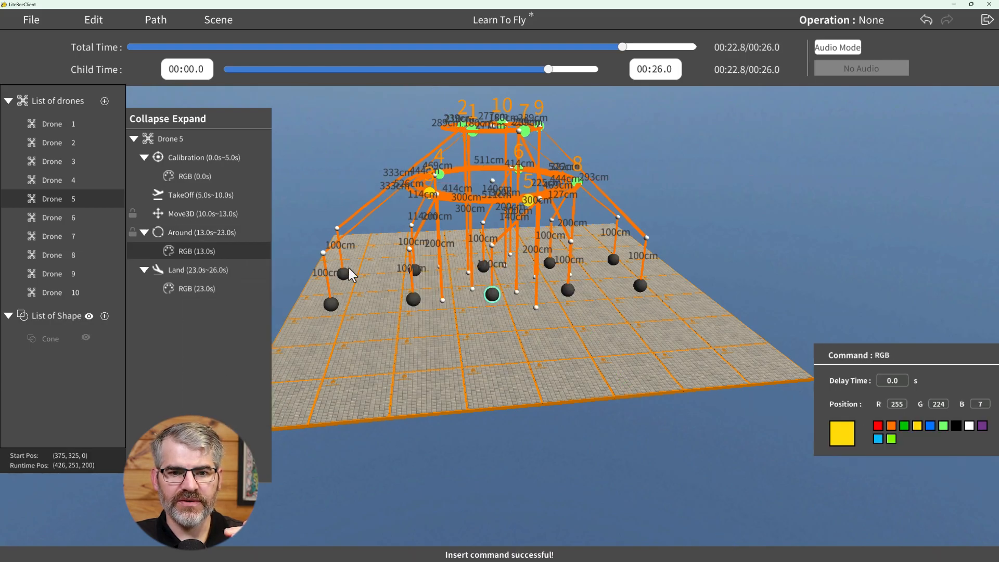
pyautogui.moveTo(624, 47); pyautogui.dragTo(411, 46)
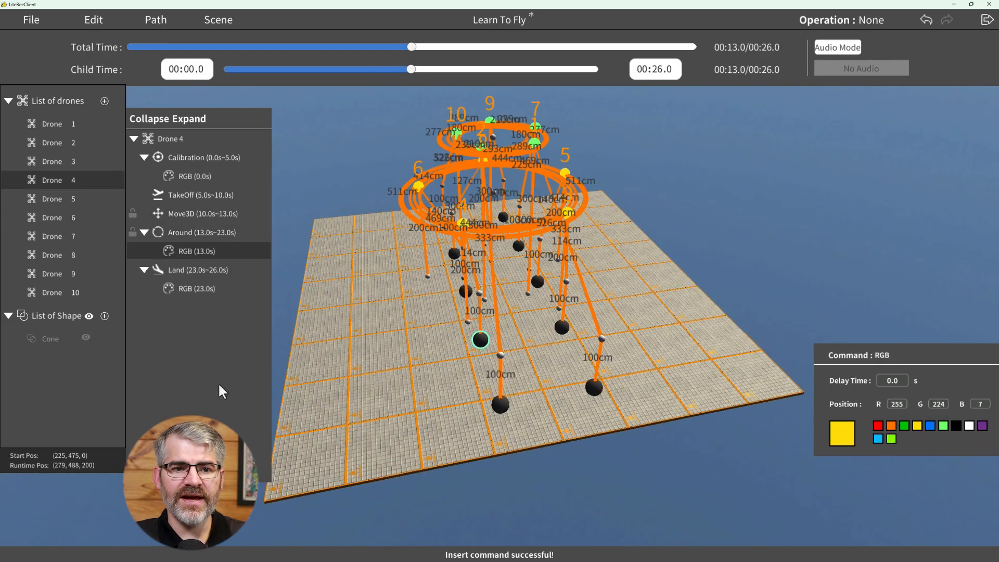
# Insert a blue RGB light step on Drone 2's Around command for the clockwise ring
pyautogui.rightClick(202, 232)
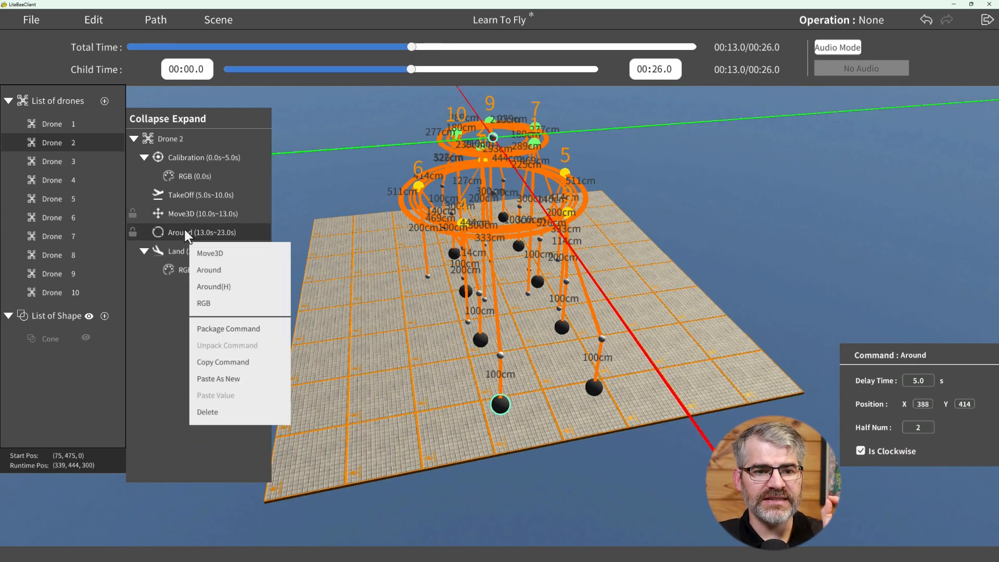
pyautogui.click(203, 303)
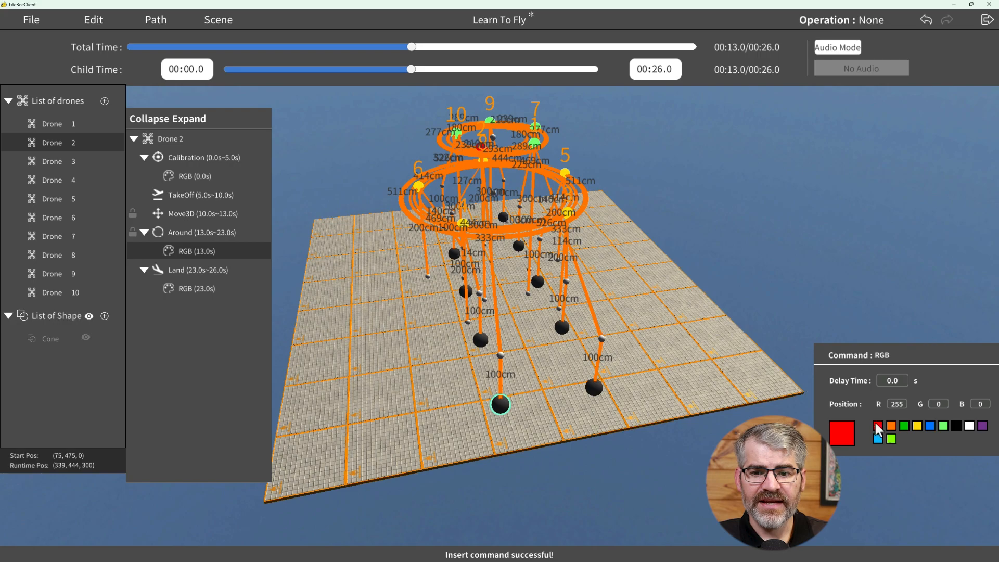
pyautogui.click(930, 426)
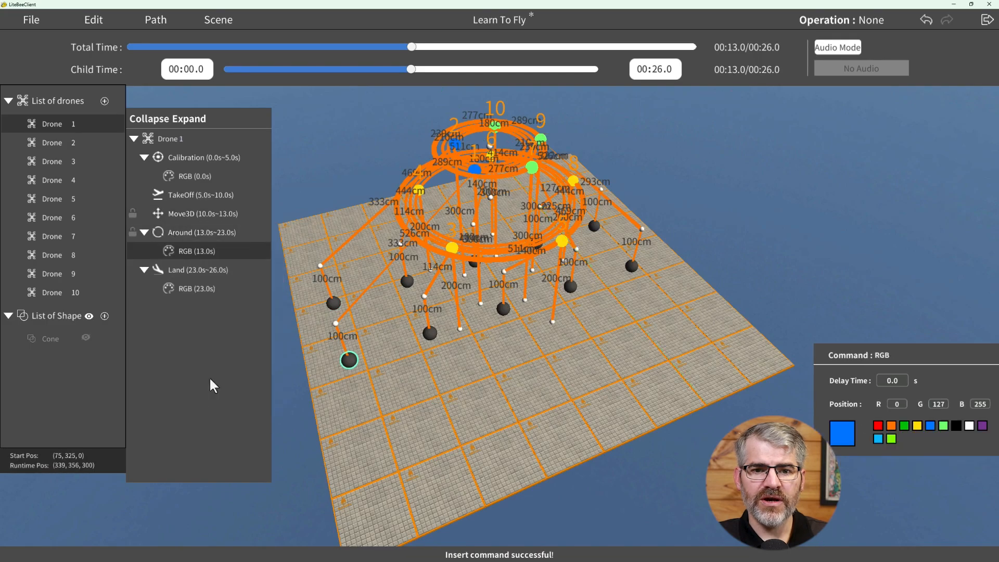
pyautogui.rightClick(201, 232)
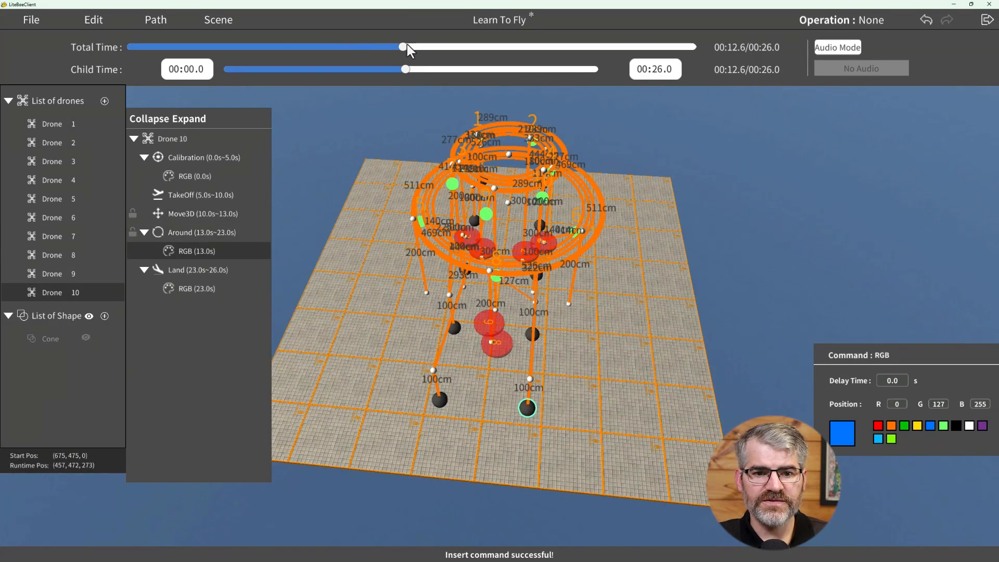
pyautogui.moveTo(401, 47); pyautogui.dragTo(315, 47)
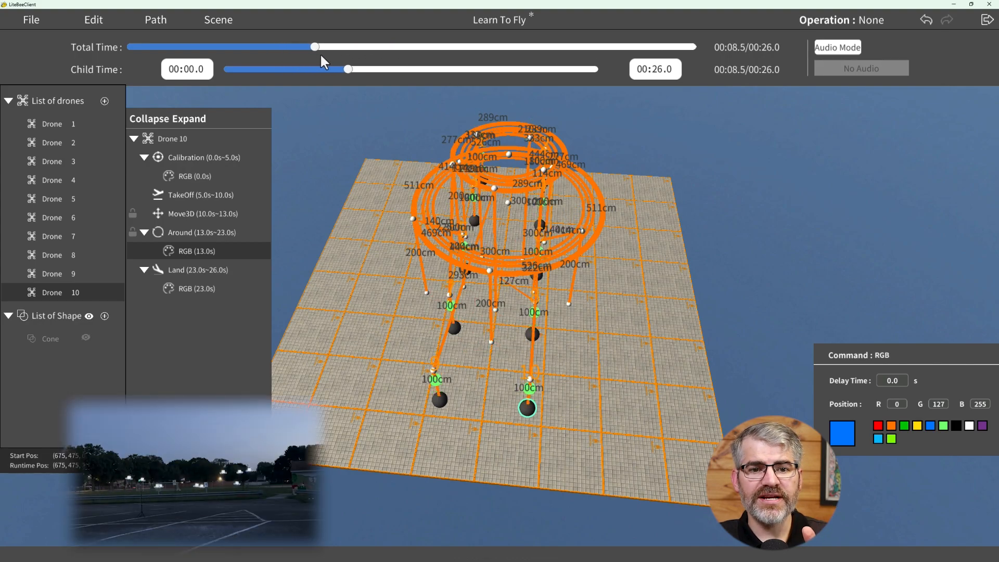
pyautogui.moveTo(314, 46); pyautogui.dragTo(444, 46)
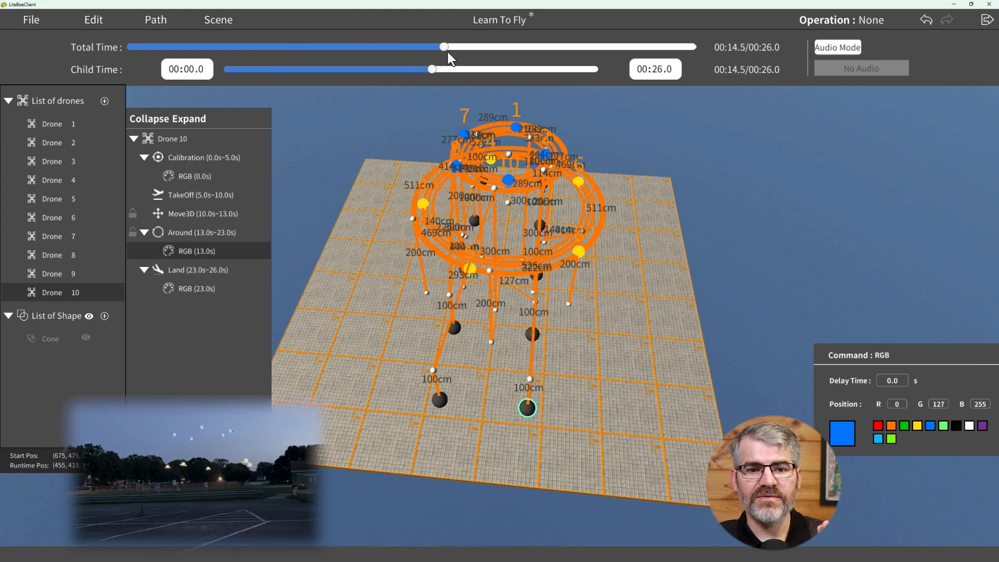
pyautogui.moveTo(444, 47); pyautogui.dragTo(572, 46)
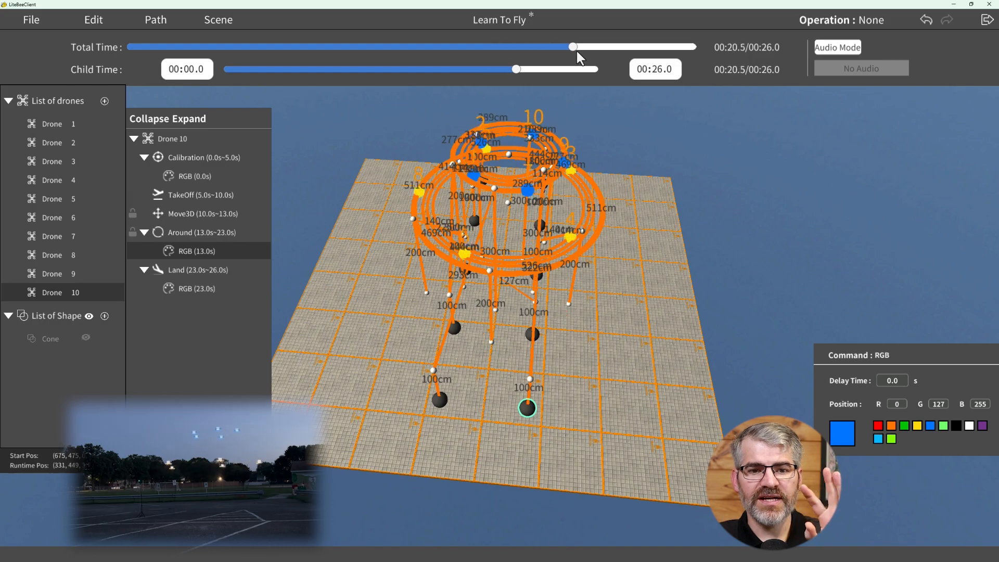